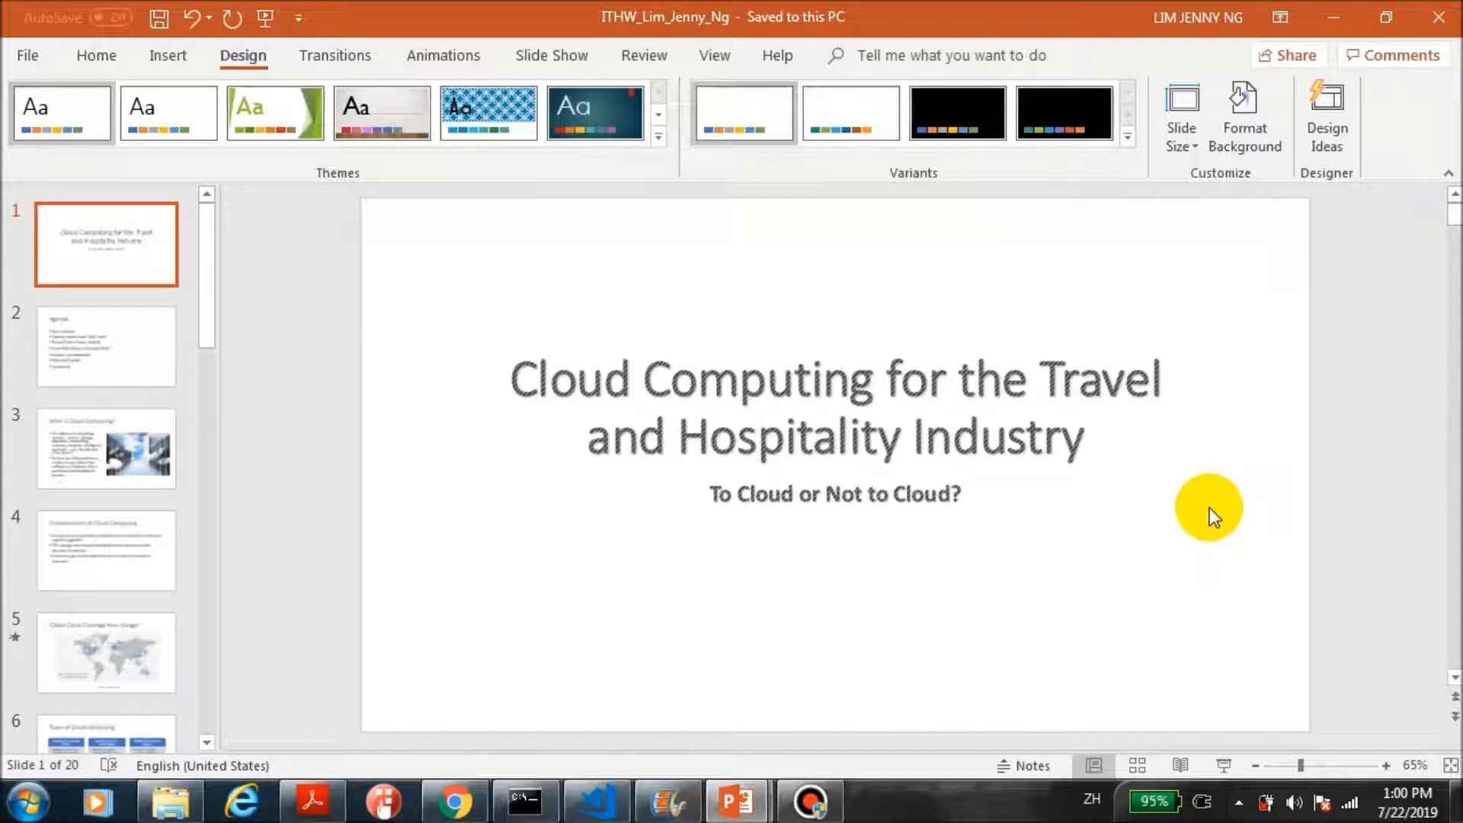
mouse_move(875, 278)
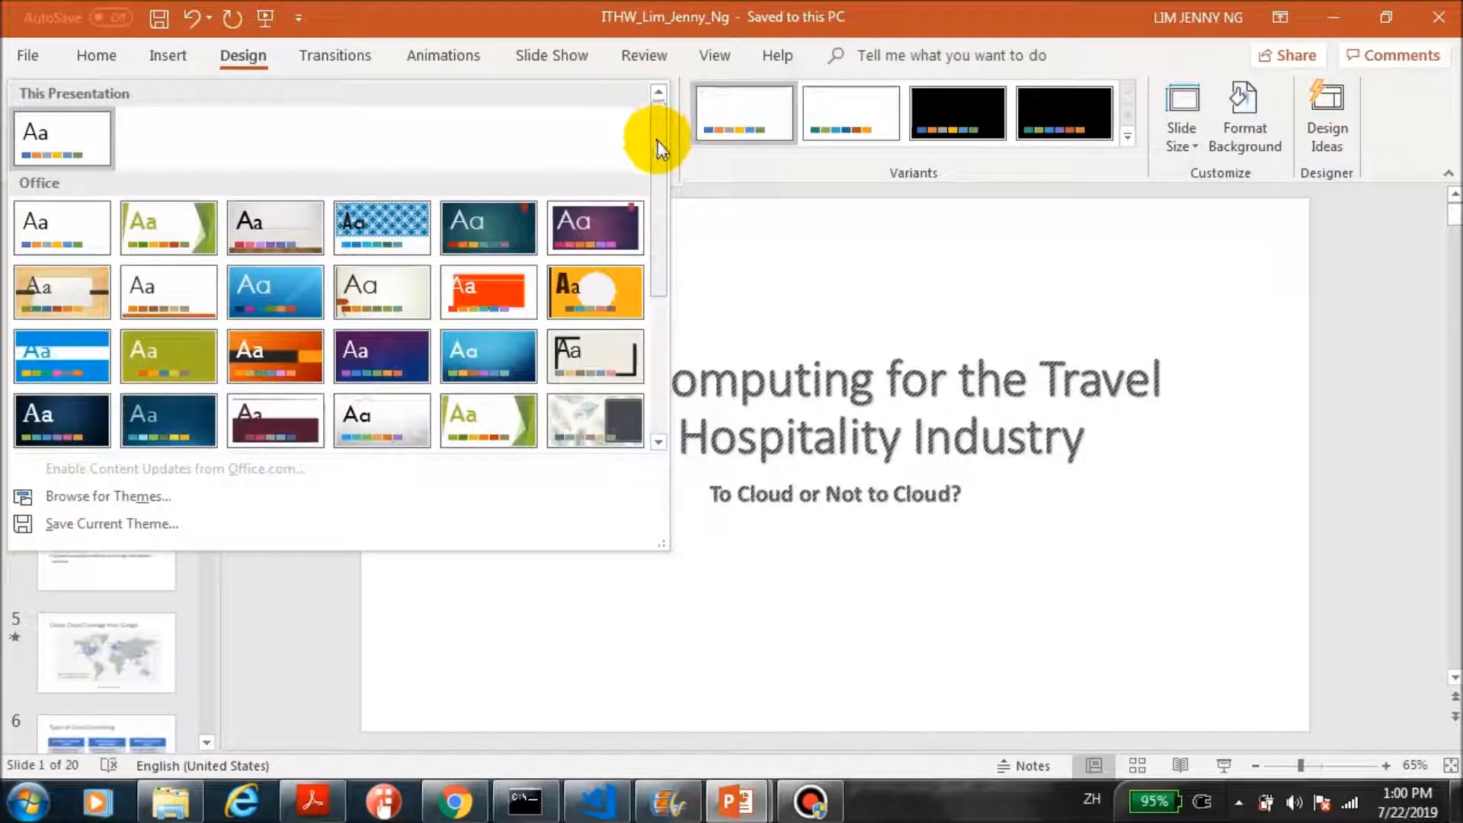
scroll("down", 3)
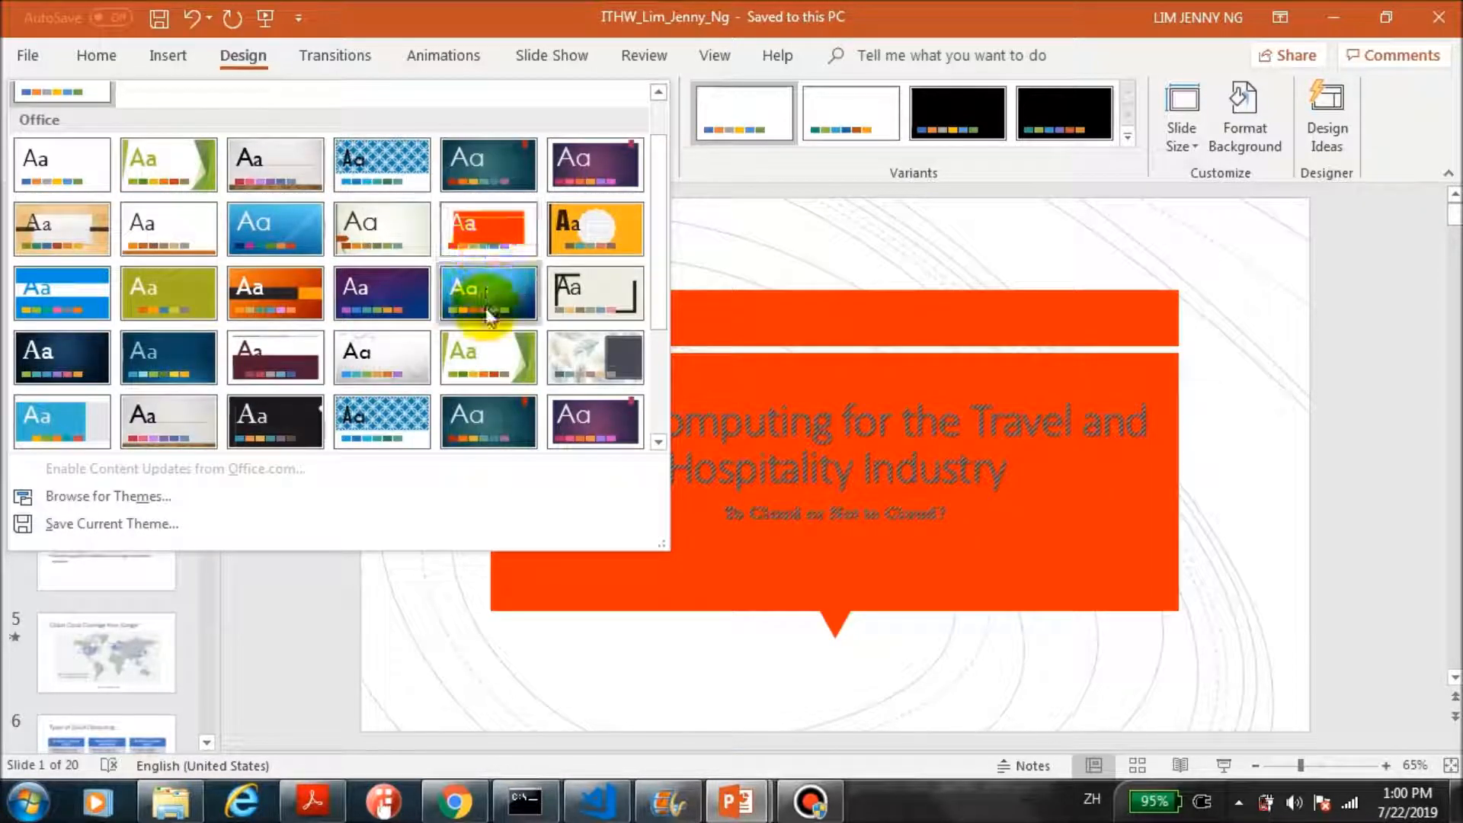
left_click(381, 357)
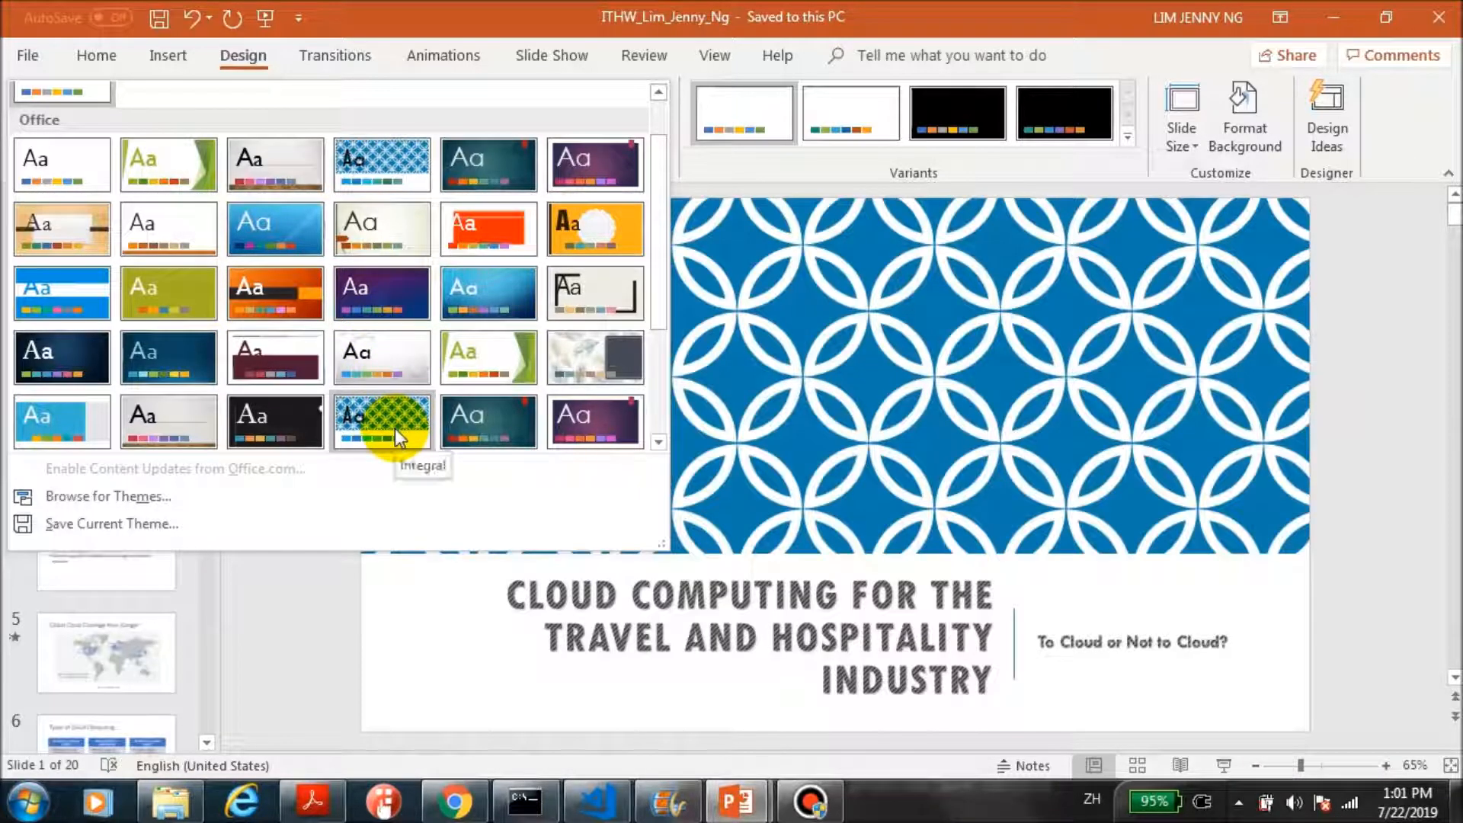
left_click(168, 420)
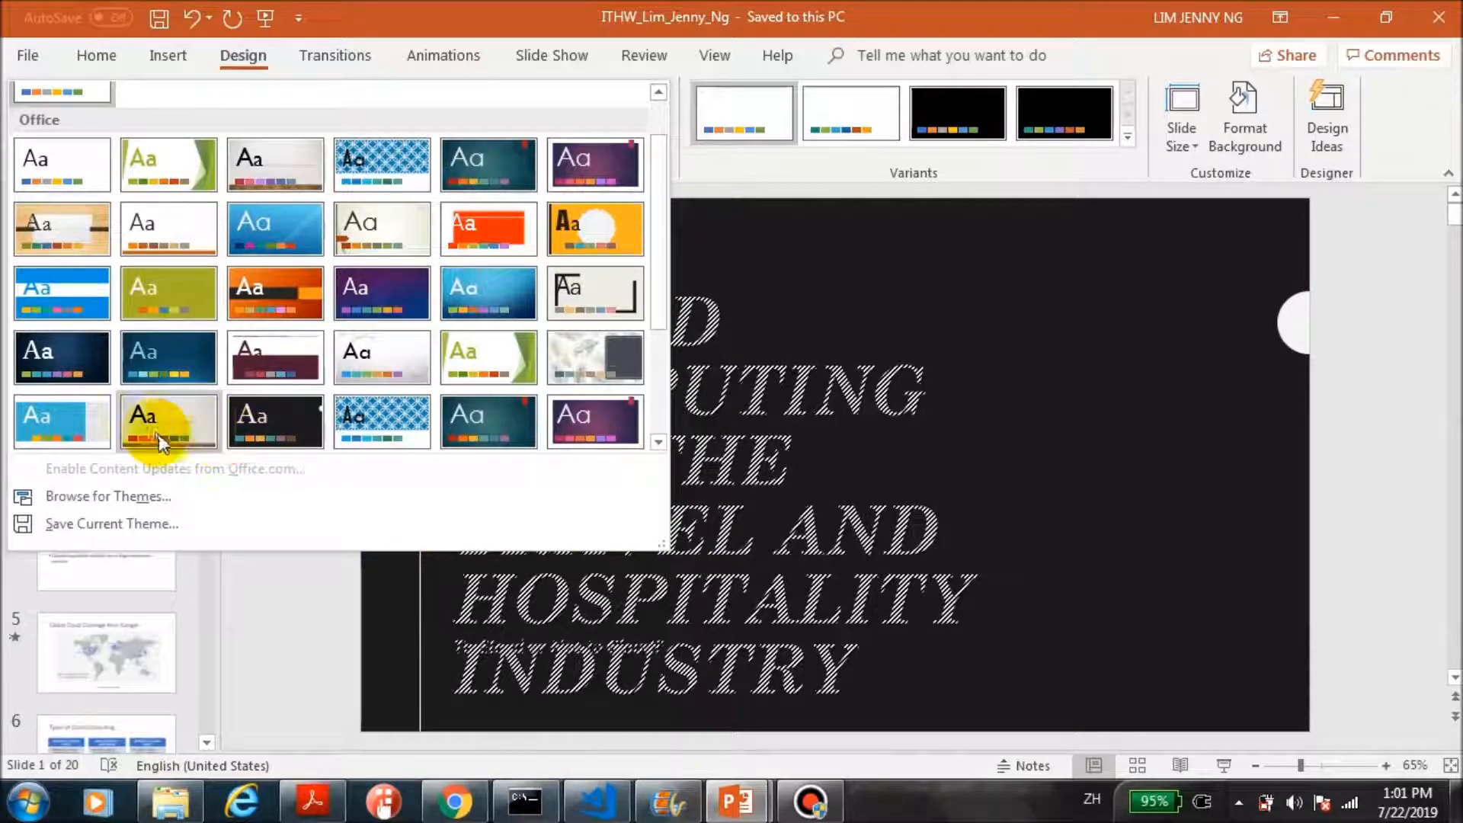
left_click(62, 421)
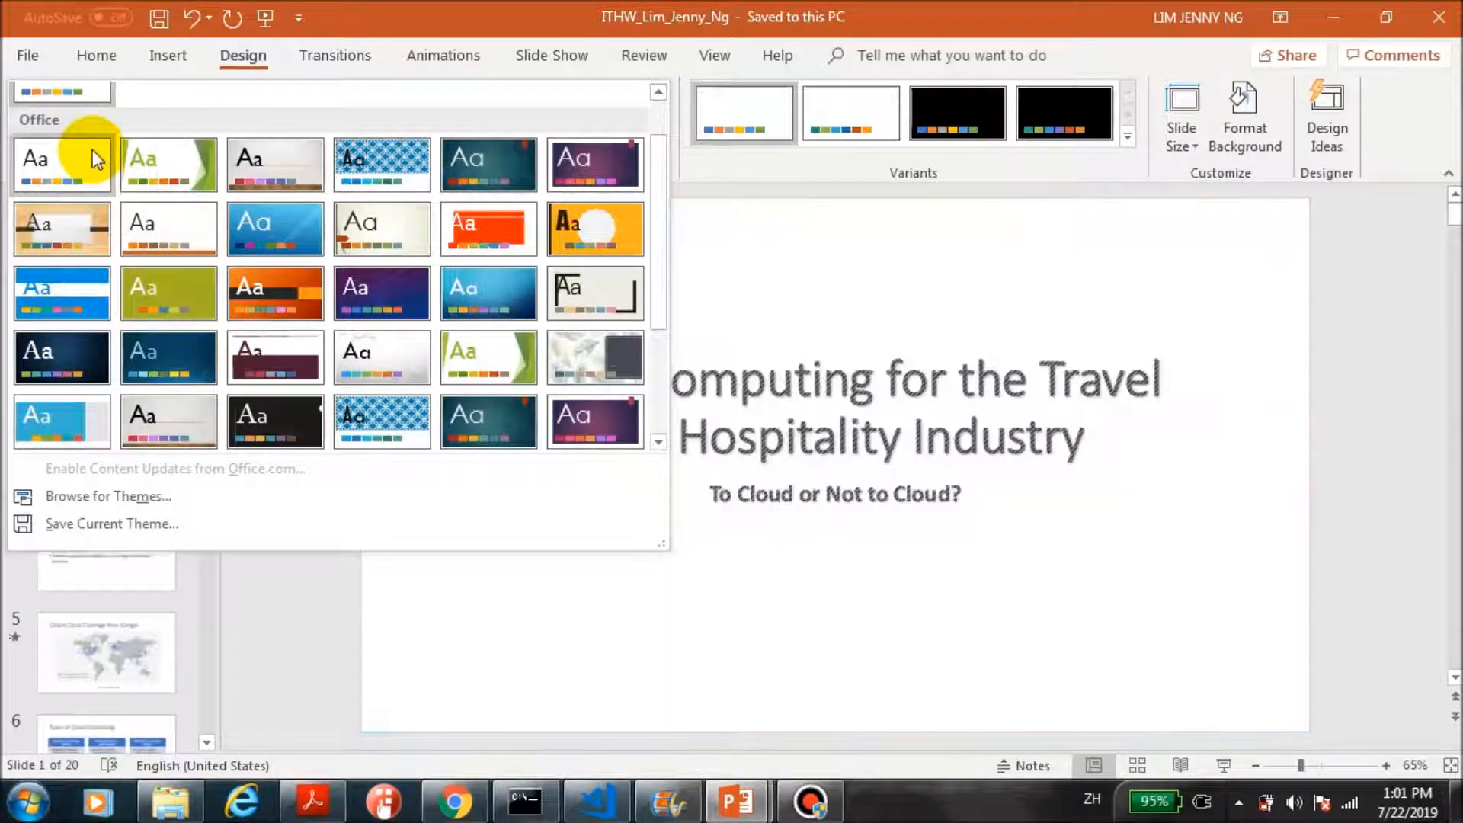
left_click(382, 292)
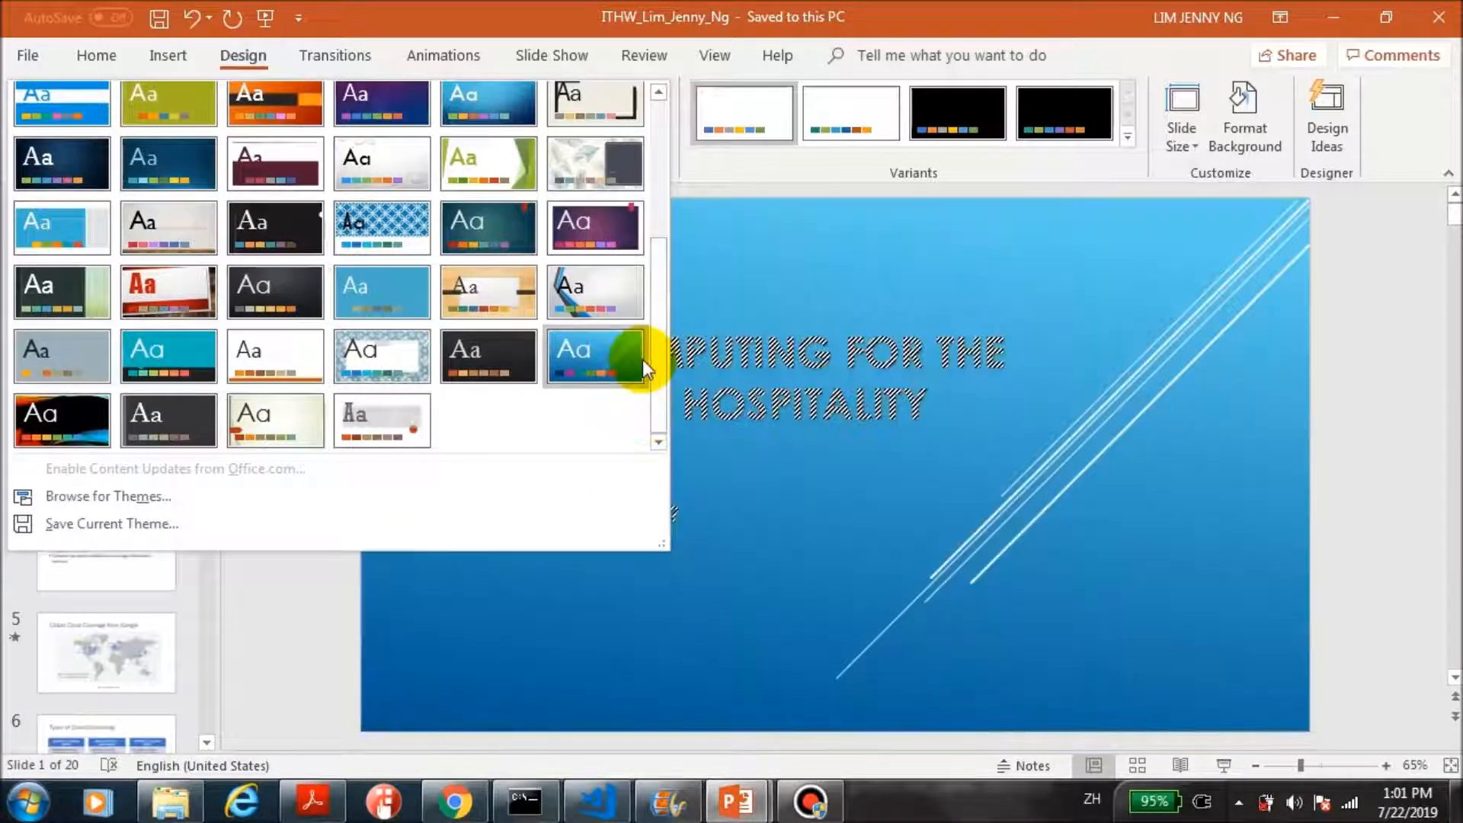
left_click(275, 419)
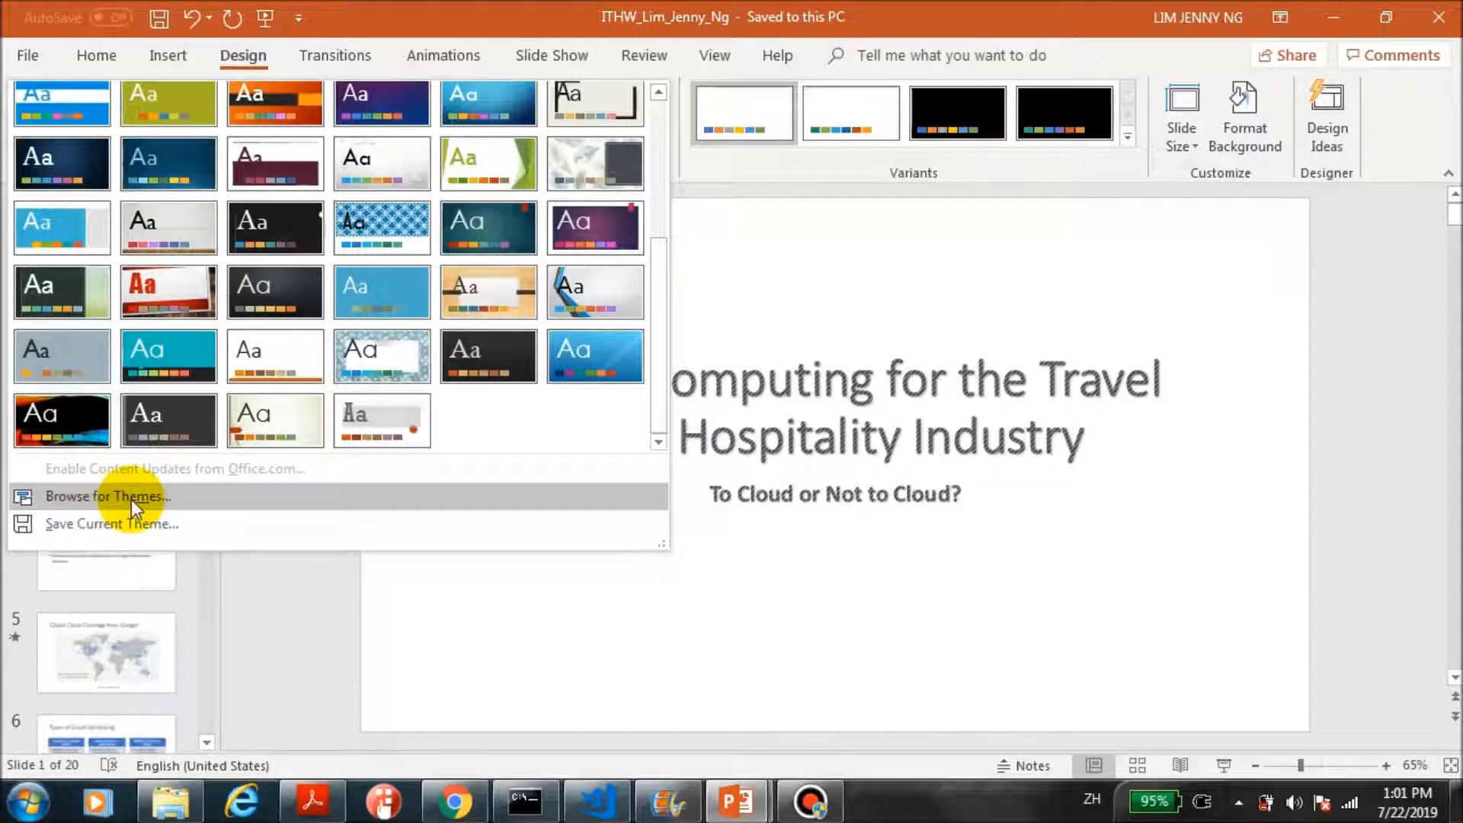
Apply the Session2_Cloud_Computing_Lab theme from the Session2_Cloud_Computing_Lab_Files folder to the deck
left_click(107, 495)
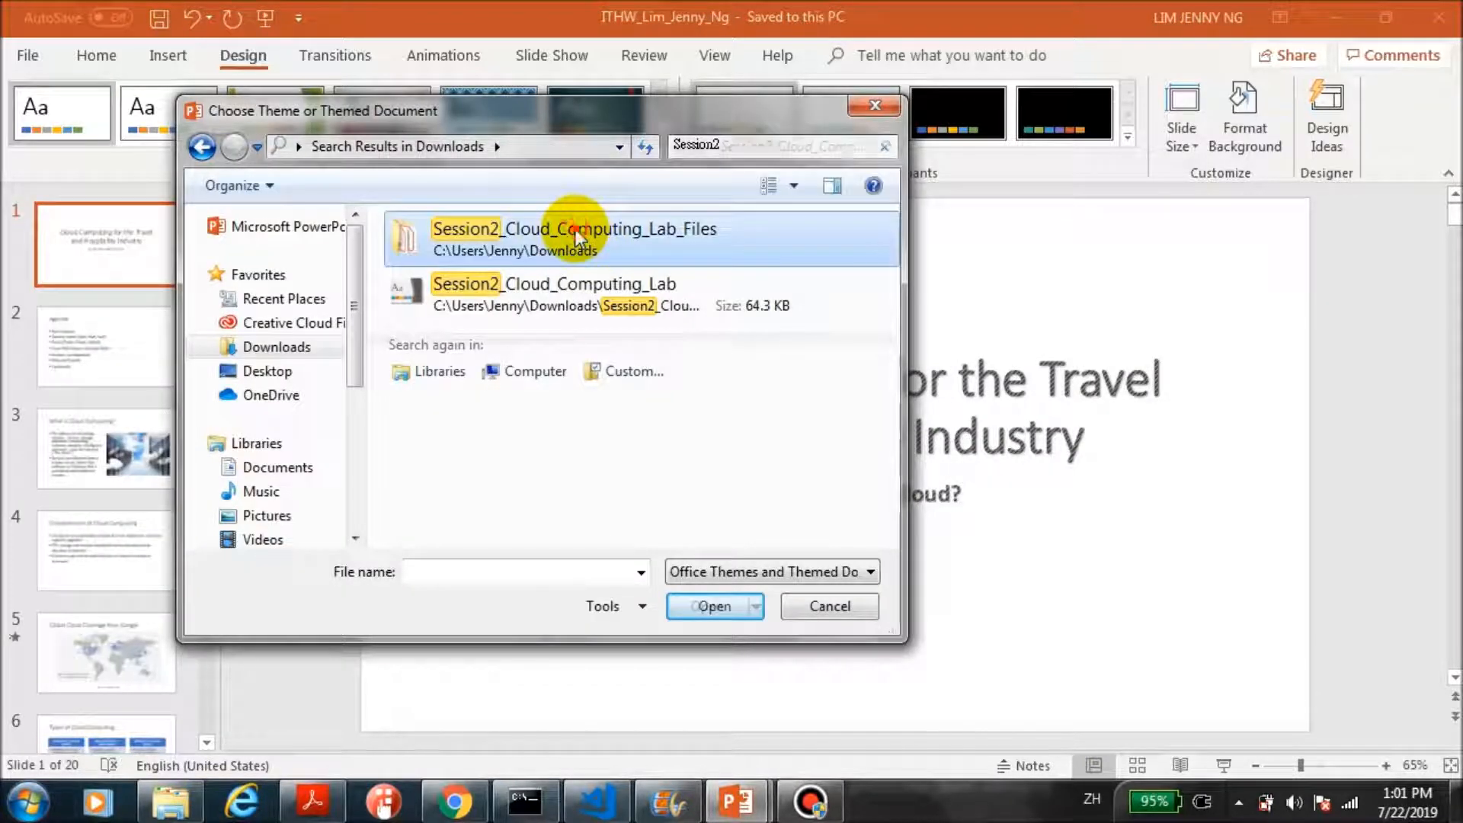
double_click(573, 229)
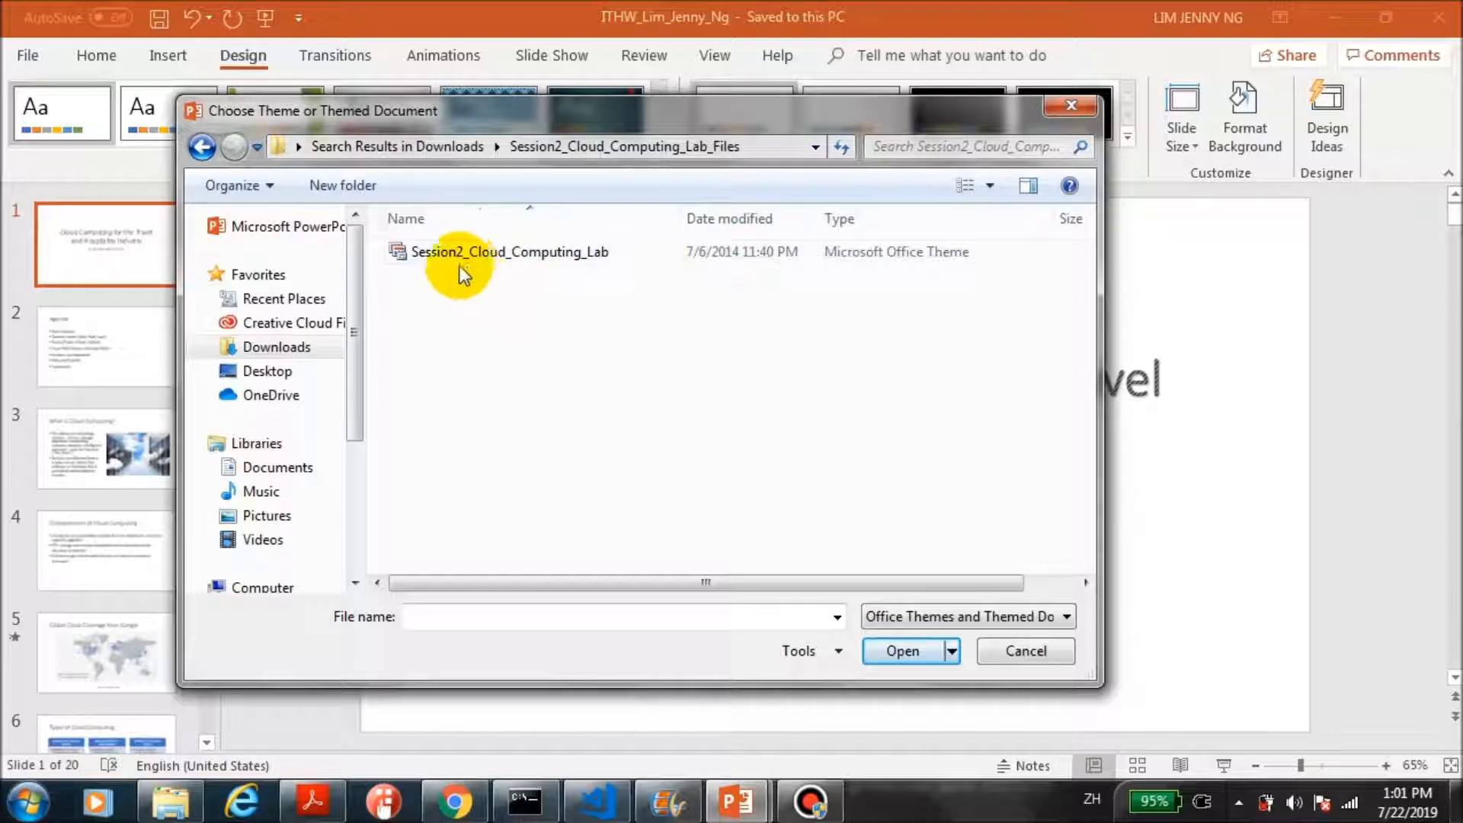
mouse_move(923, 373)
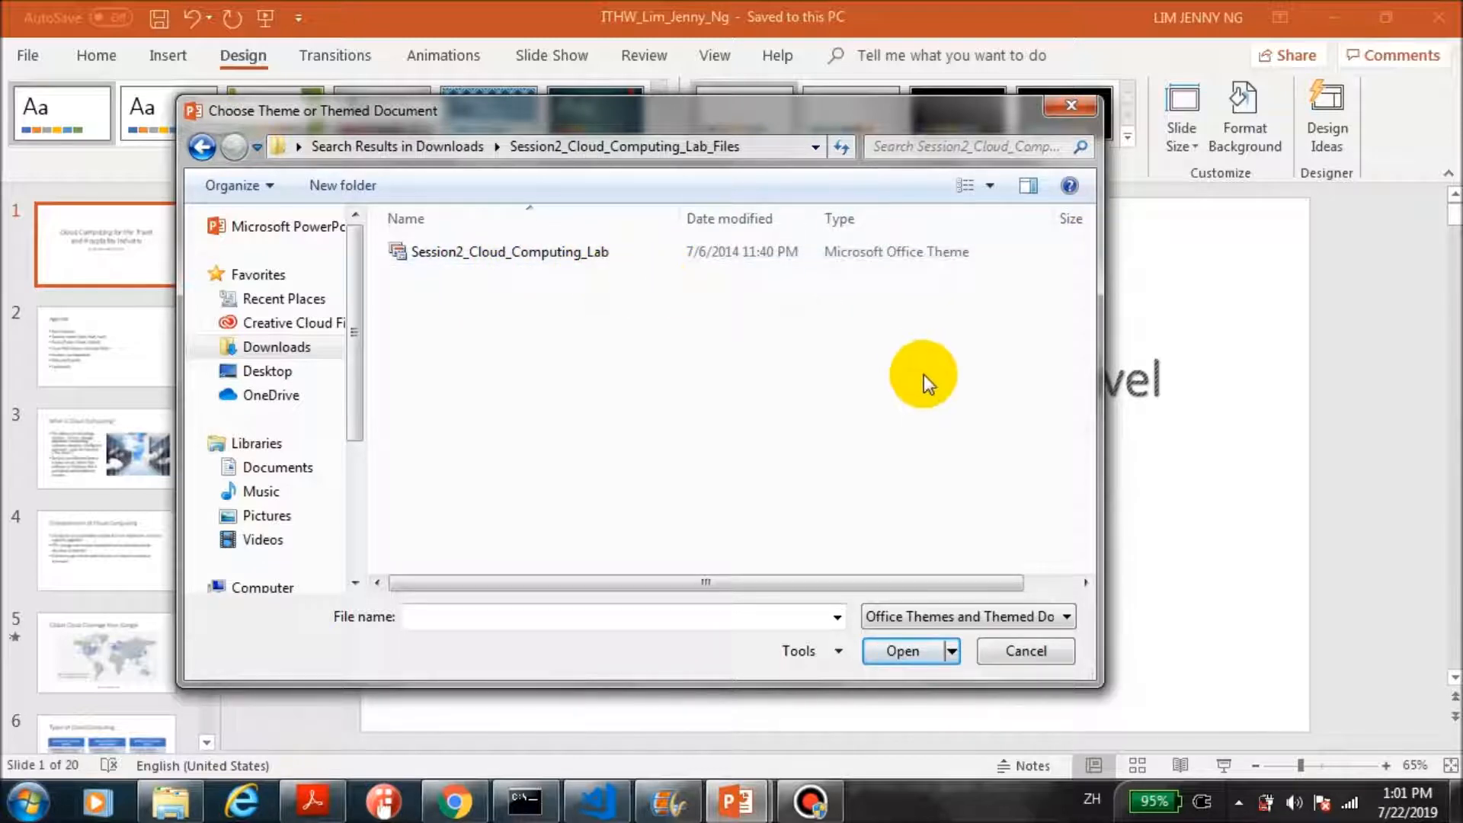
mouse_move(962, 377)
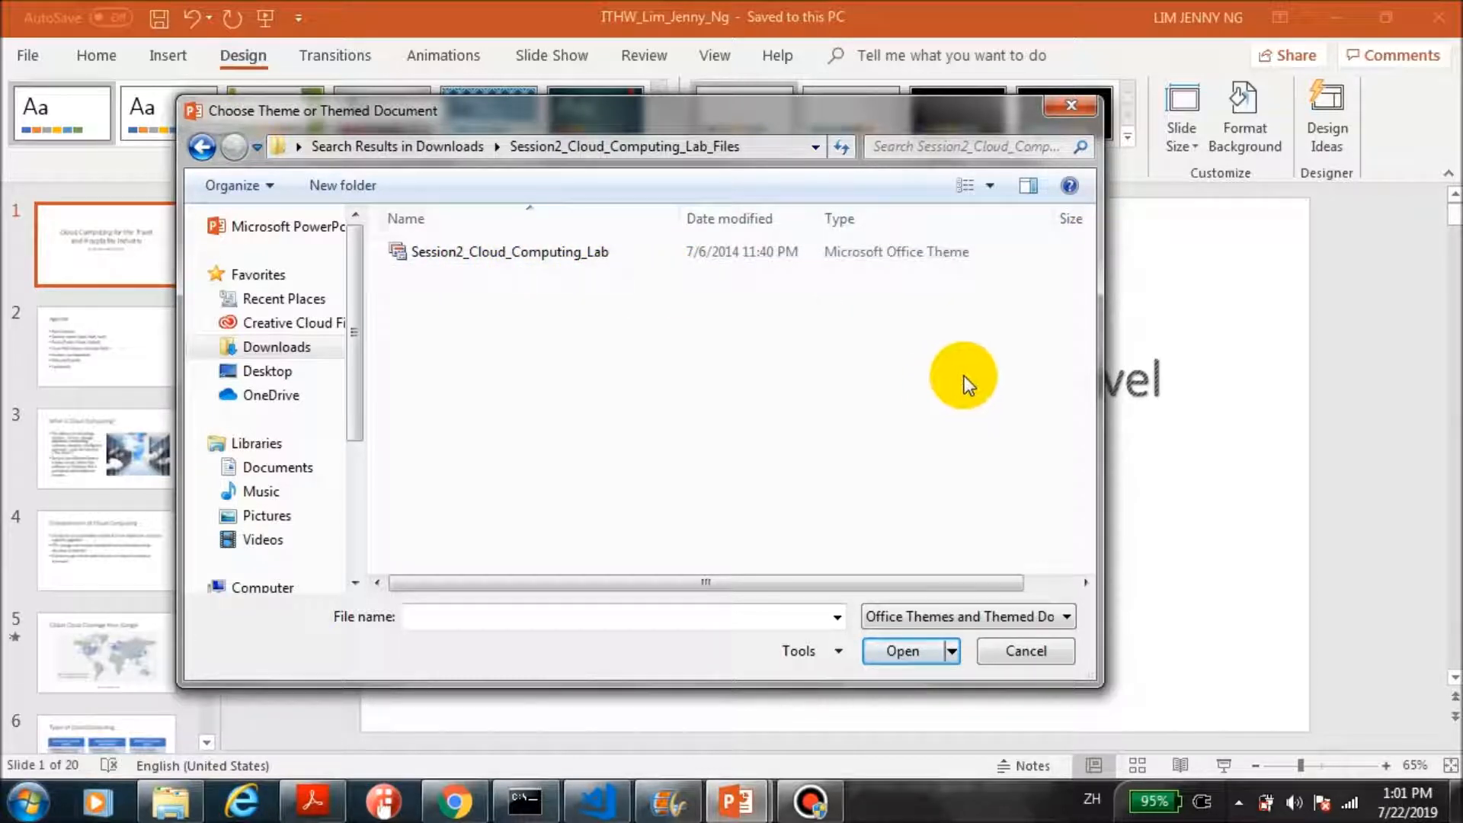
left_click(510, 252)
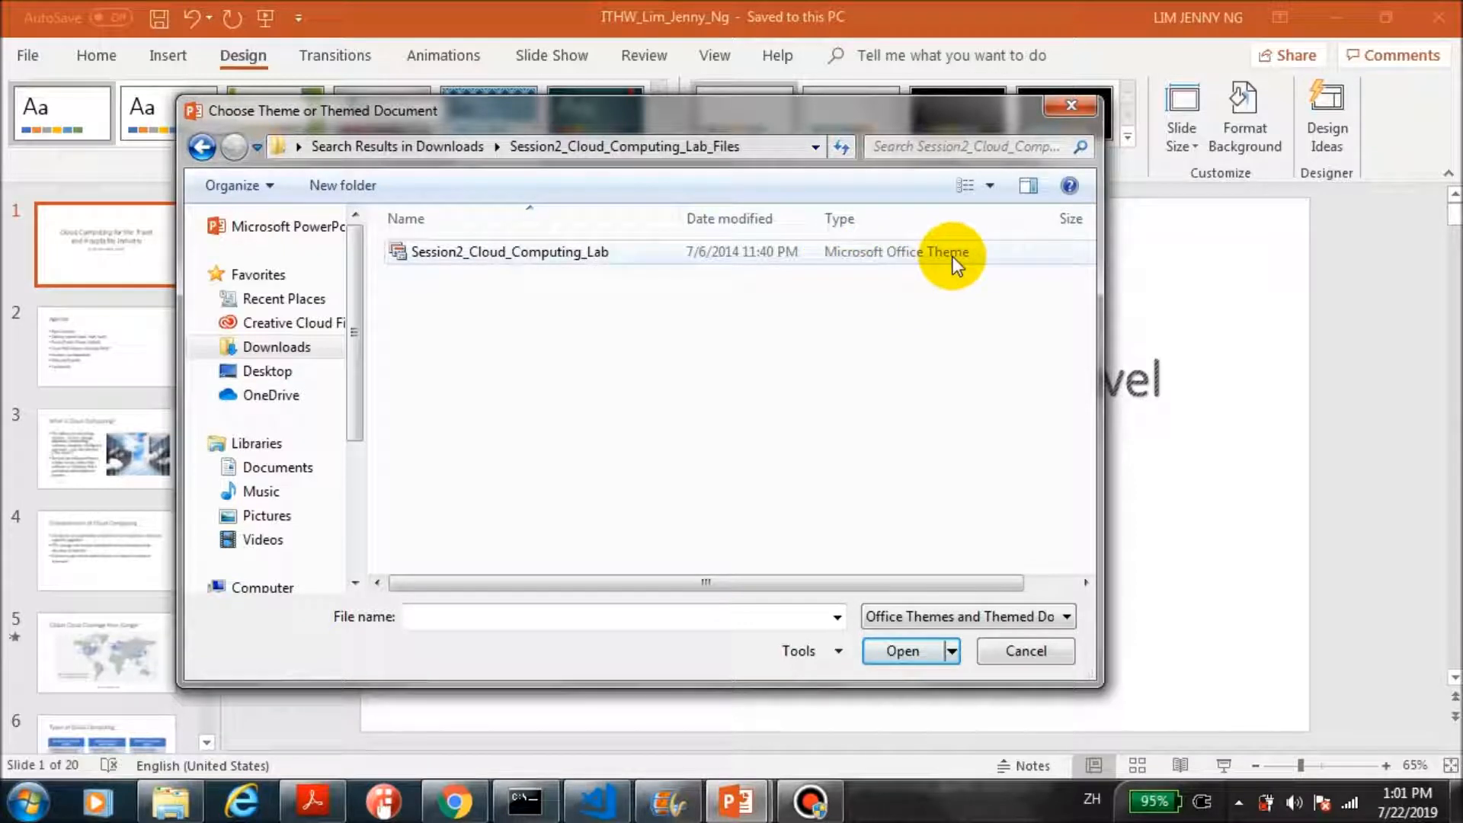
left_click(509, 251)
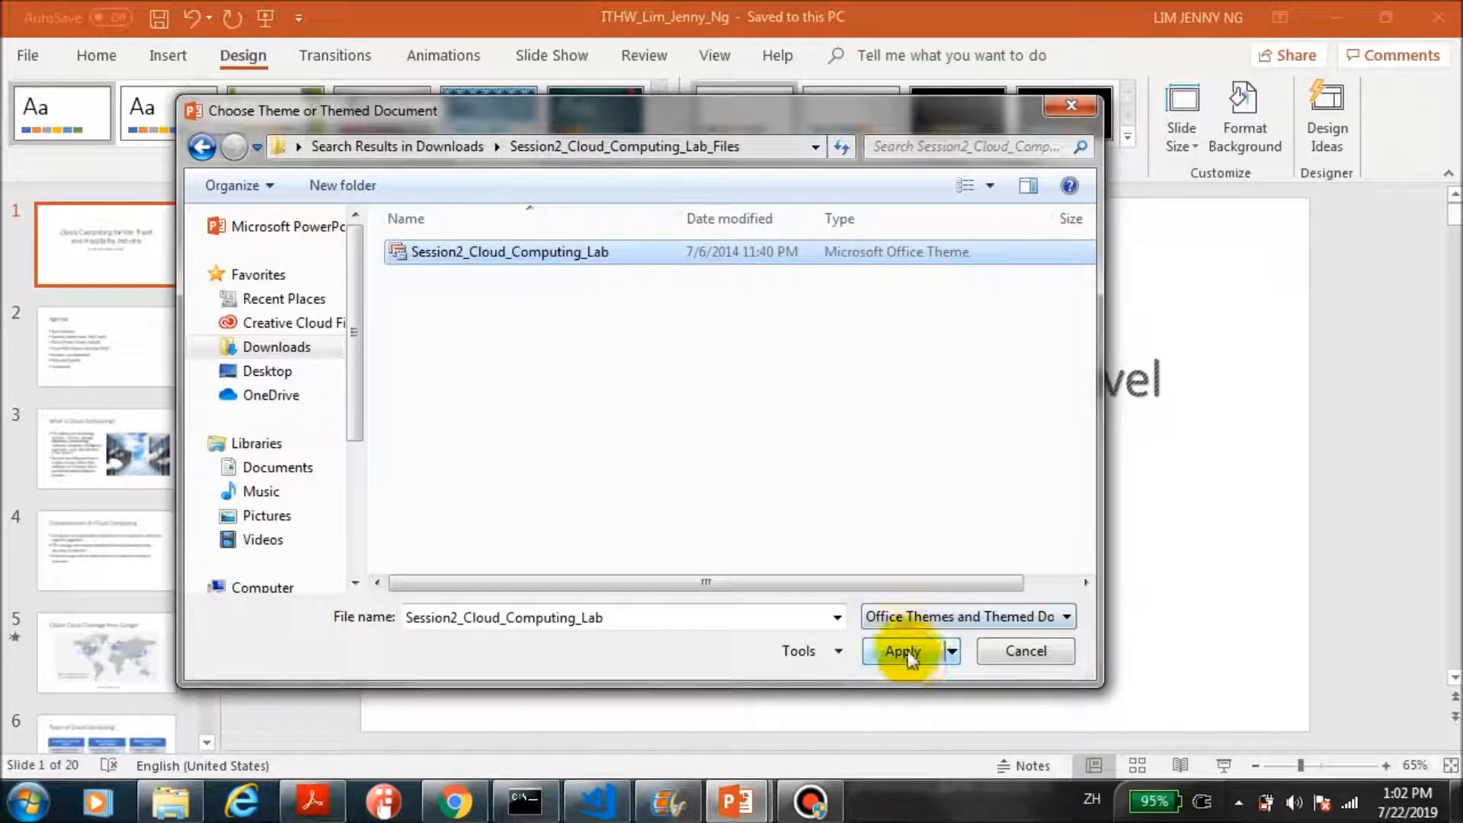
left_click(901, 650)
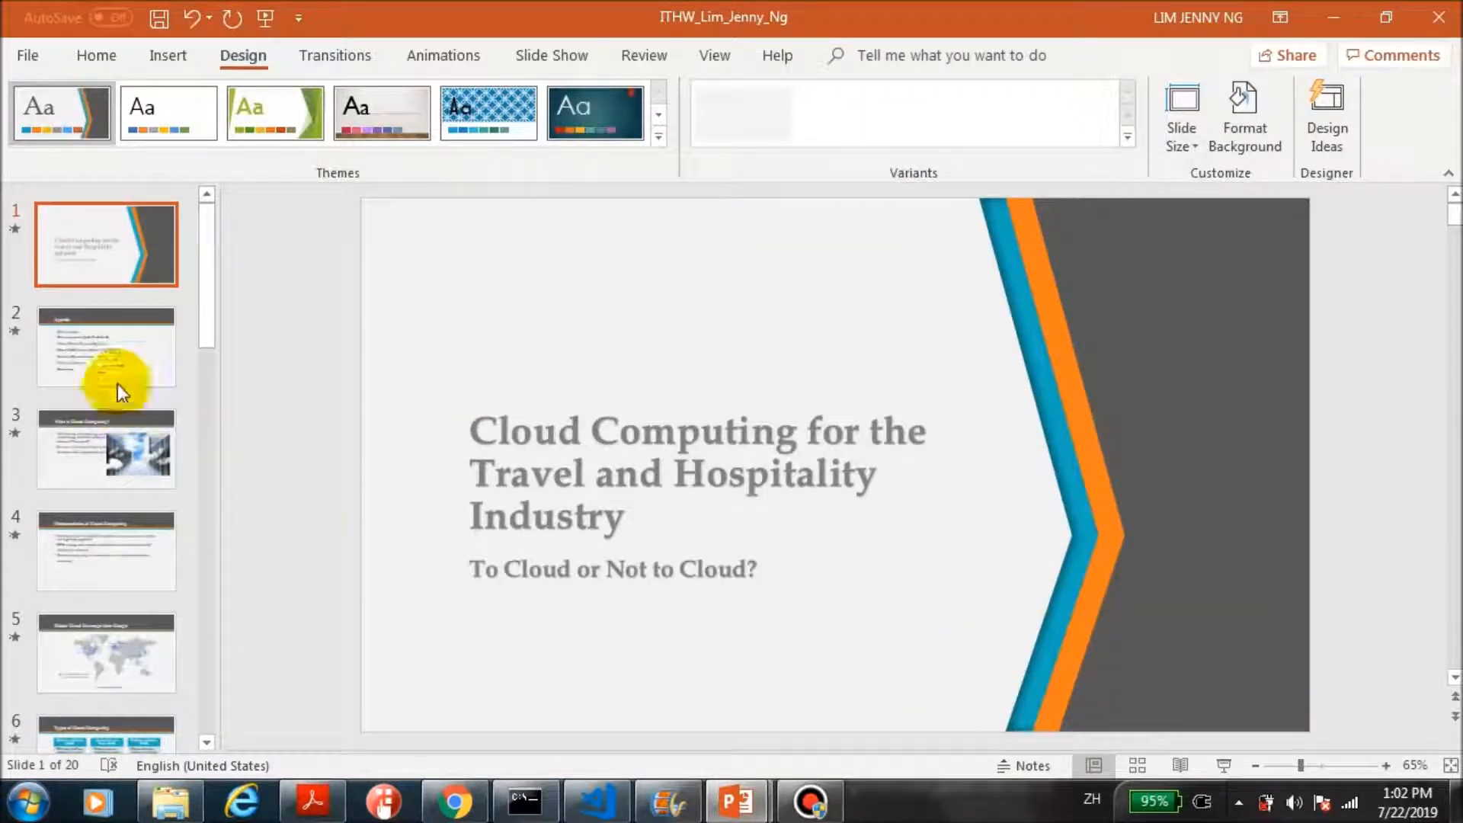
Page from What is Cloud Computing? through the Maestro case studies to slide 12
left_click(105, 448)
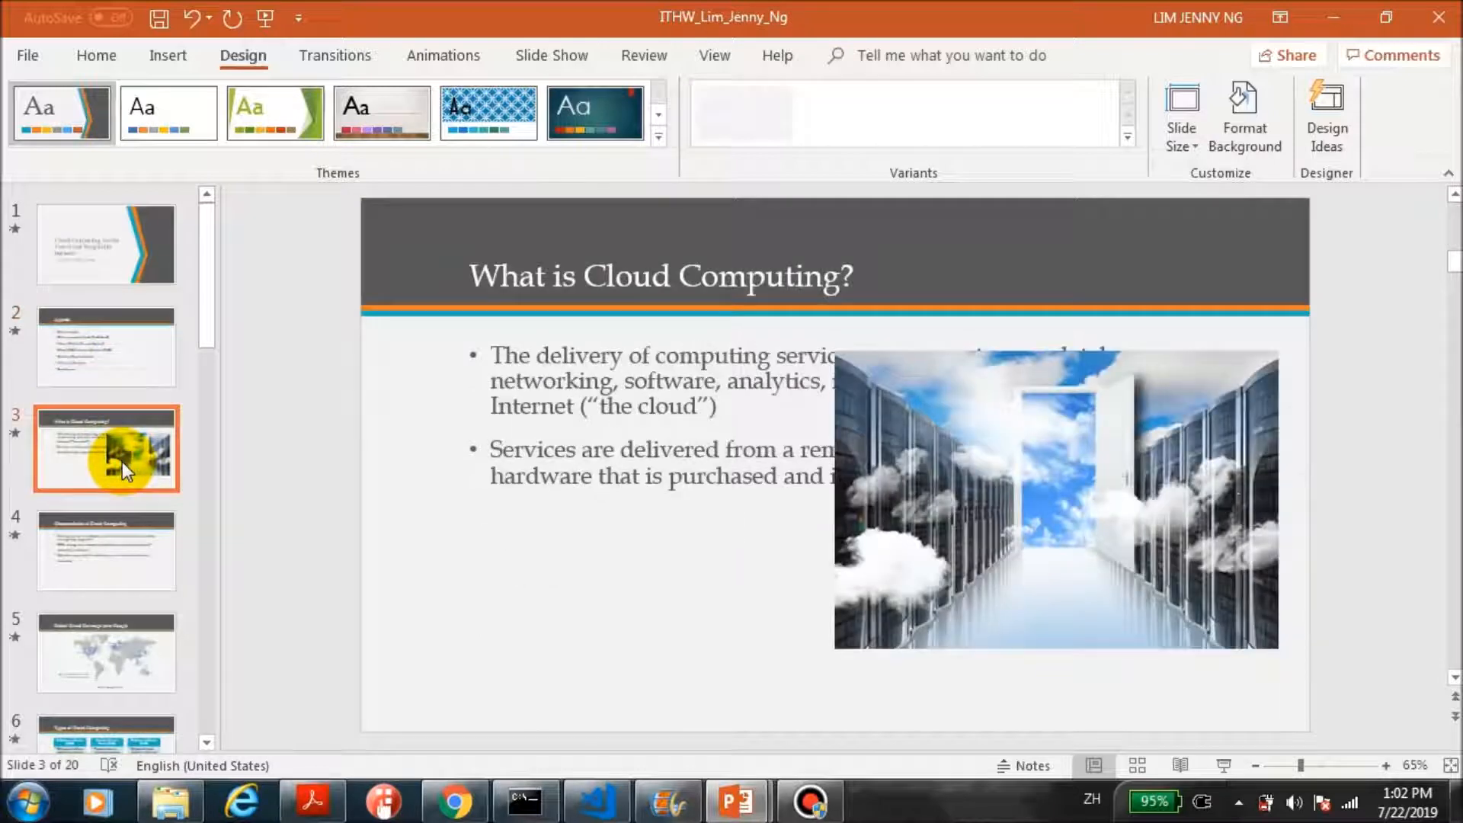
left_click(107, 652)
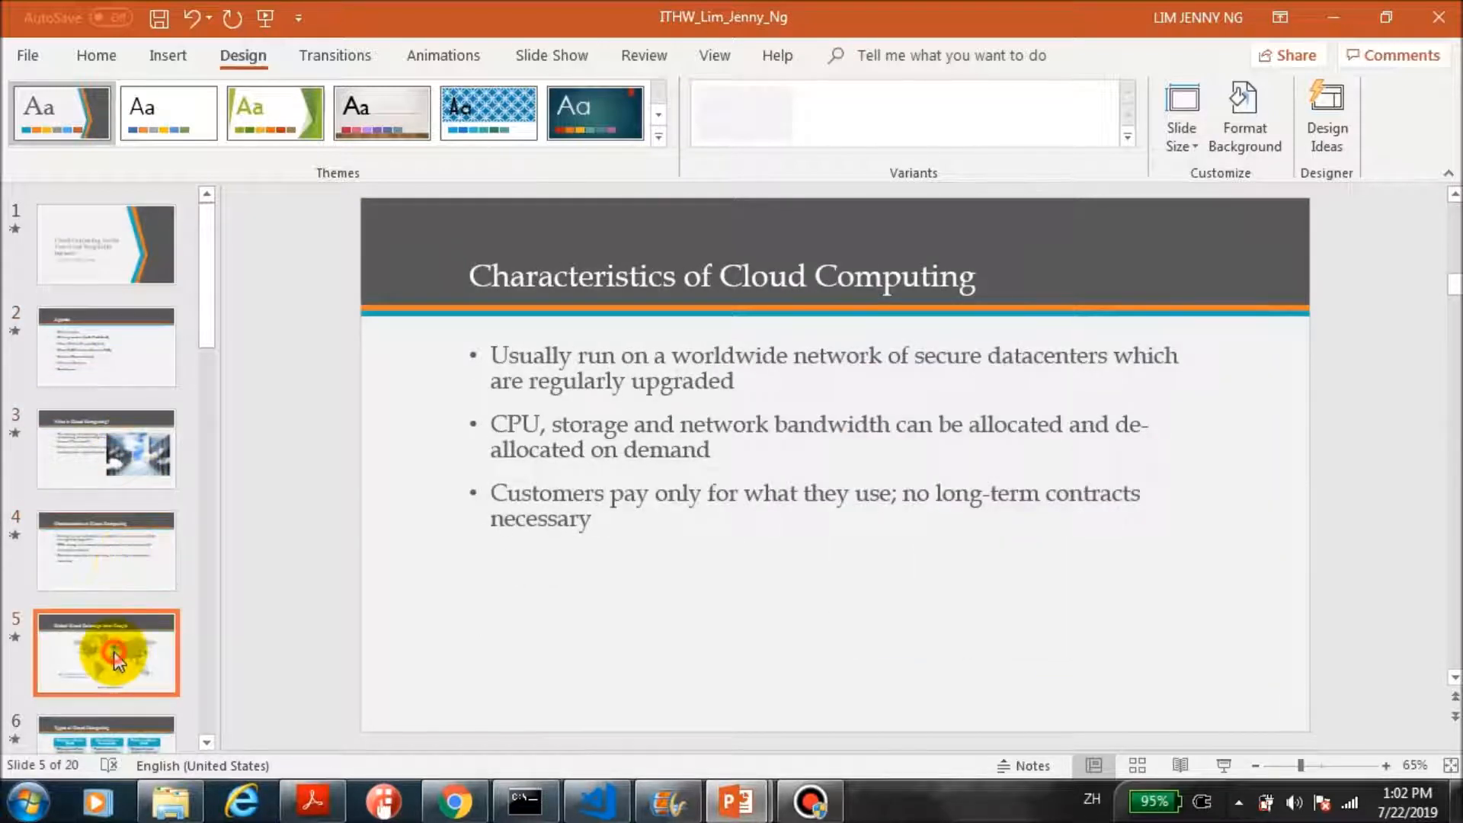
left_click(105, 652)
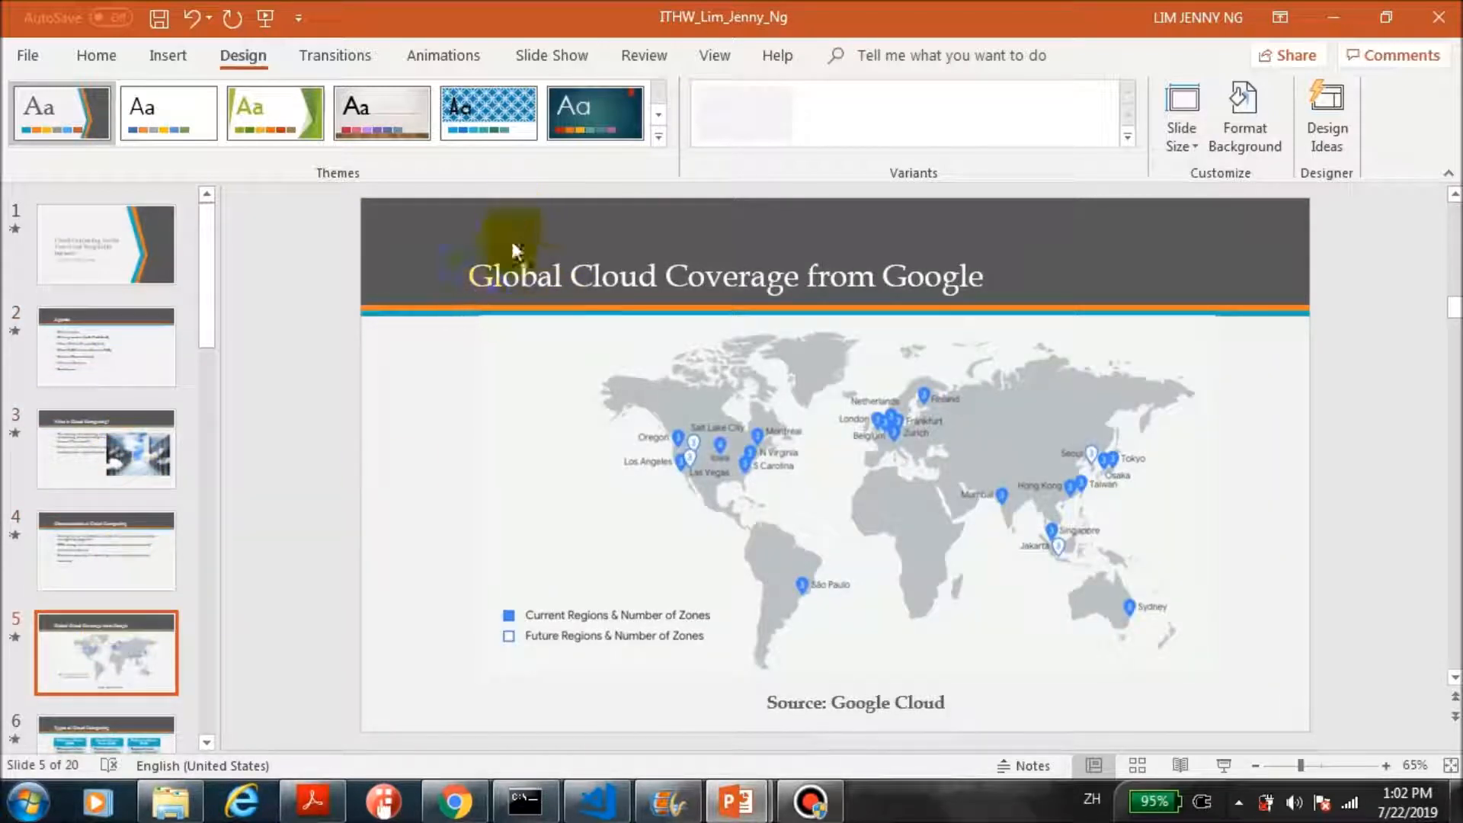
mouse_move(1245, 242)
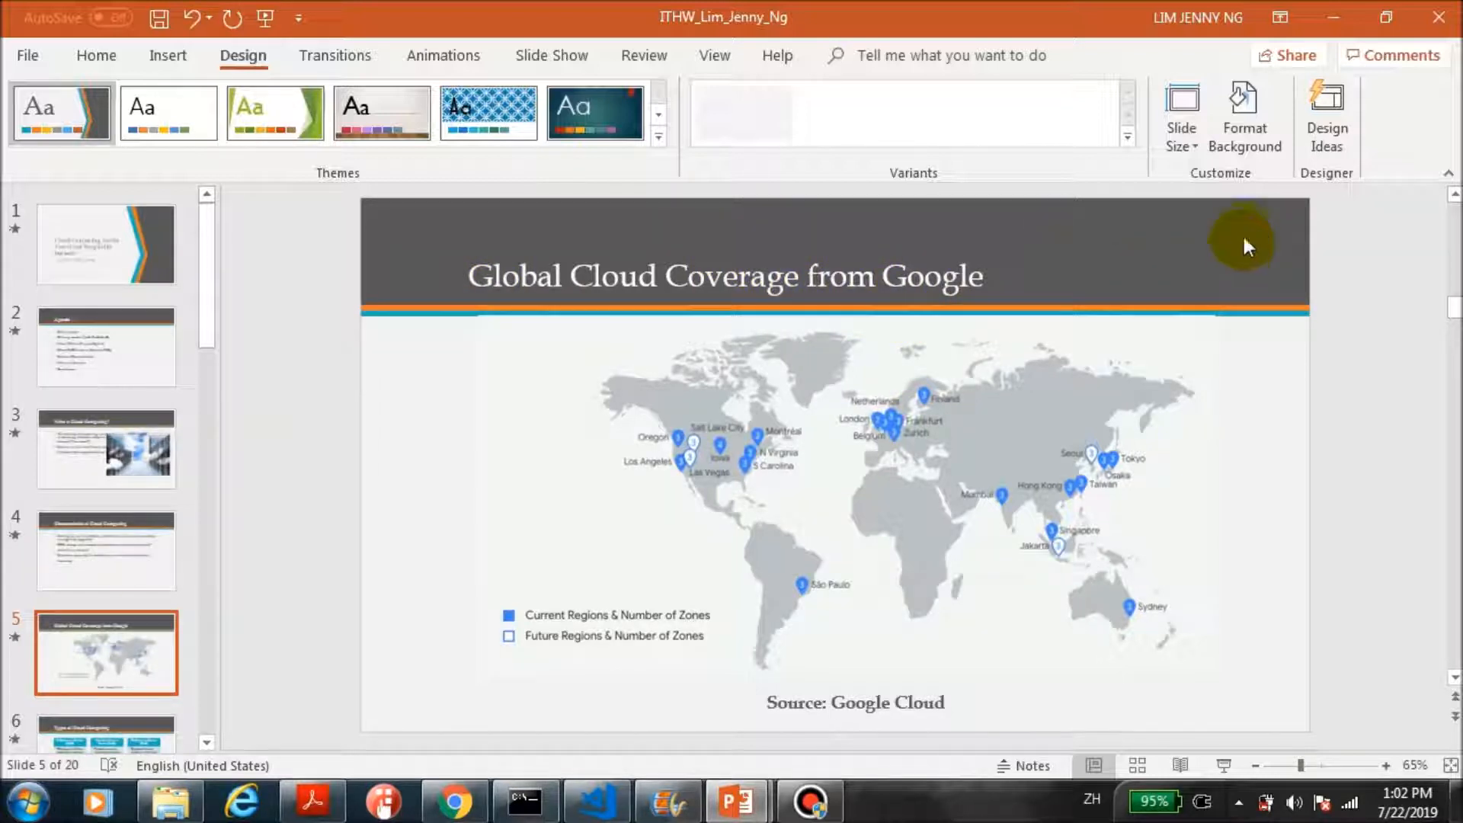
mouse_move(172, 737)
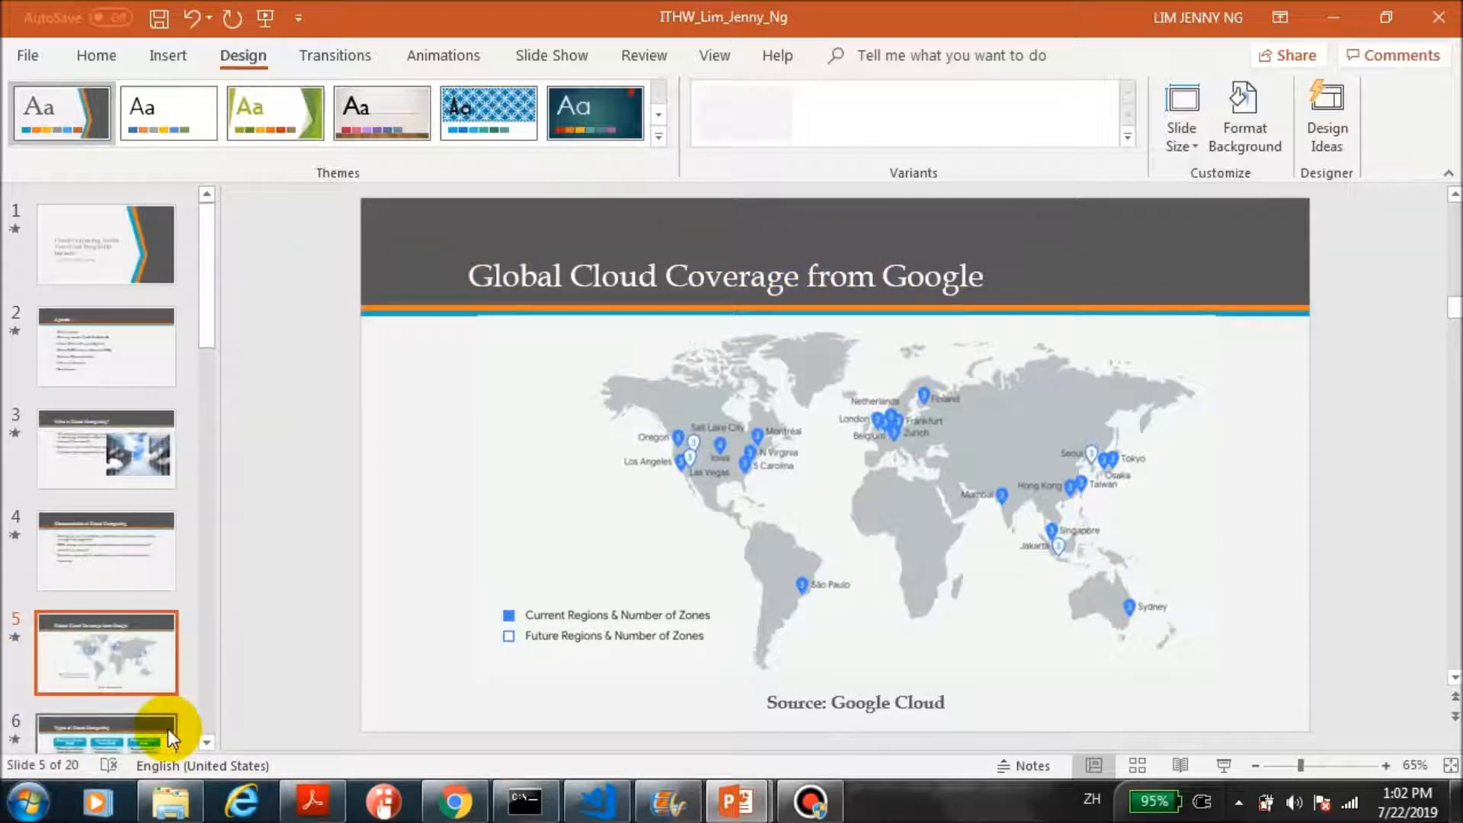
left_click(105, 550)
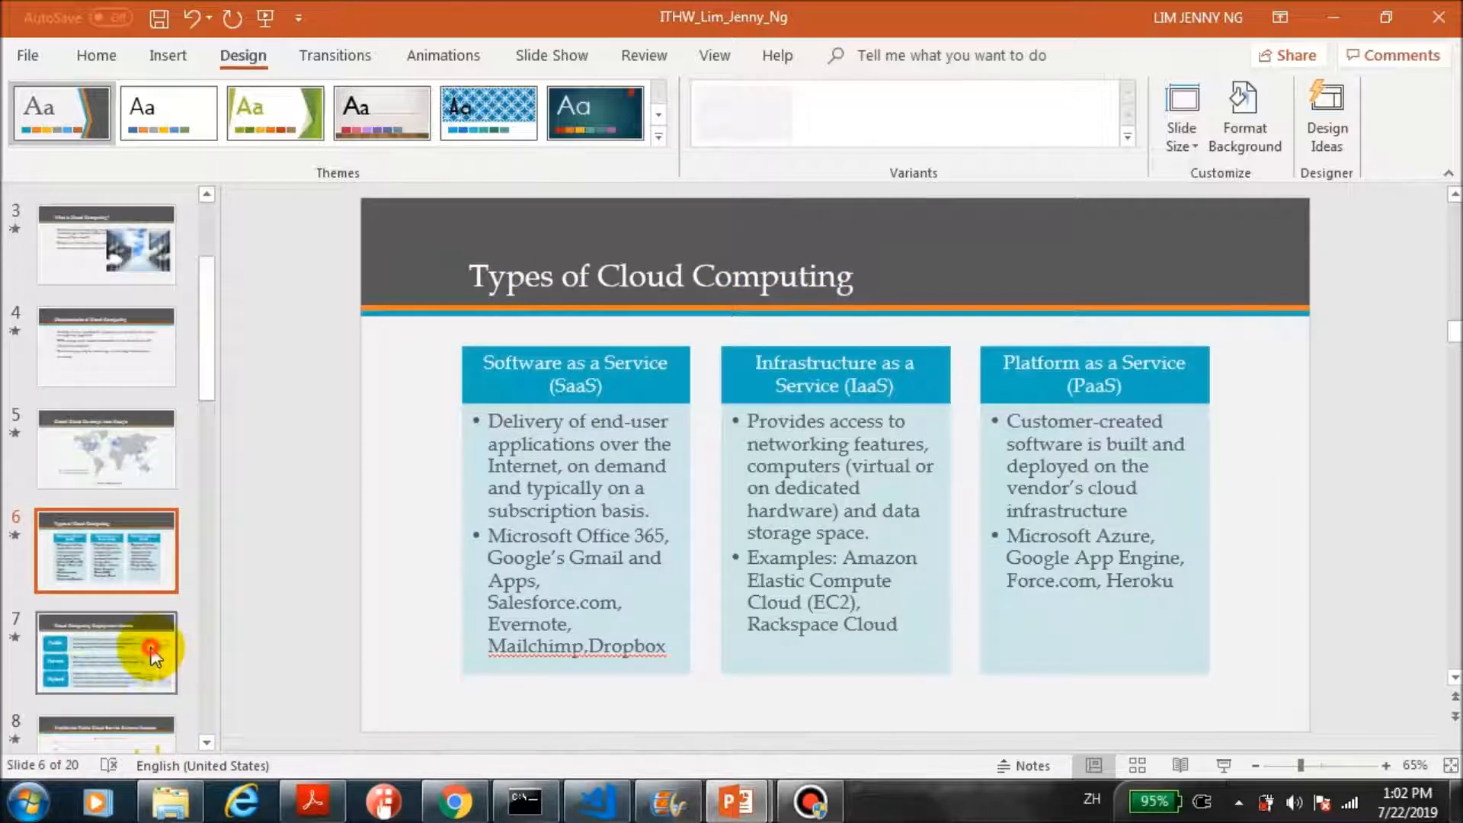
left_click(105, 651)
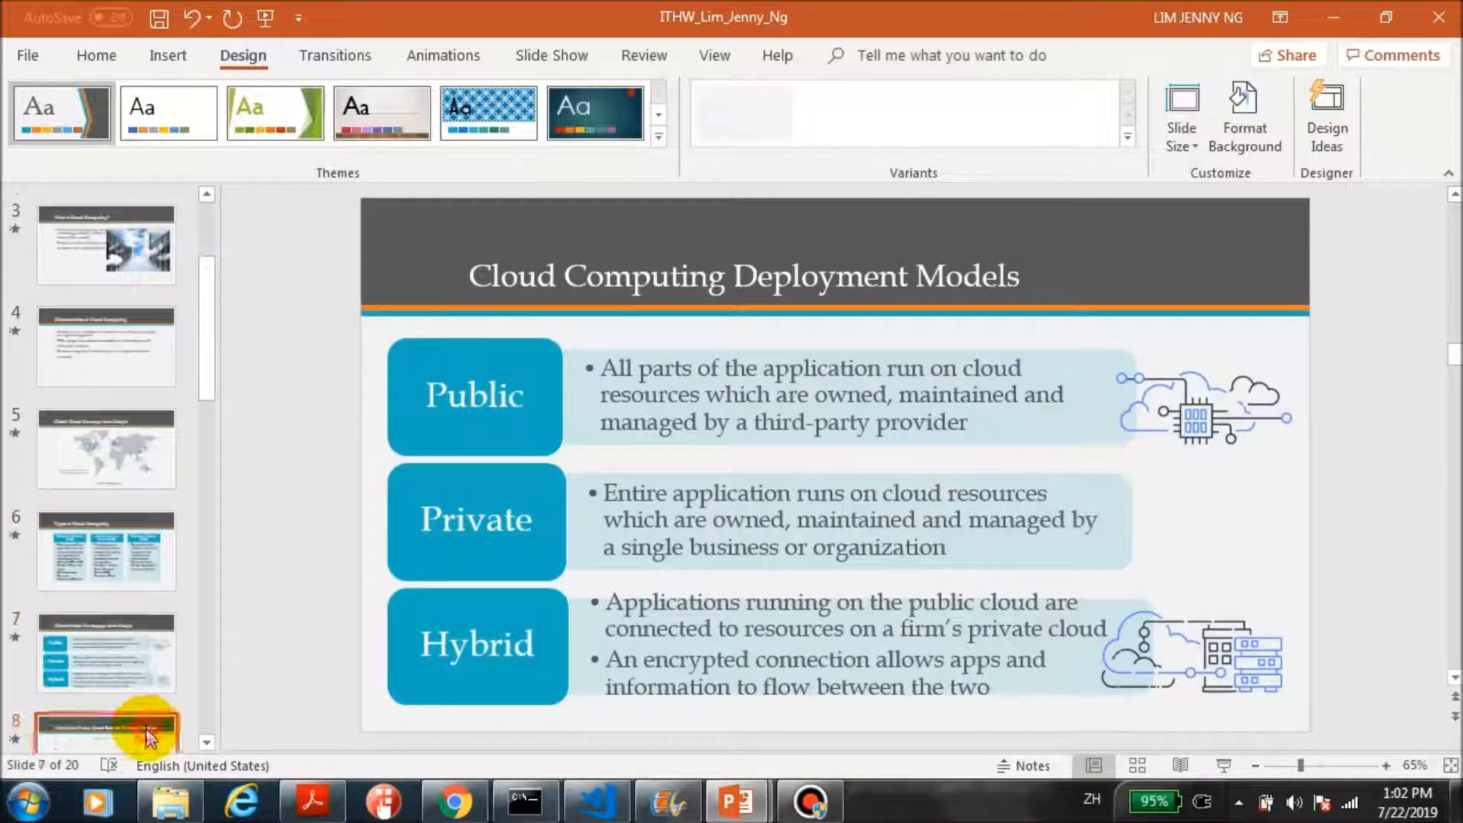
left_click(107, 650)
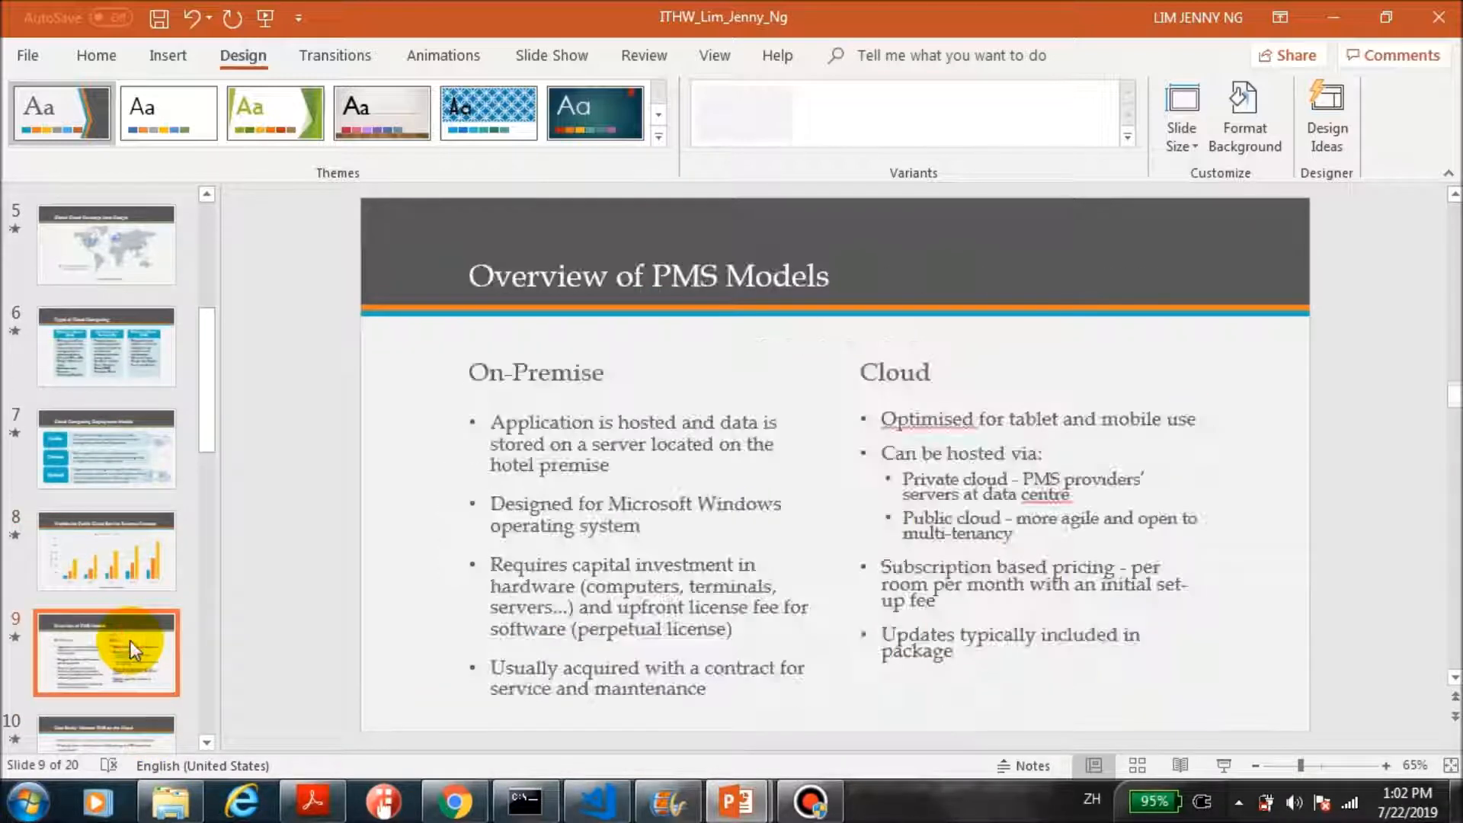
left_click(107, 541)
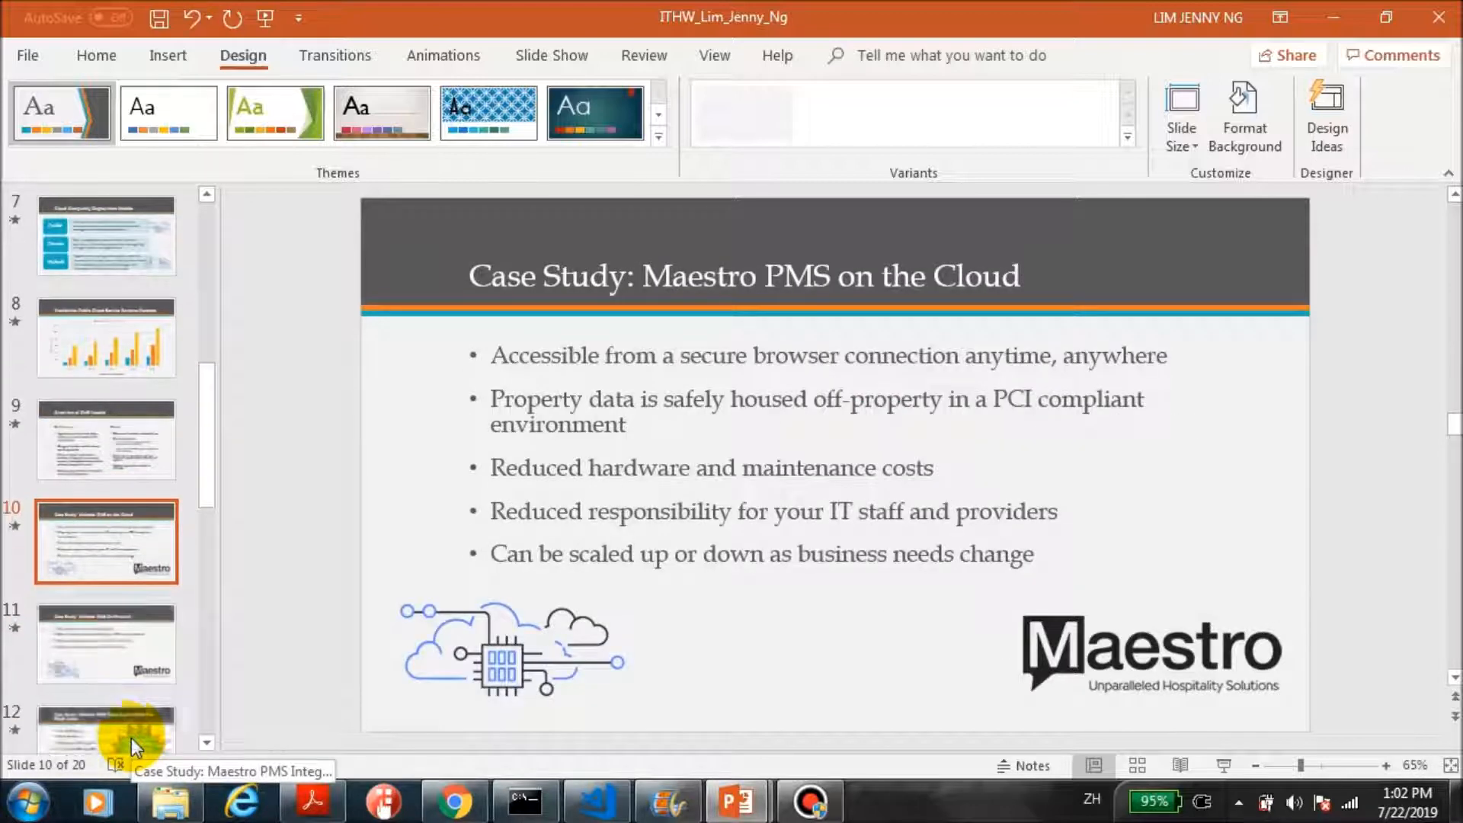
left_click(105, 641)
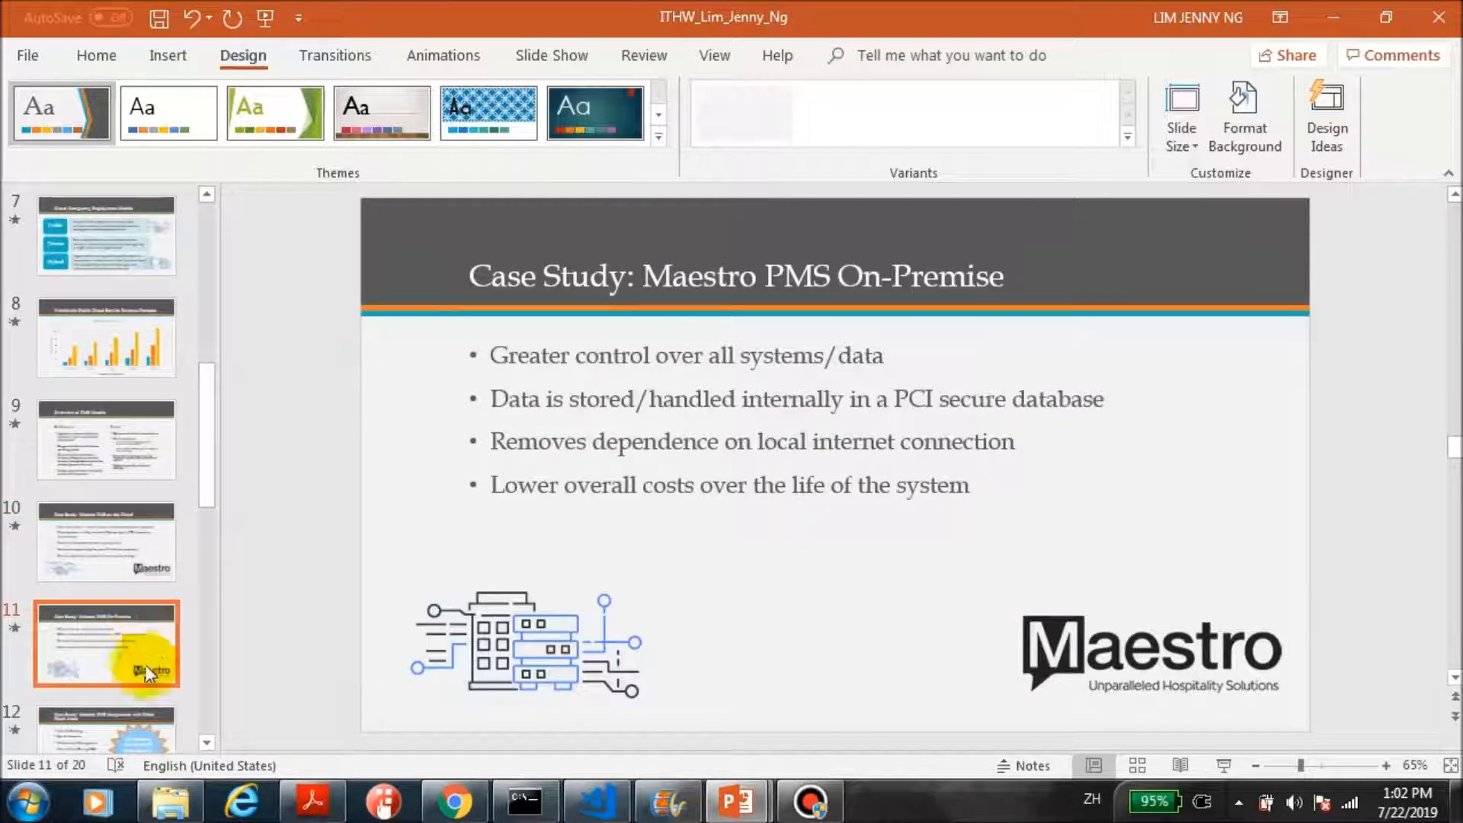
left_click(106, 541)
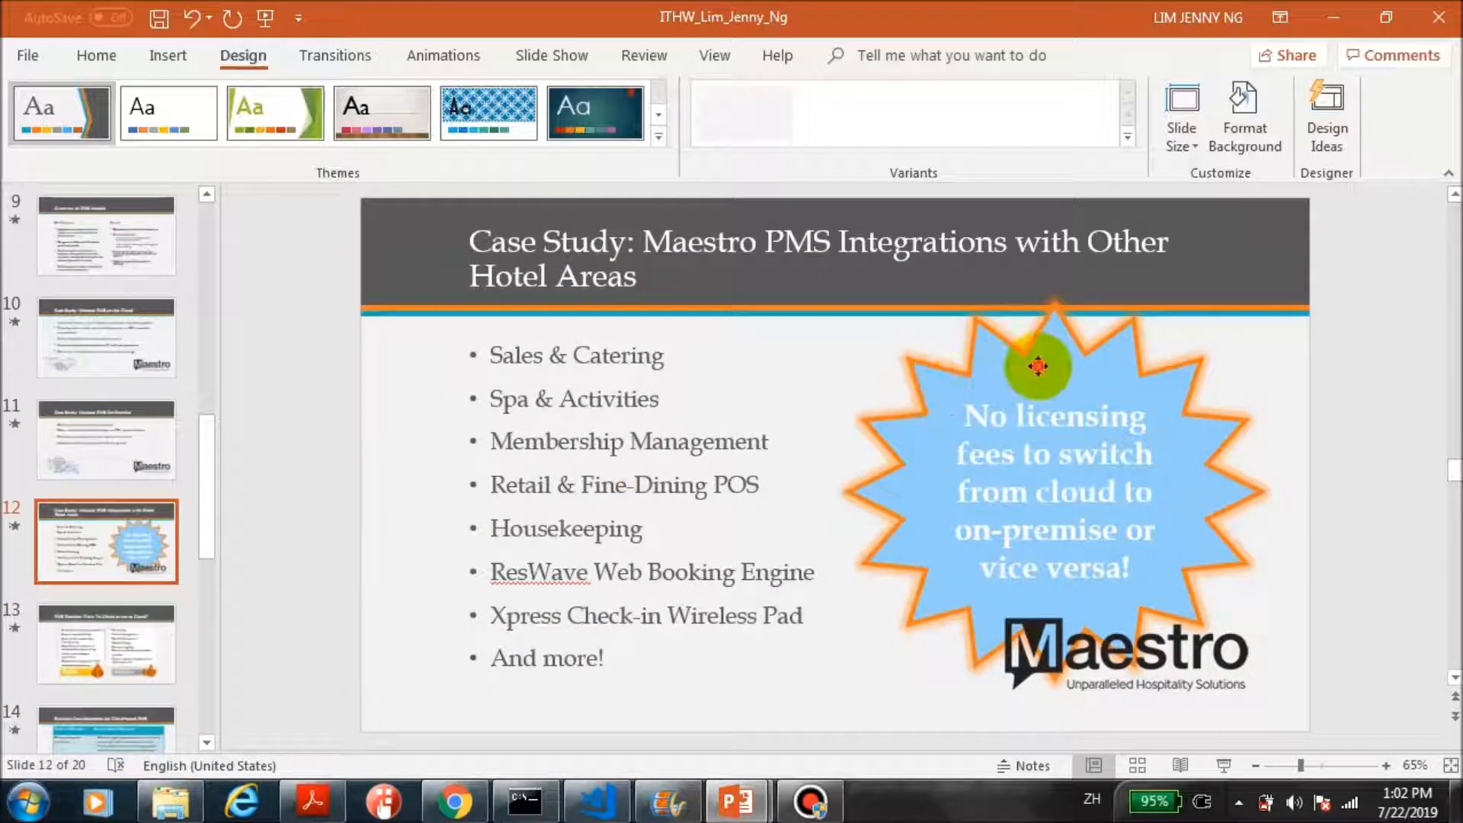
Nudge slide 12's Maestro logo down-right, clear of the starburst, then show slide 14
left_click(1038, 366)
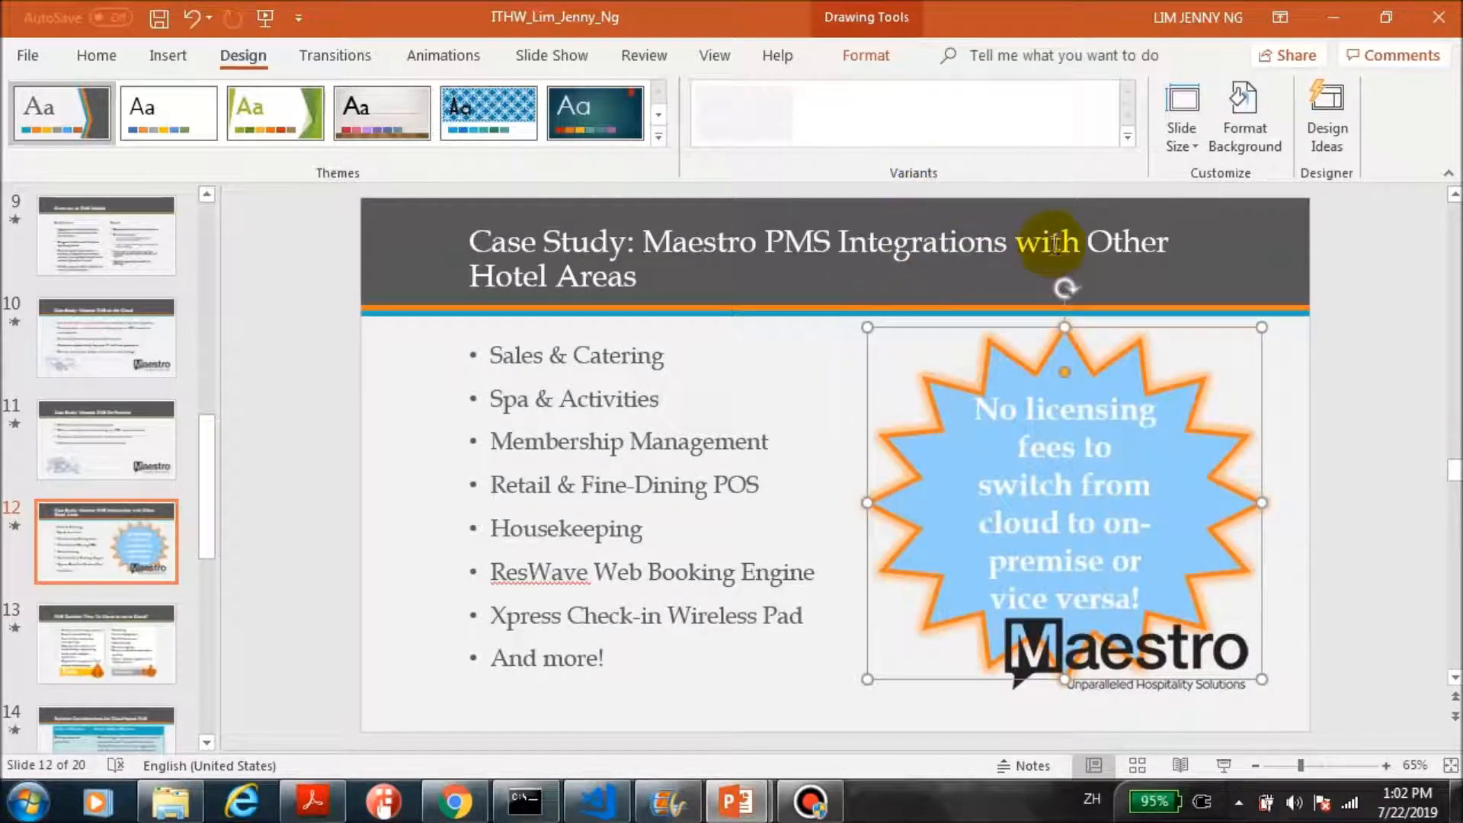
left_click(1126, 649)
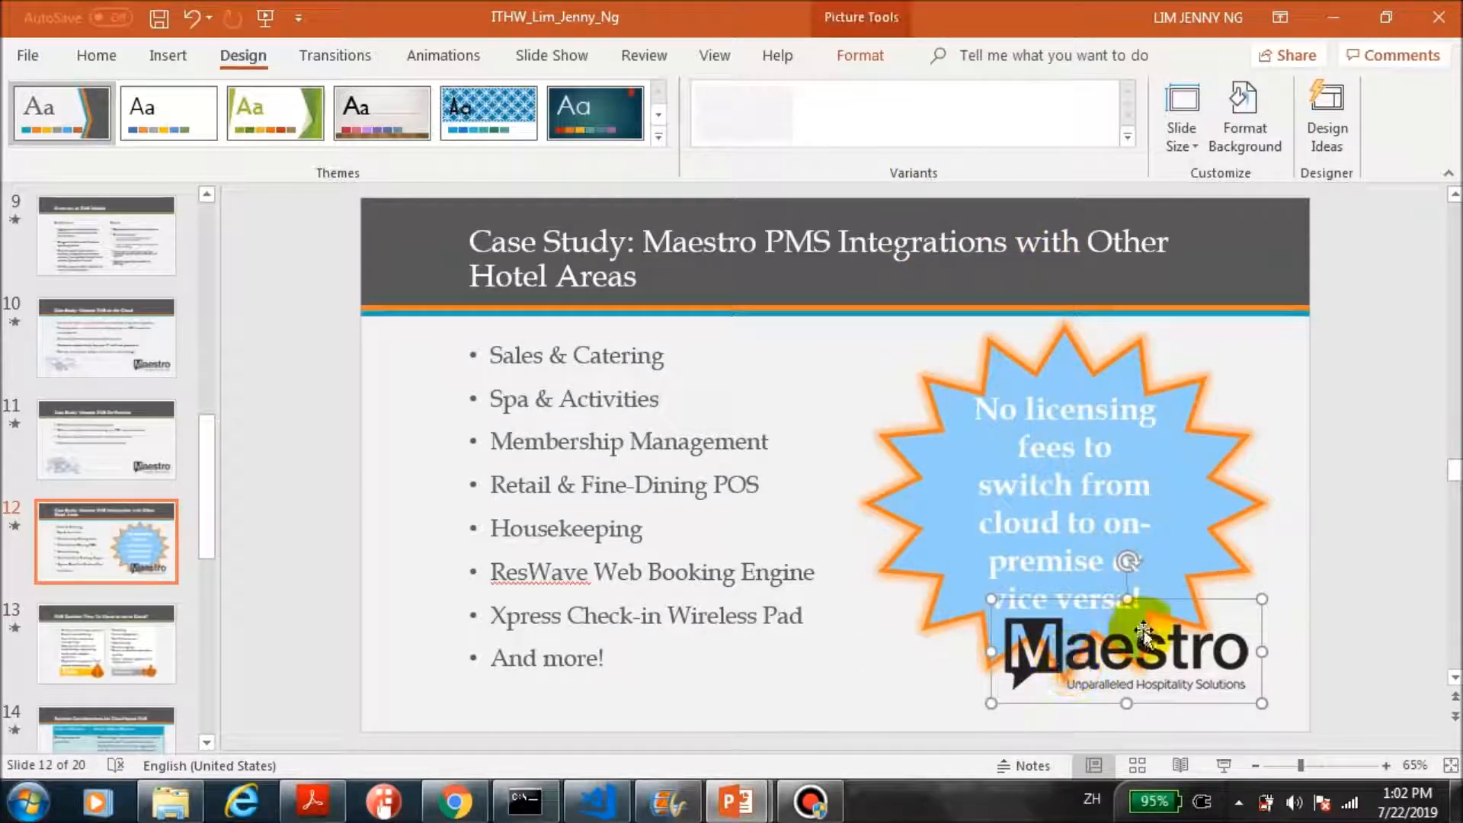
left_click_drag(1126, 651, 1143, 677)
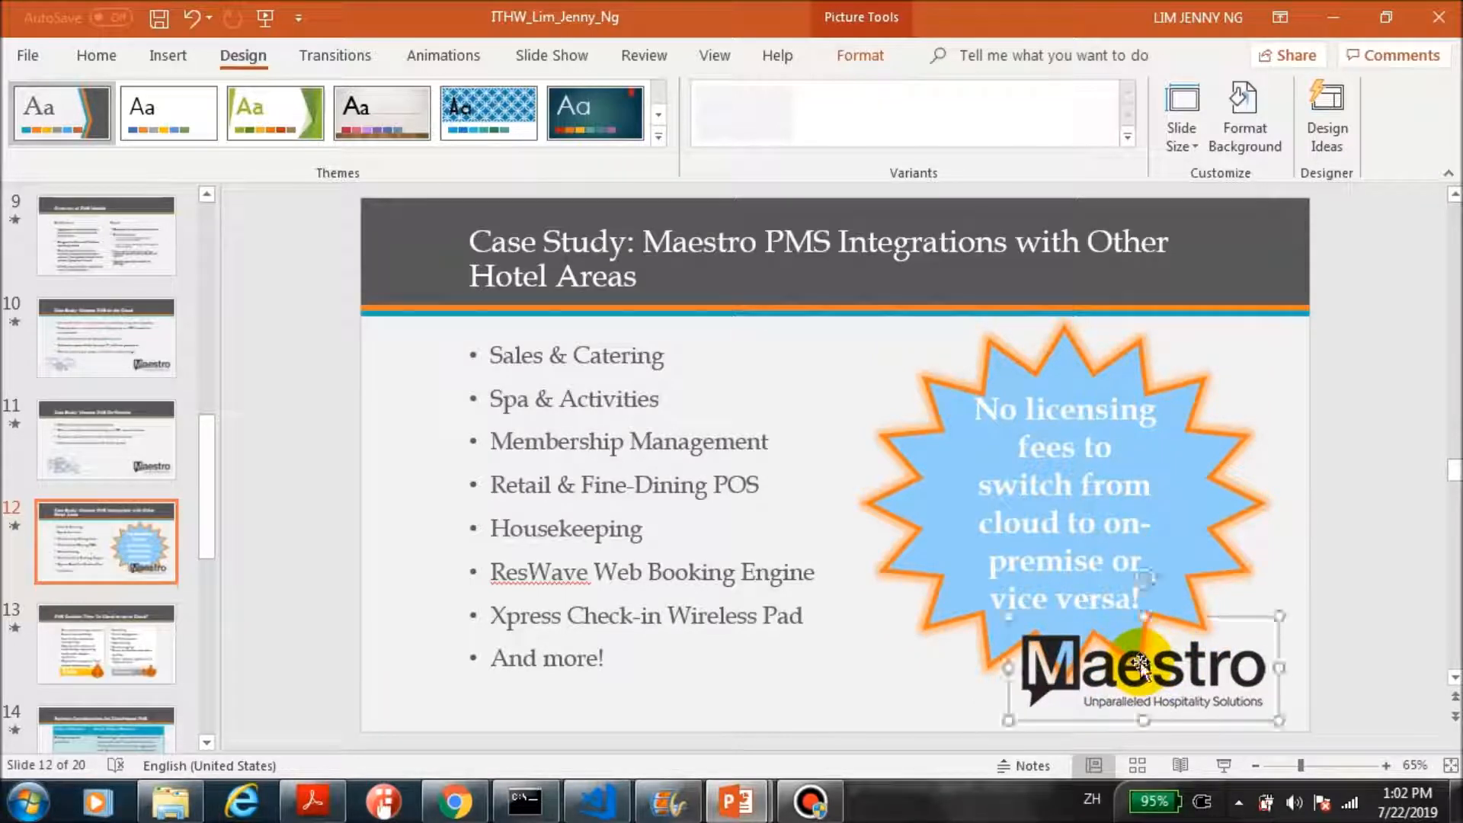
left_click(106, 642)
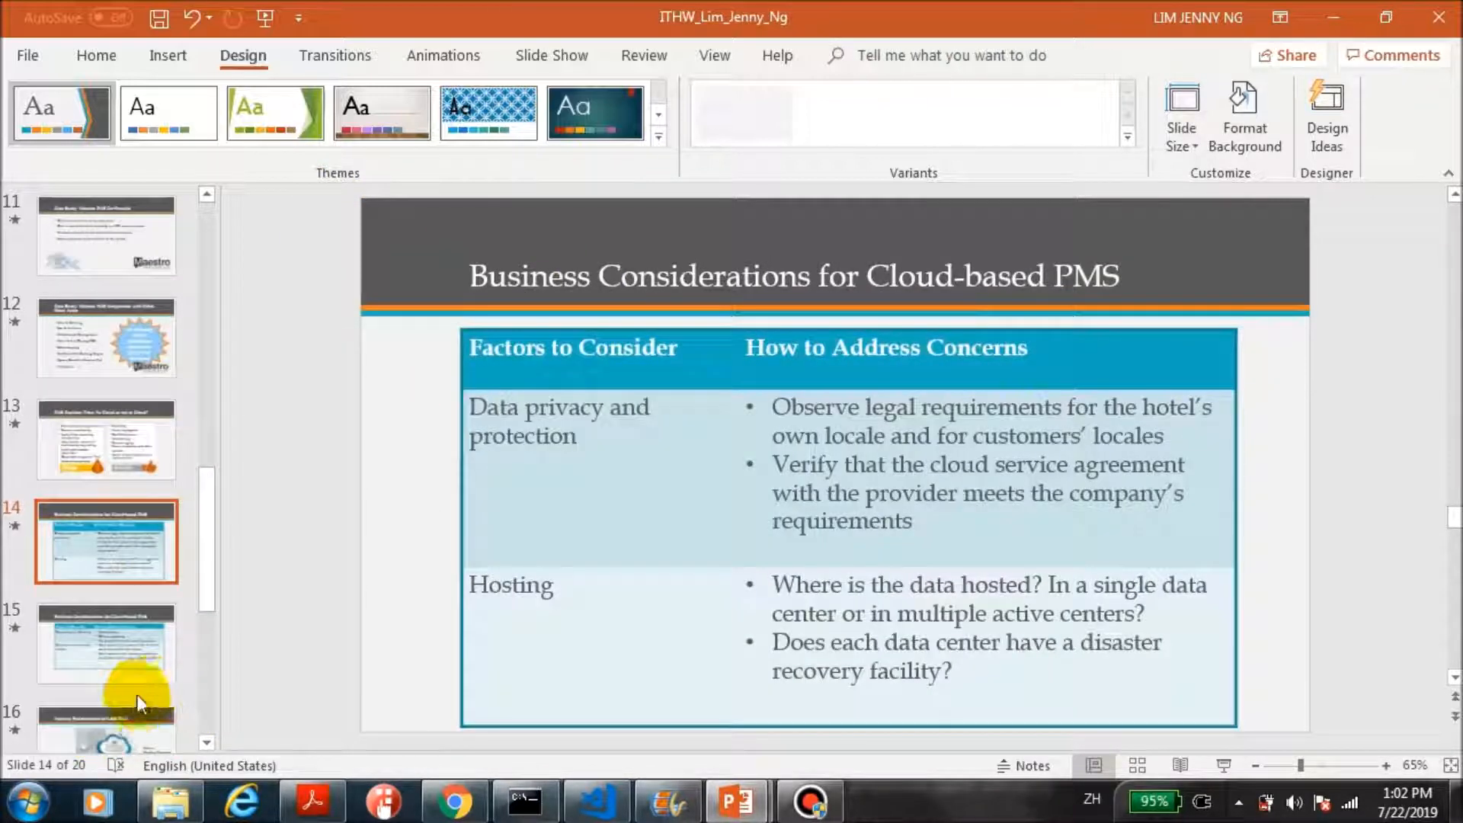
Page past Industry Endorsement for SaaS PMS to the Conclusions slide
left_click(105, 641)
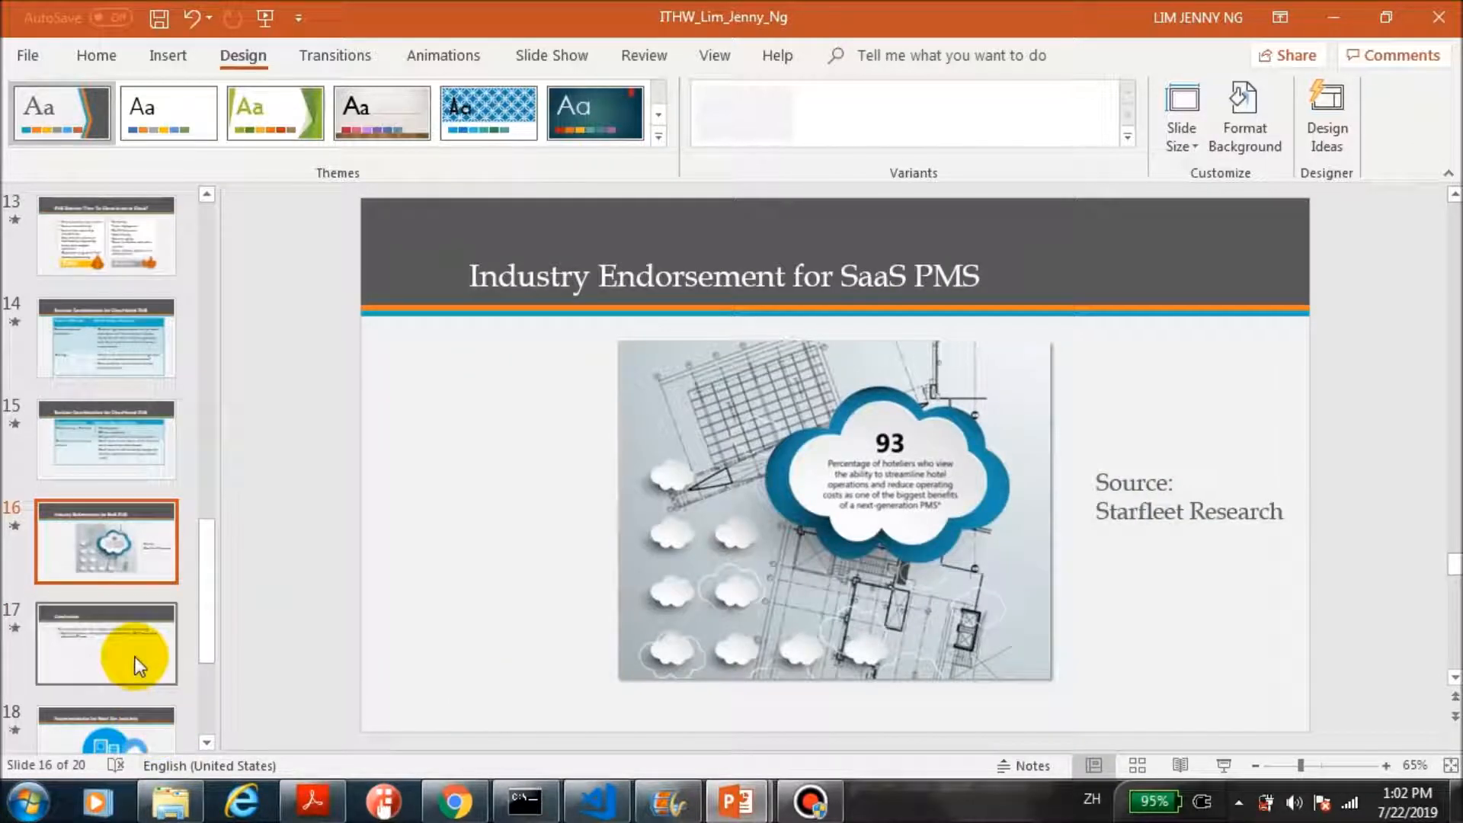
left_click(105, 644)
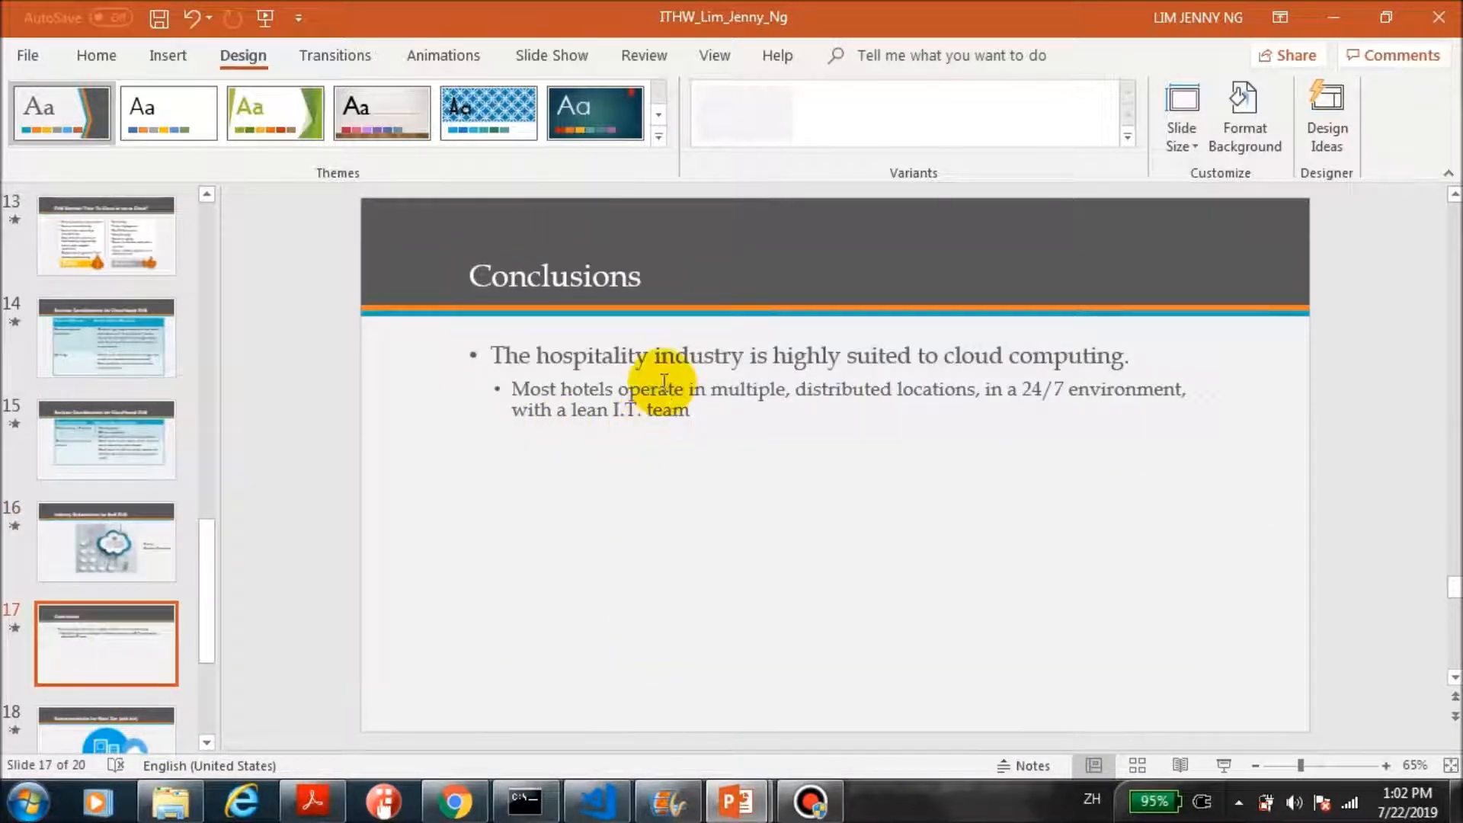
mouse_move(723, 452)
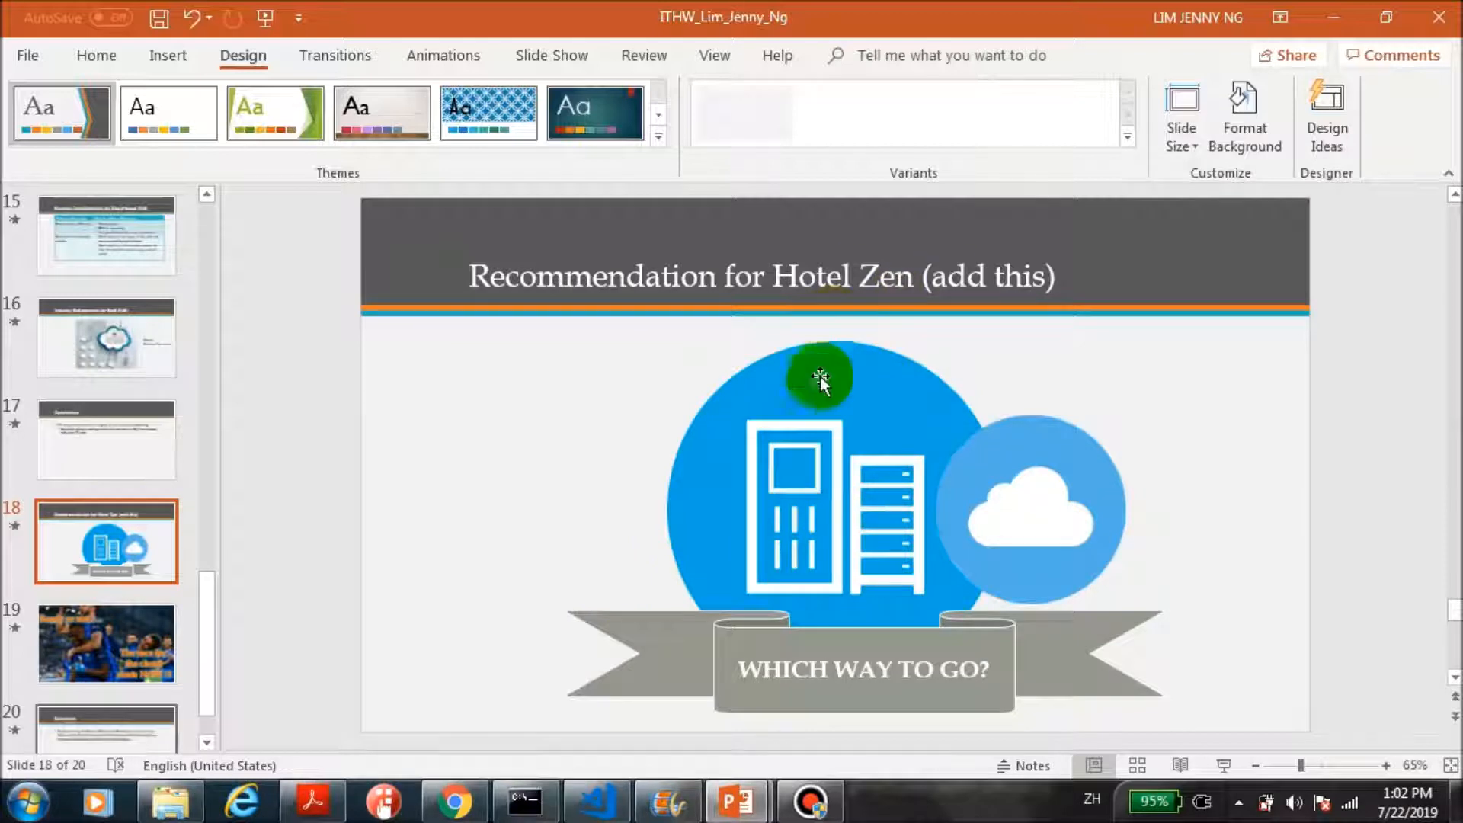
Spread slide 18's building and cloud circles apart, enlarge the cloud circle, then show References
left_click(1030, 509)
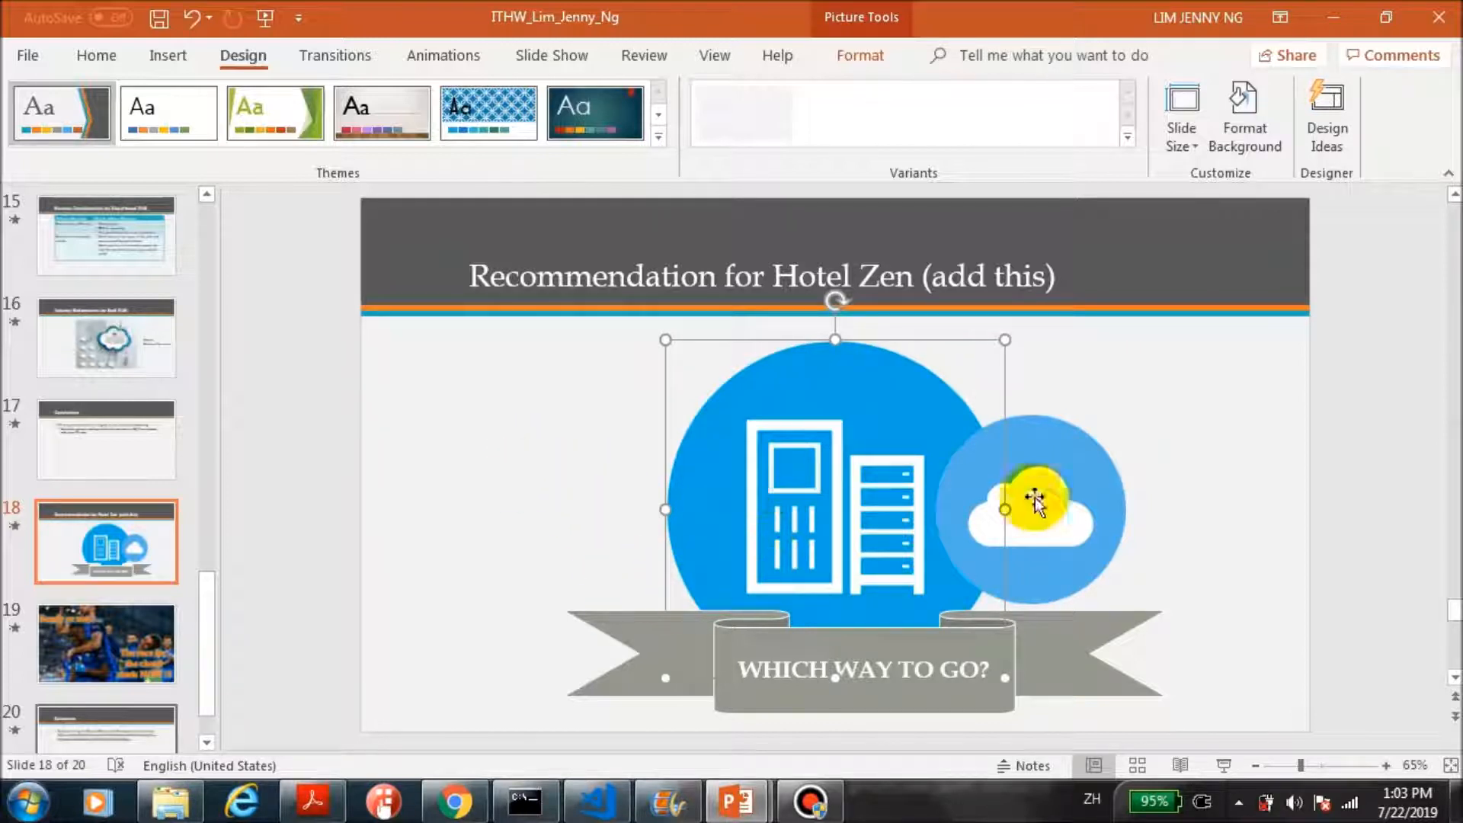
mouse_move(257, 308)
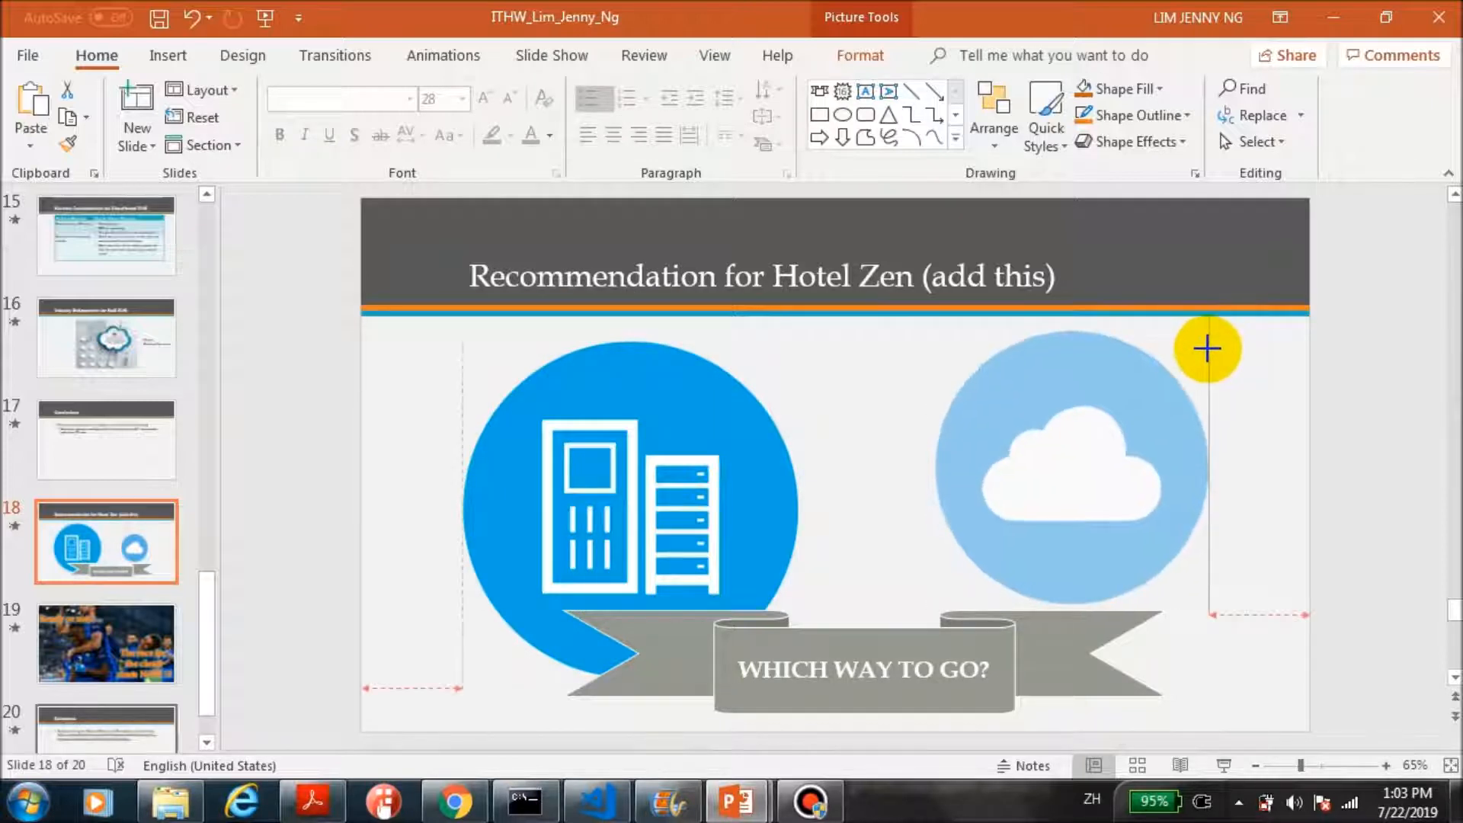
left_click_drag(1206, 348, 1110, 431)
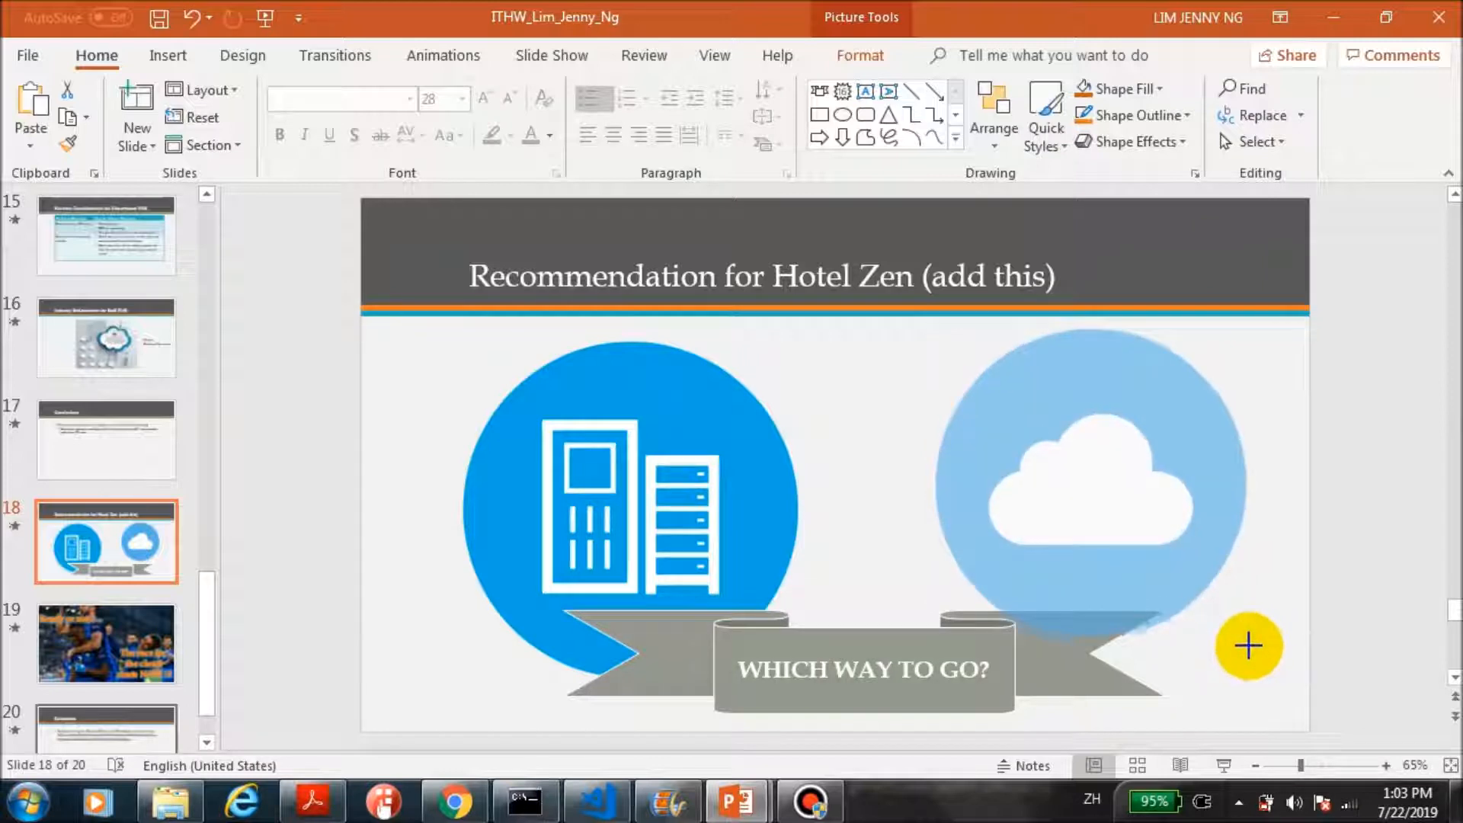
left_click(1105, 481)
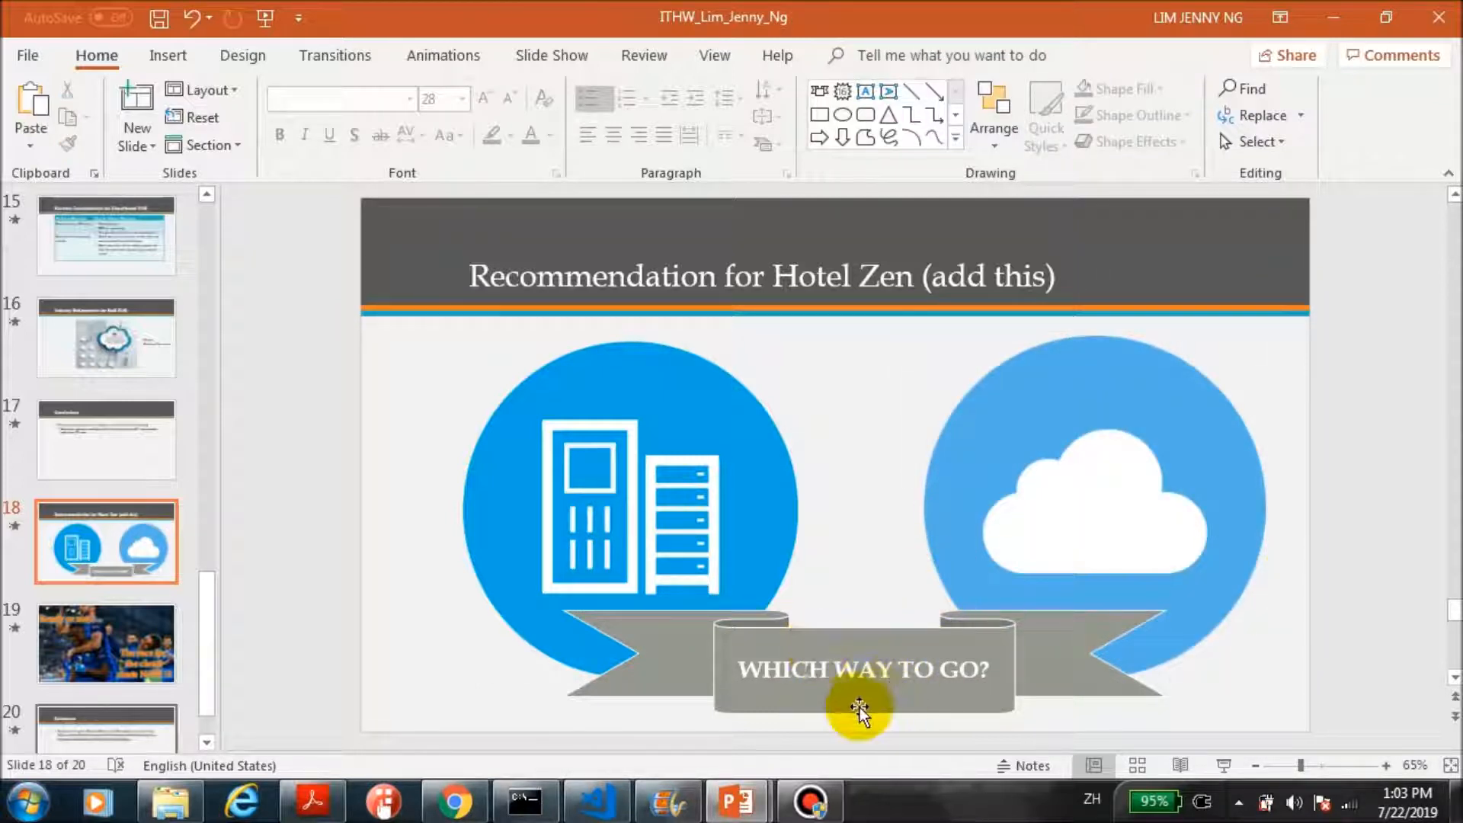
mouse_move(208, 698)
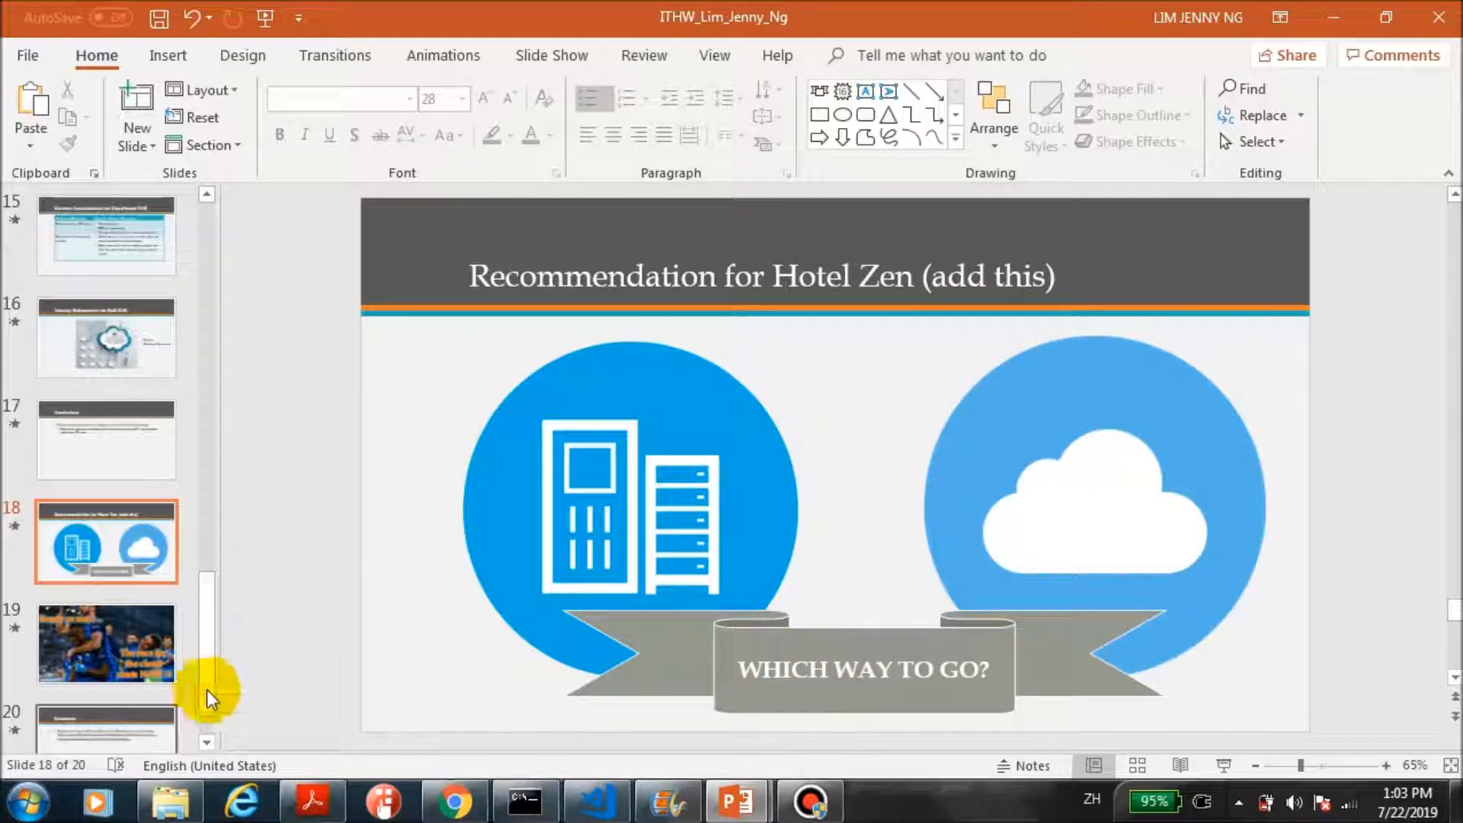
left_click(105, 641)
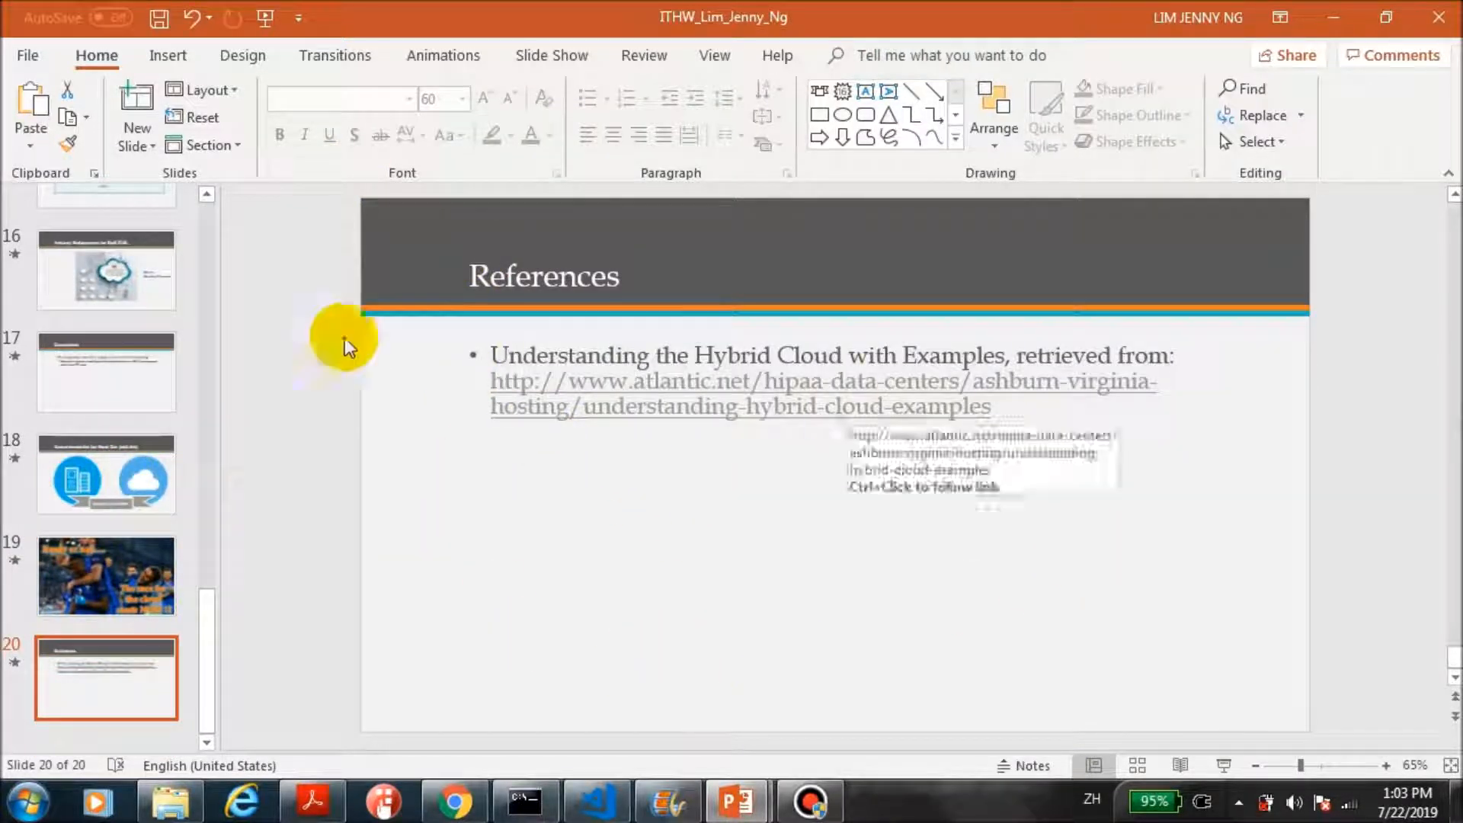
mouse_move(362, 635)
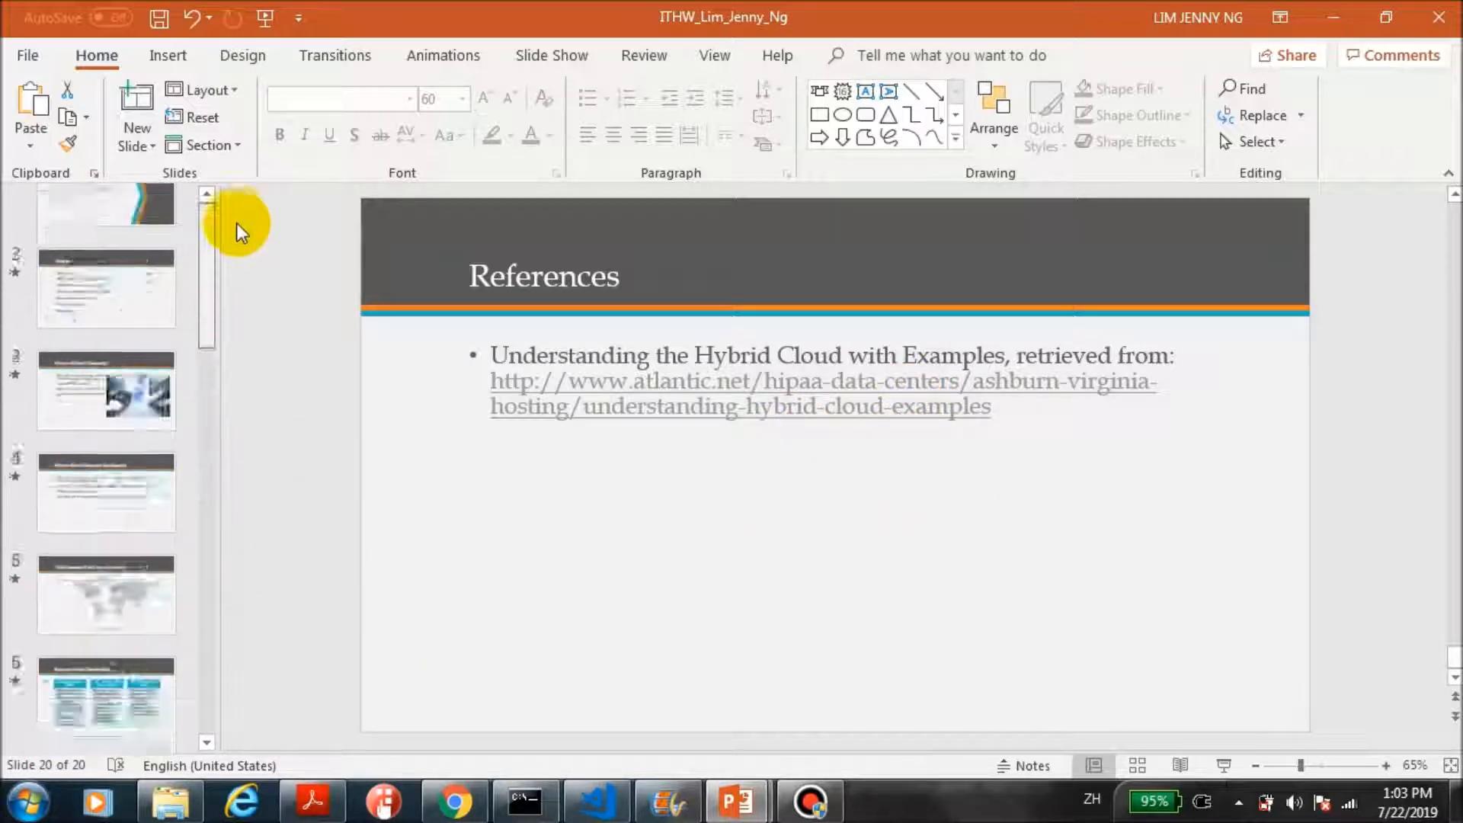
Jump back to slide 1, Cloud Computing for the Travel and Hospitality Industry
left_click(105, 245)
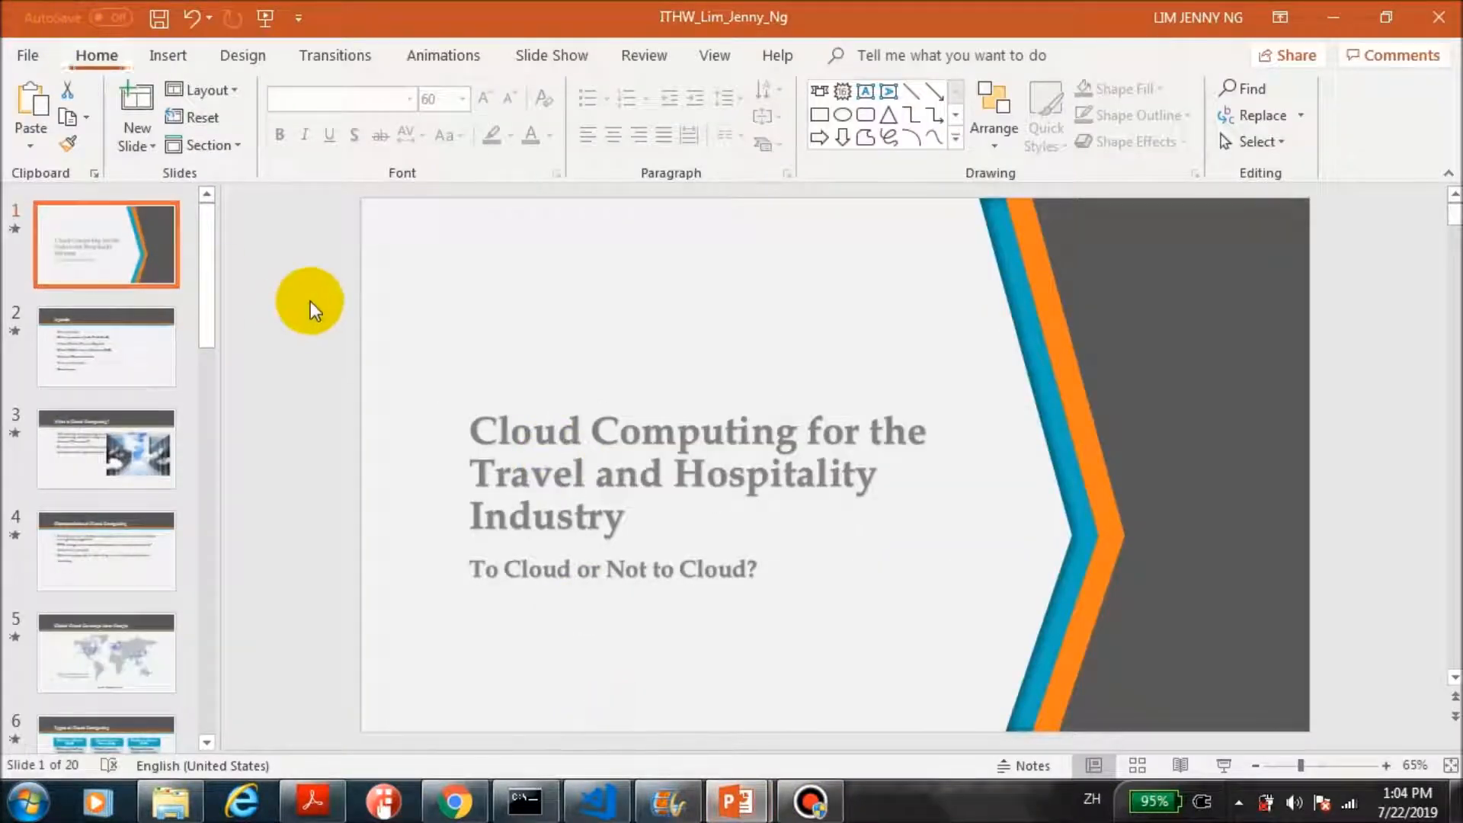
mouse_move(1283, 439)
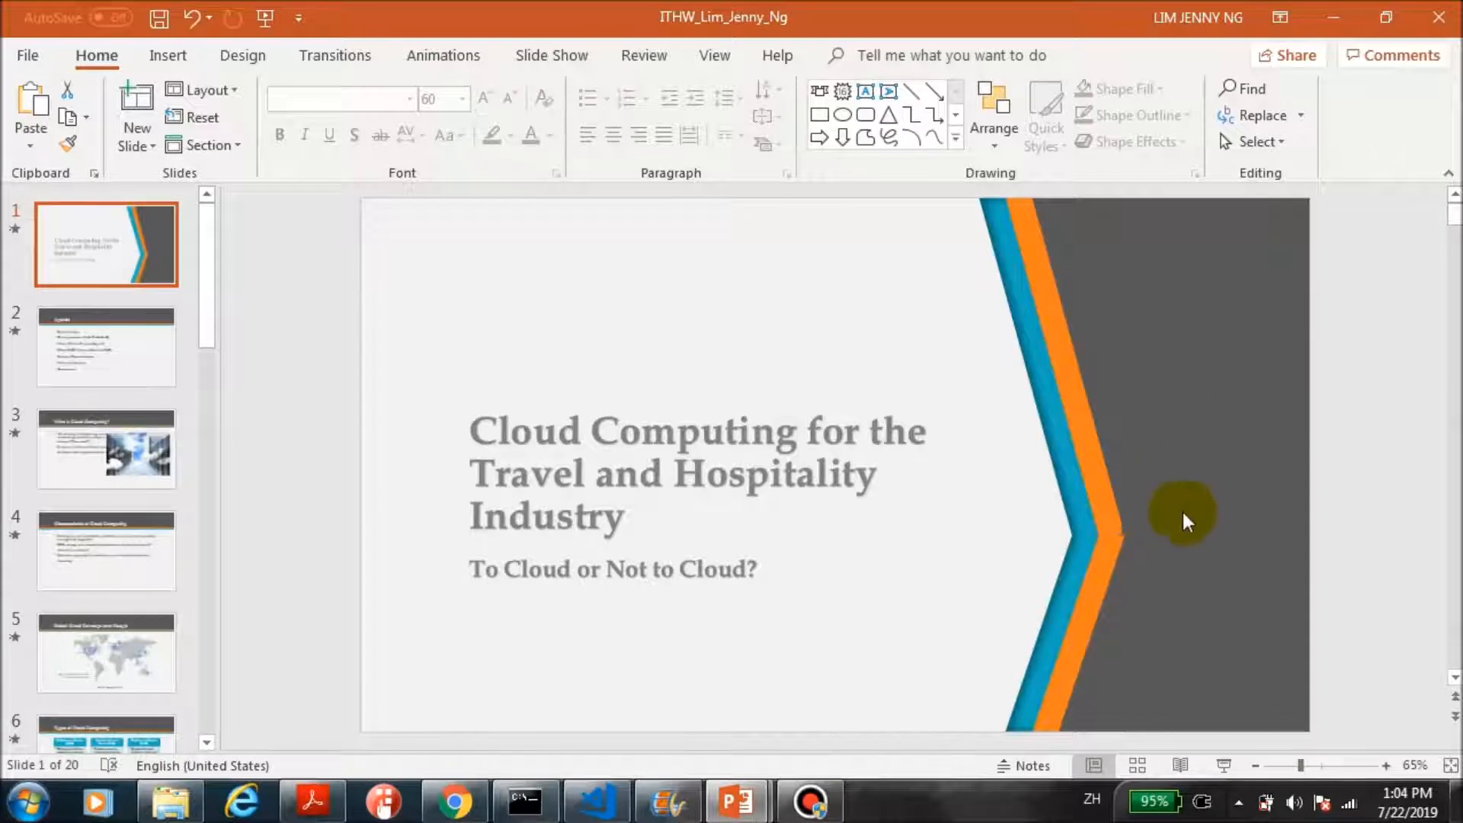
mouse_move(1262, 525)
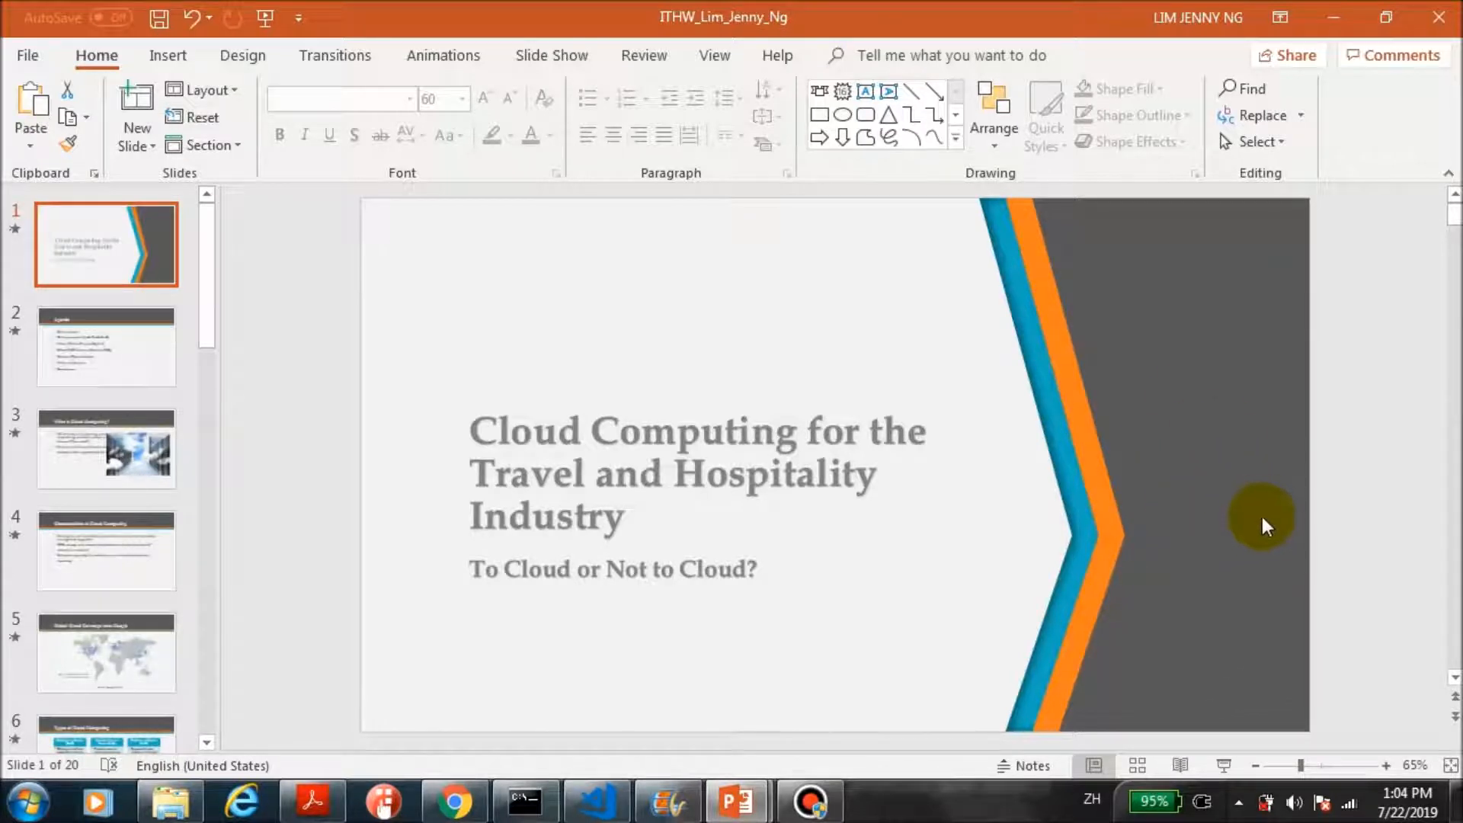
mouse_move(1017, 257)
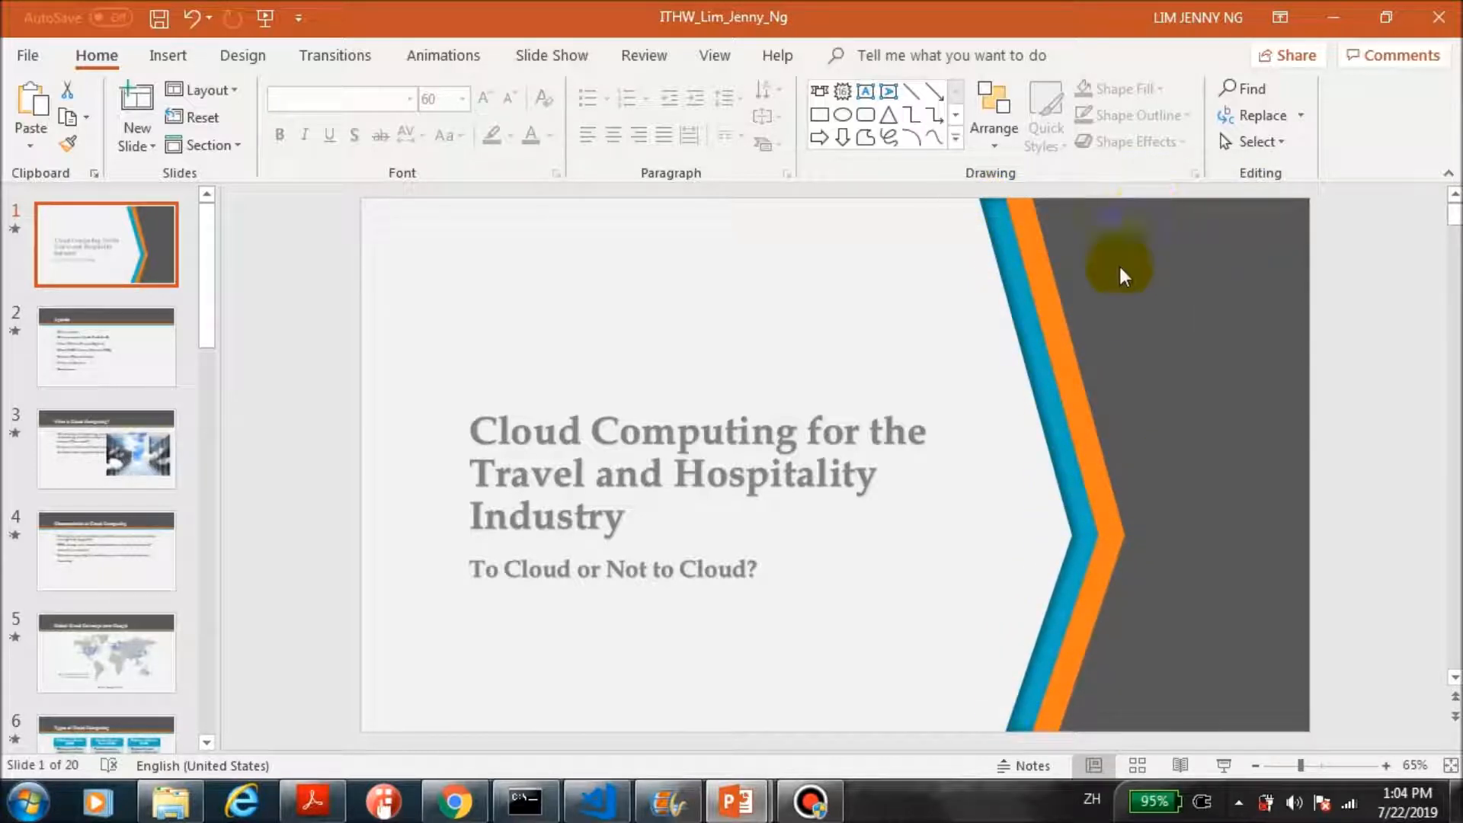
mouse_move(1272, 337)
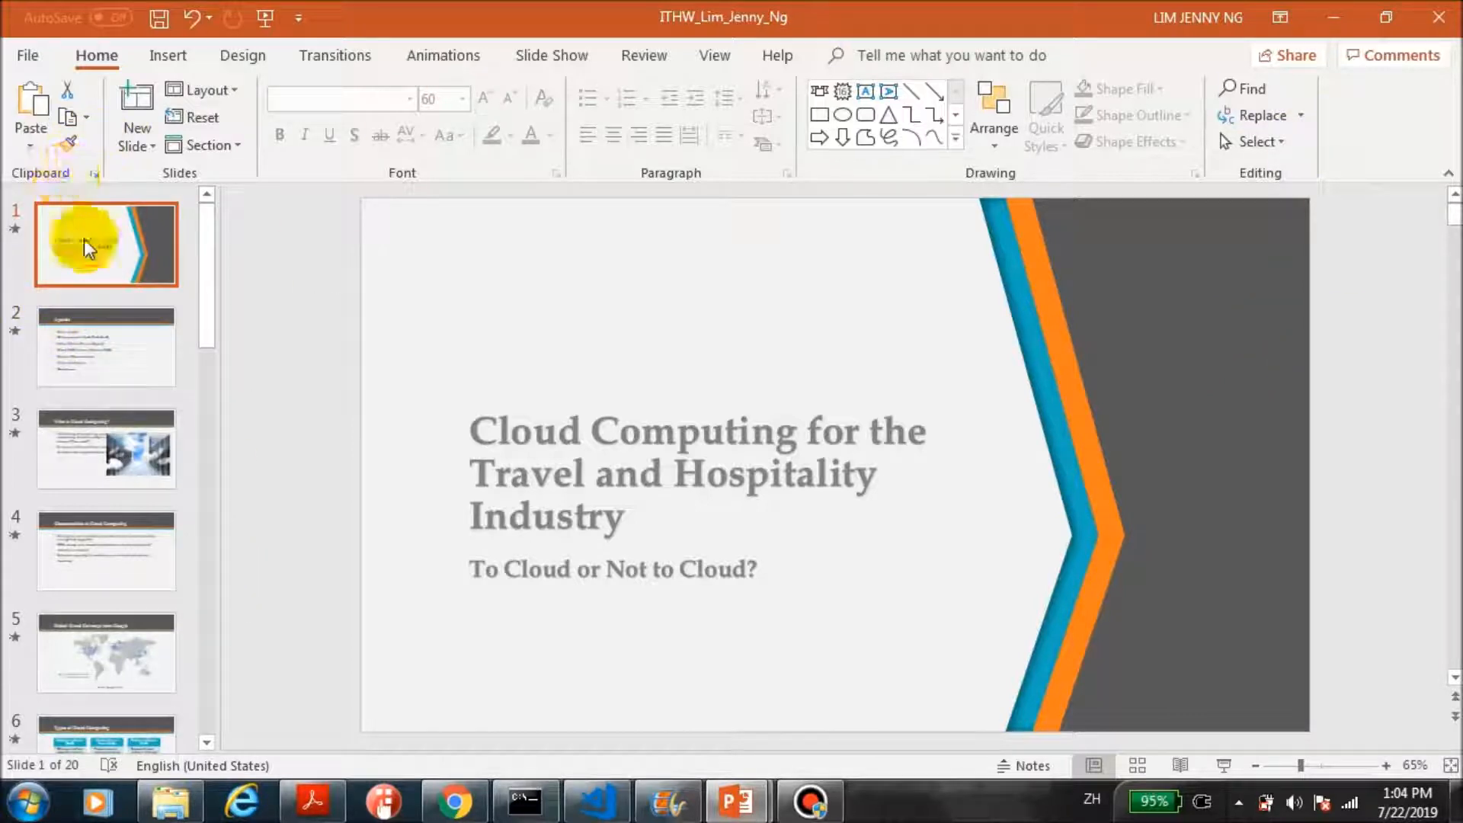
Switch slide 1 to the Title Slide with Picture layout
left_click(201, 88)
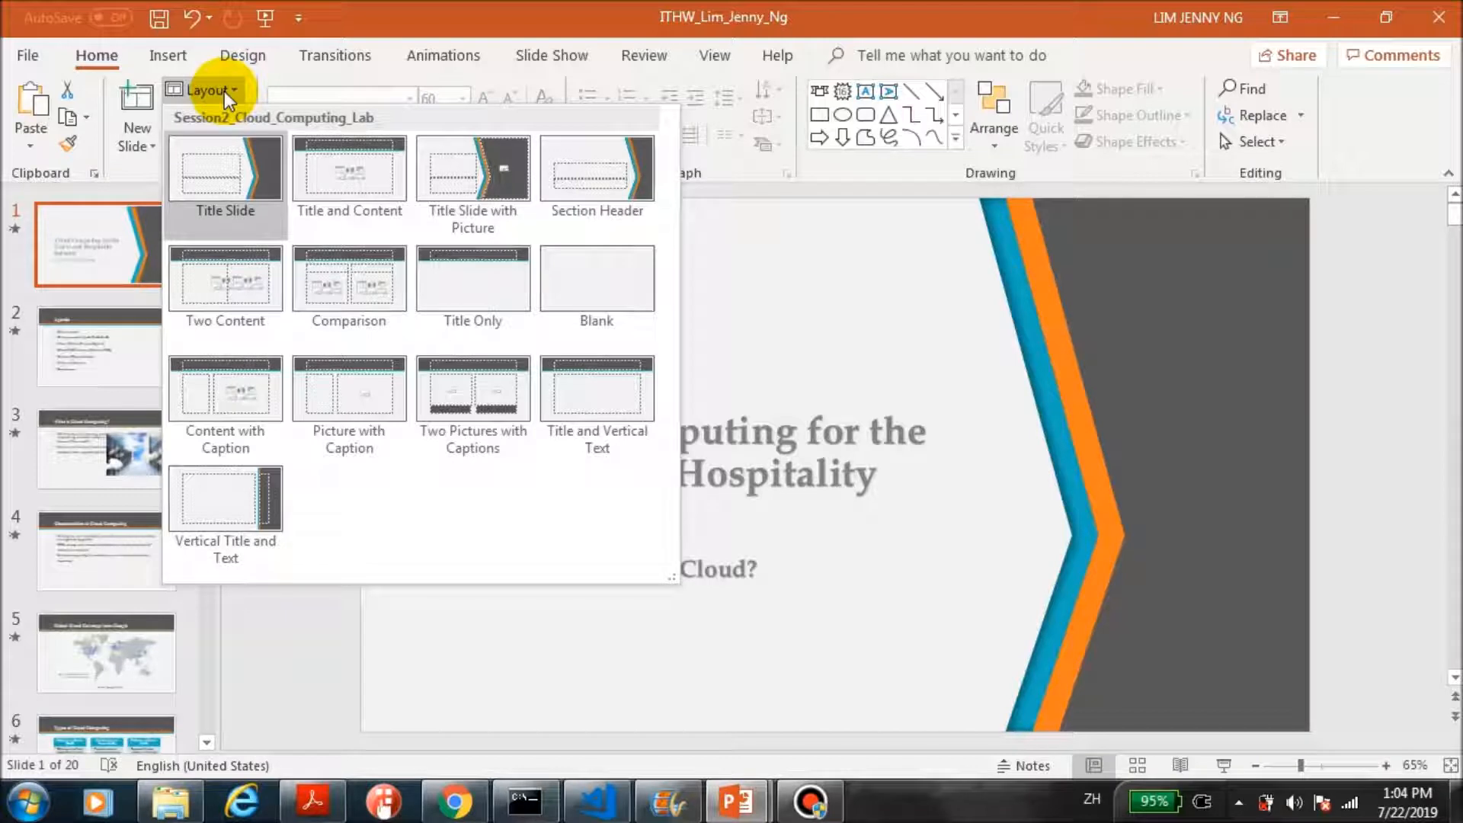
mouse_move(473, 171)
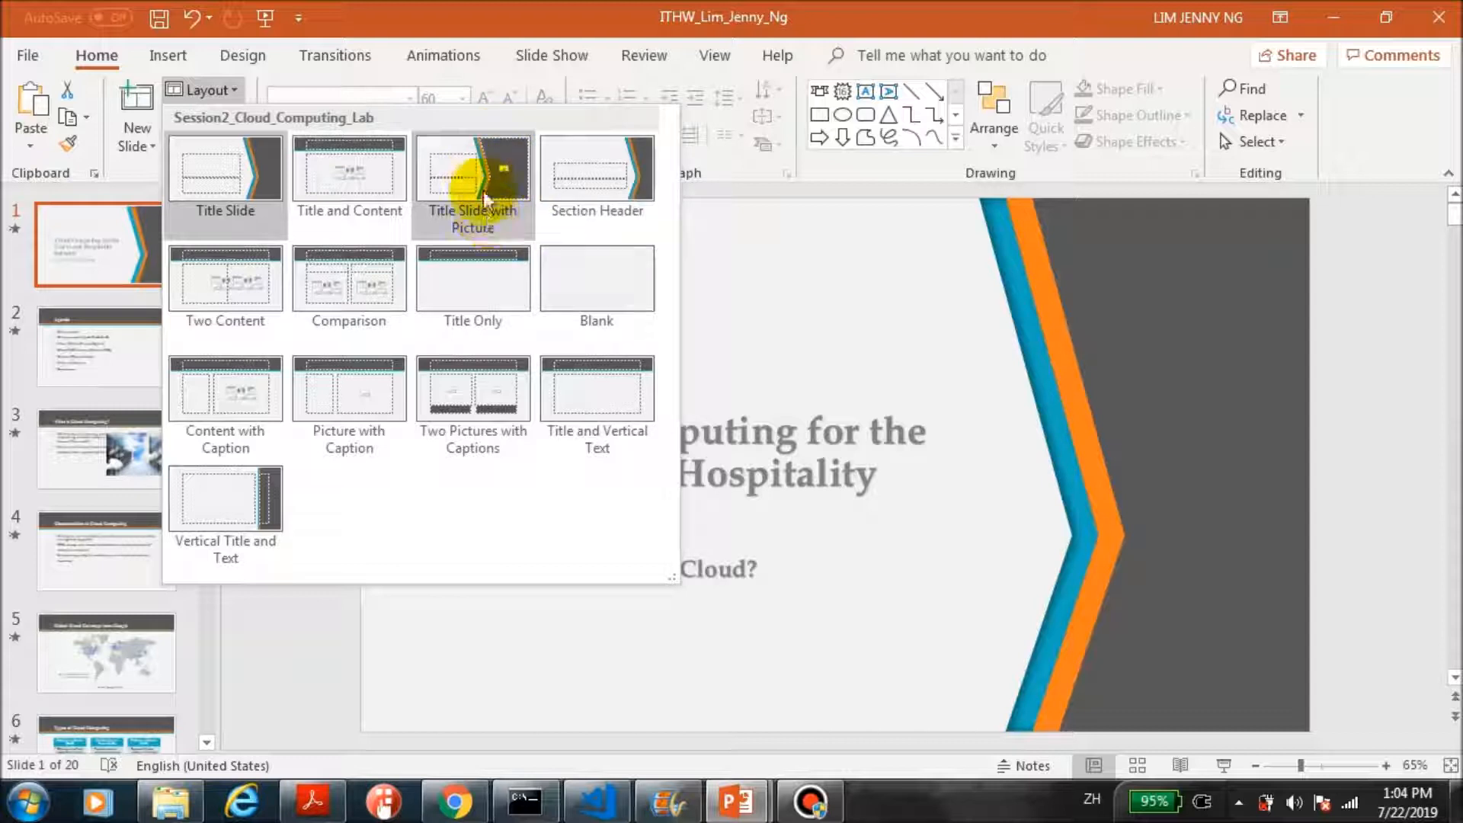
left_click(472, 178)
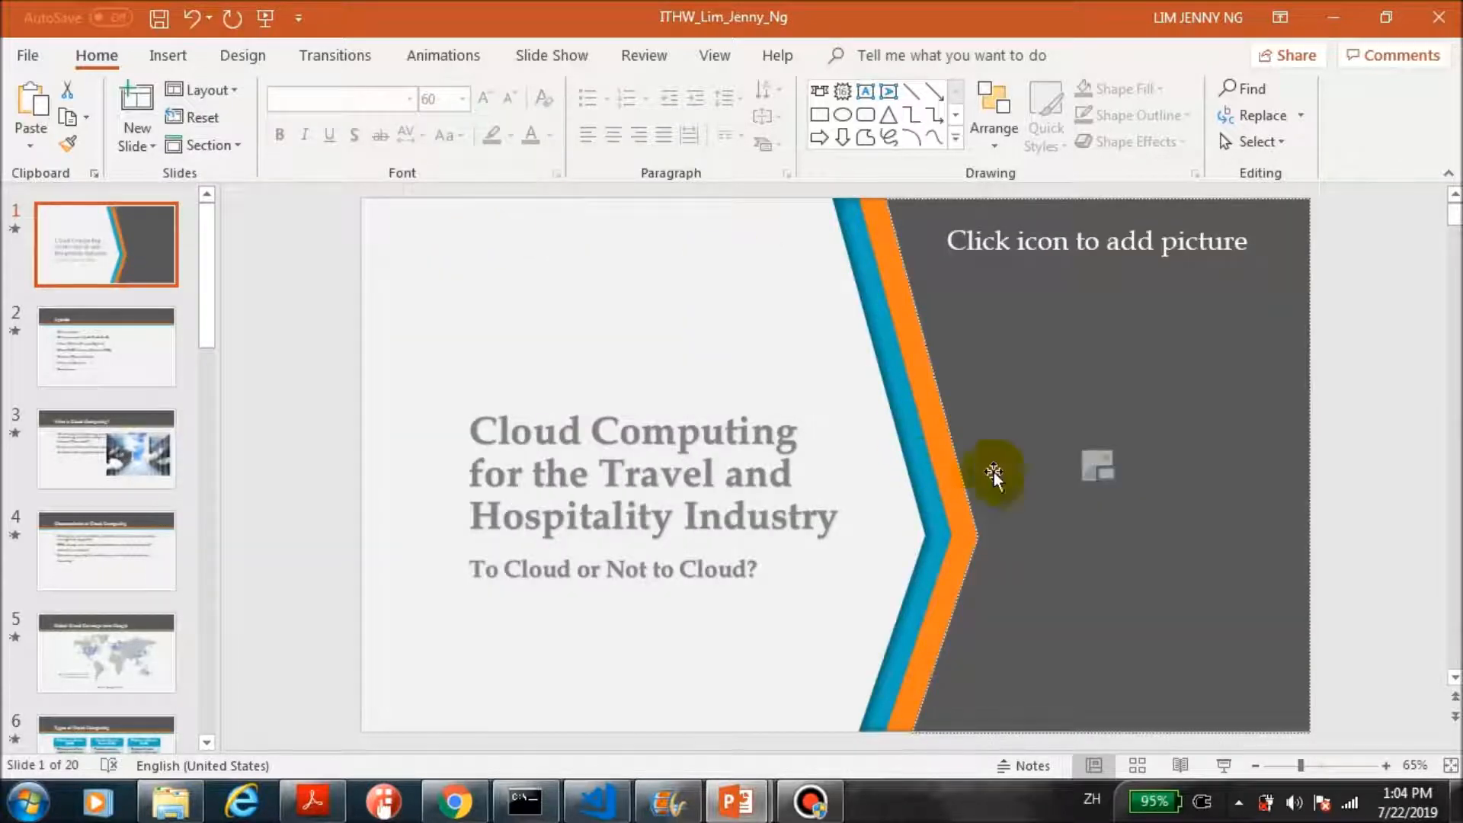
mouse_move(1099, 467)
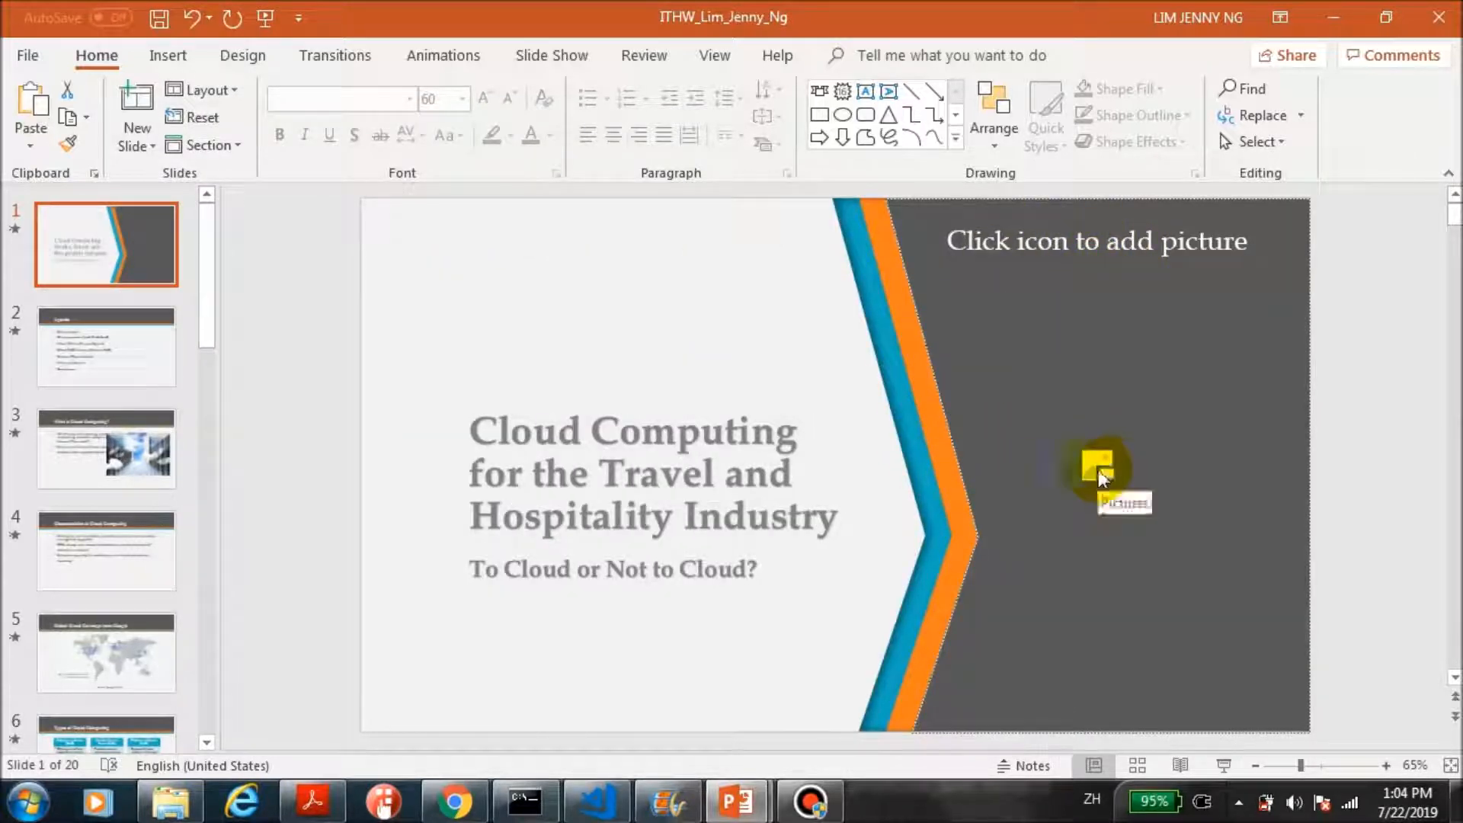
Insert the cloud-computing-plug photo into the title slide's picture placeholder
left_click(1098, 466)
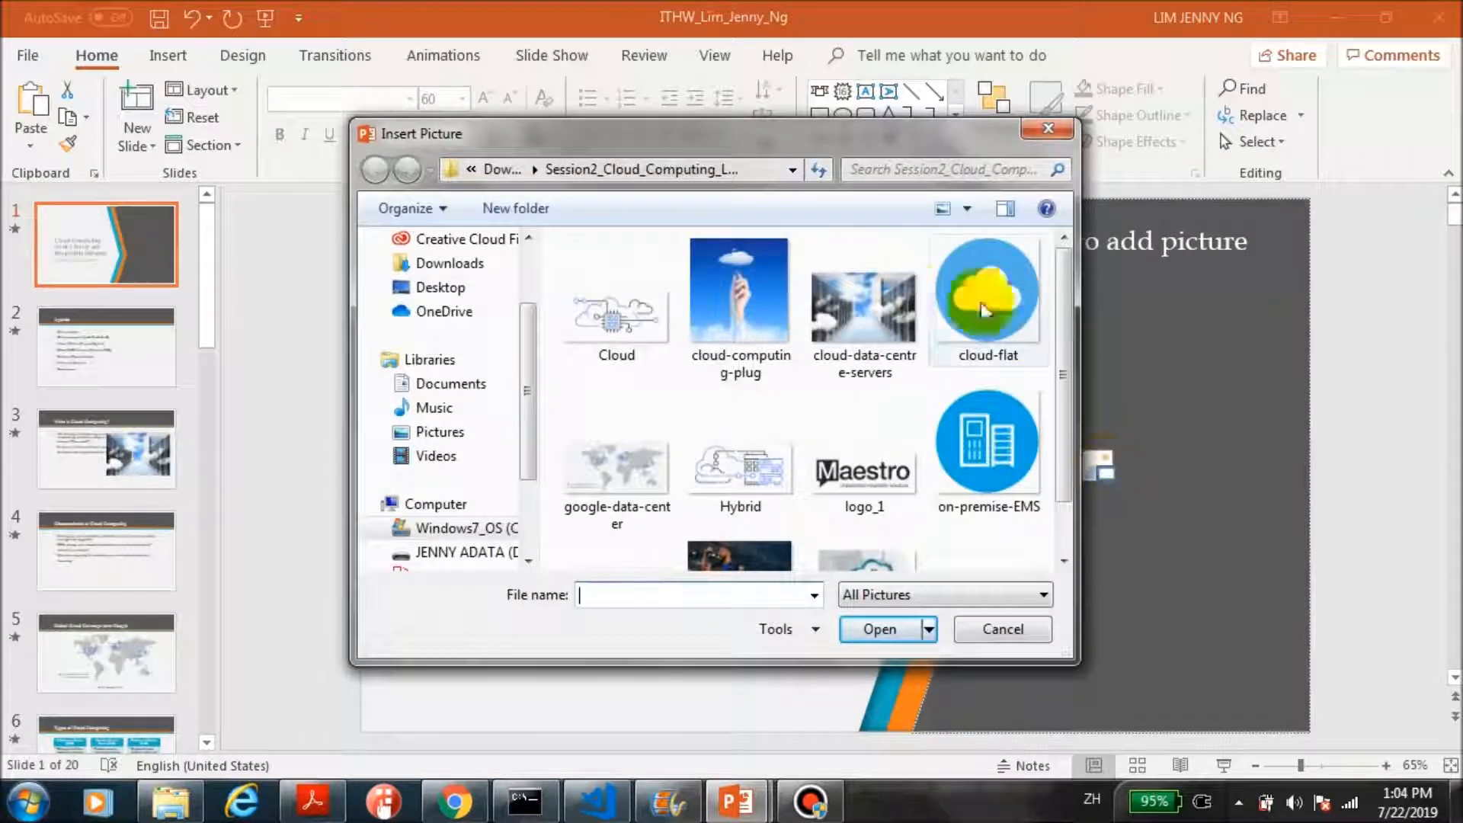
left_click(739, 291)
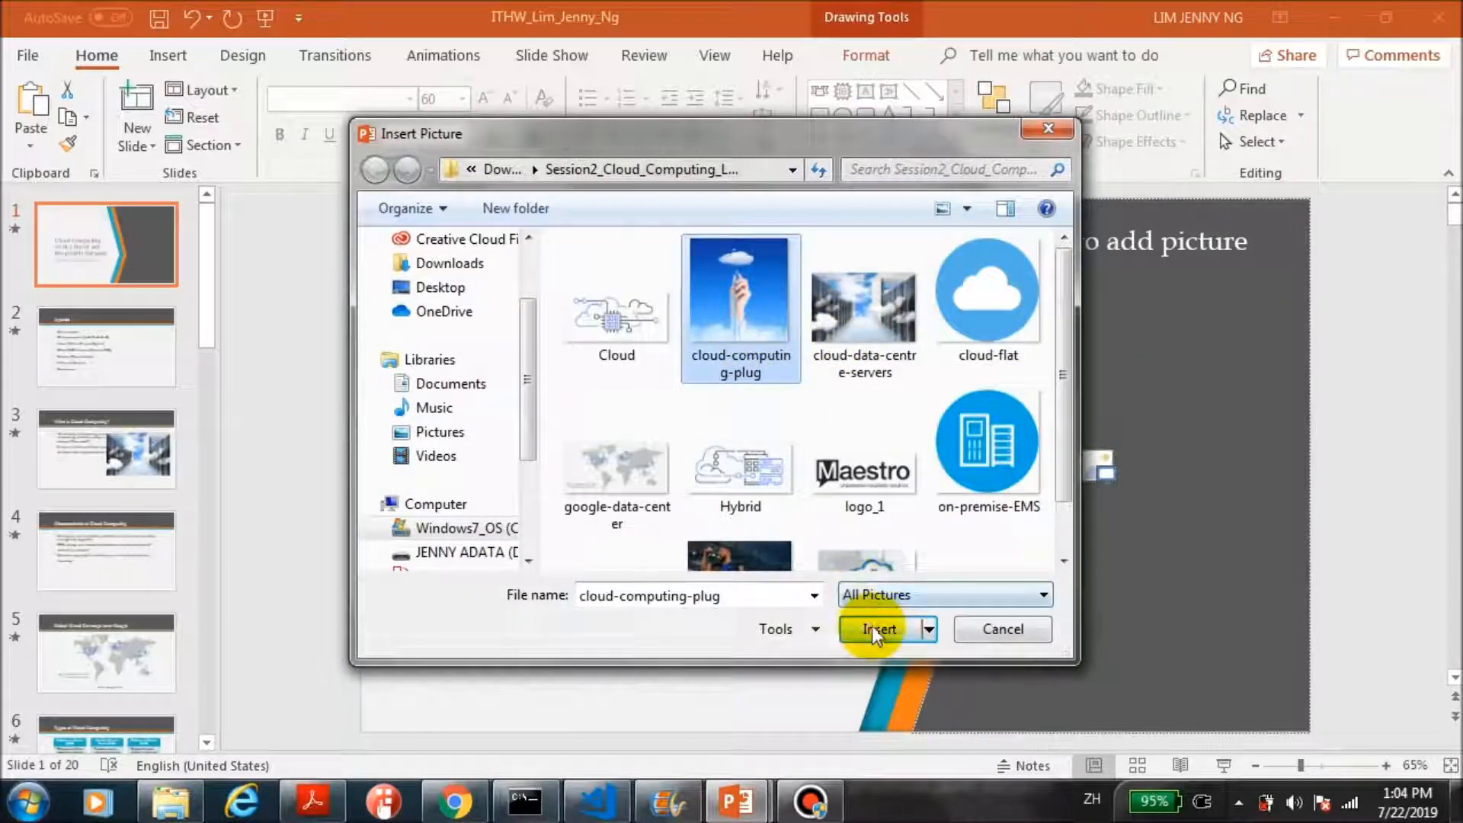
left_click(877, 628)
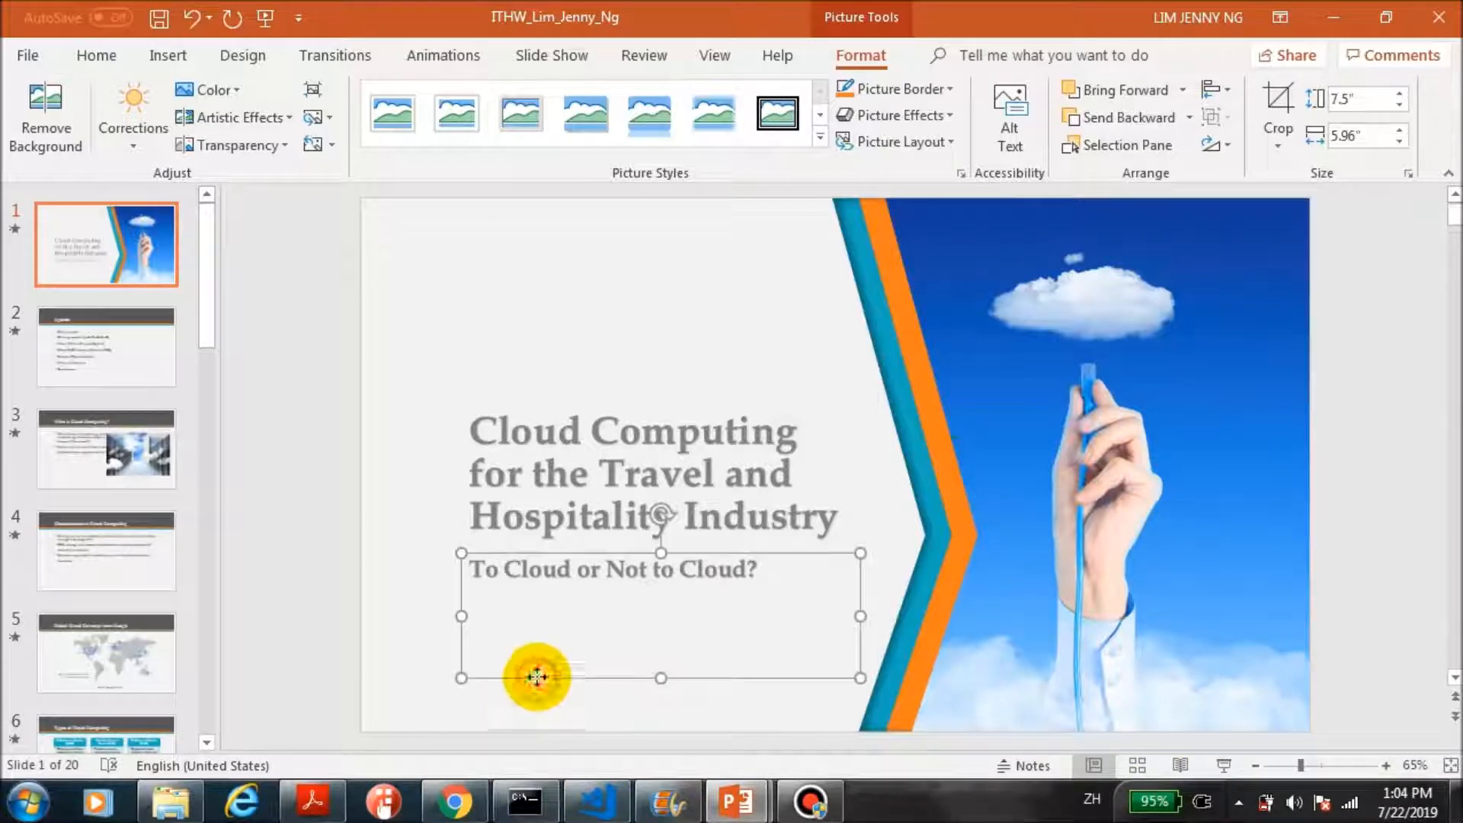
Switch between the Agenda and What is Cloud Computing? slides, ending on slide 3
left_click(106, 346)
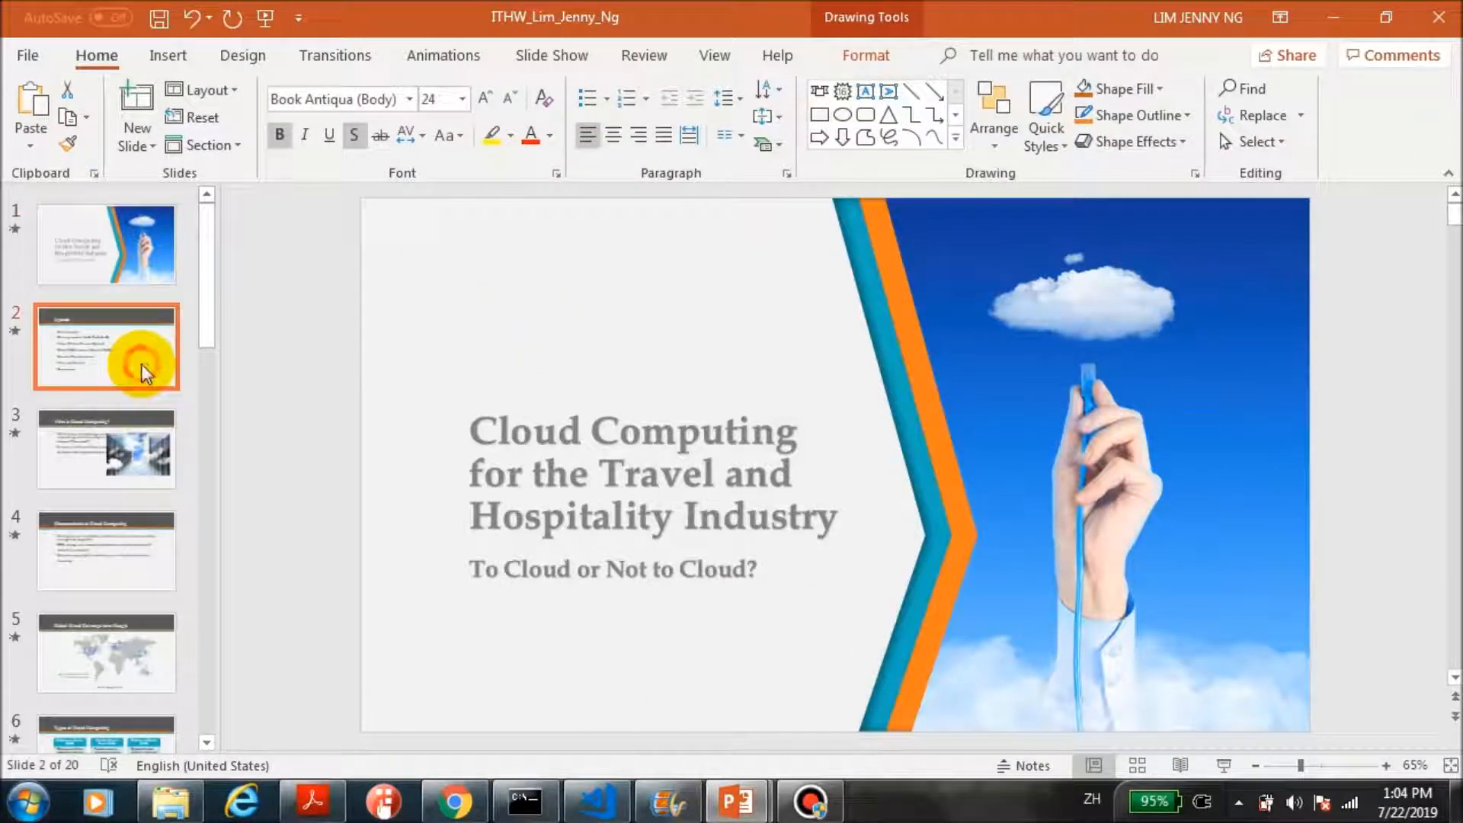
left_click(105, 448)
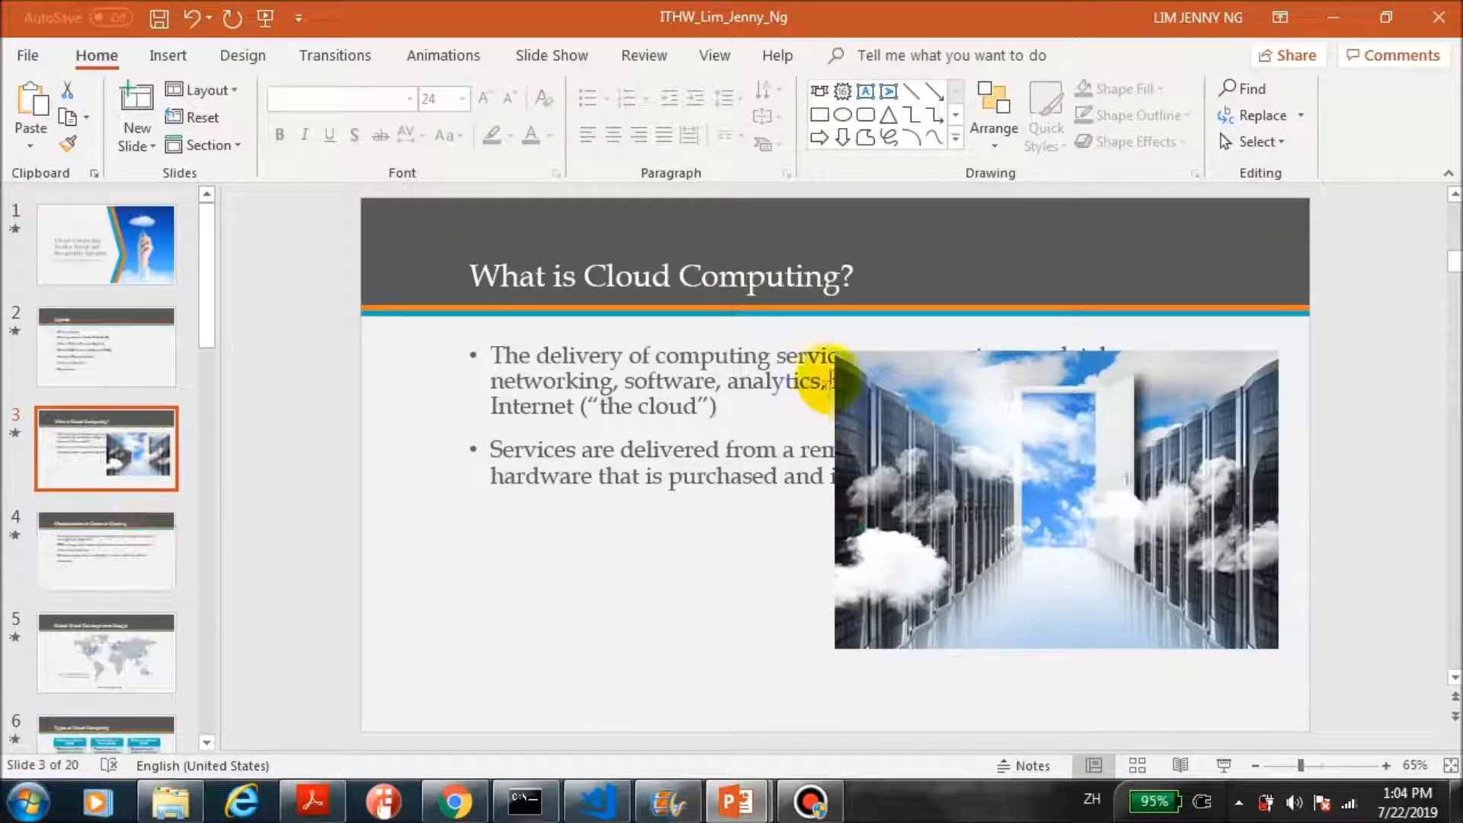
left_click(105, 348)
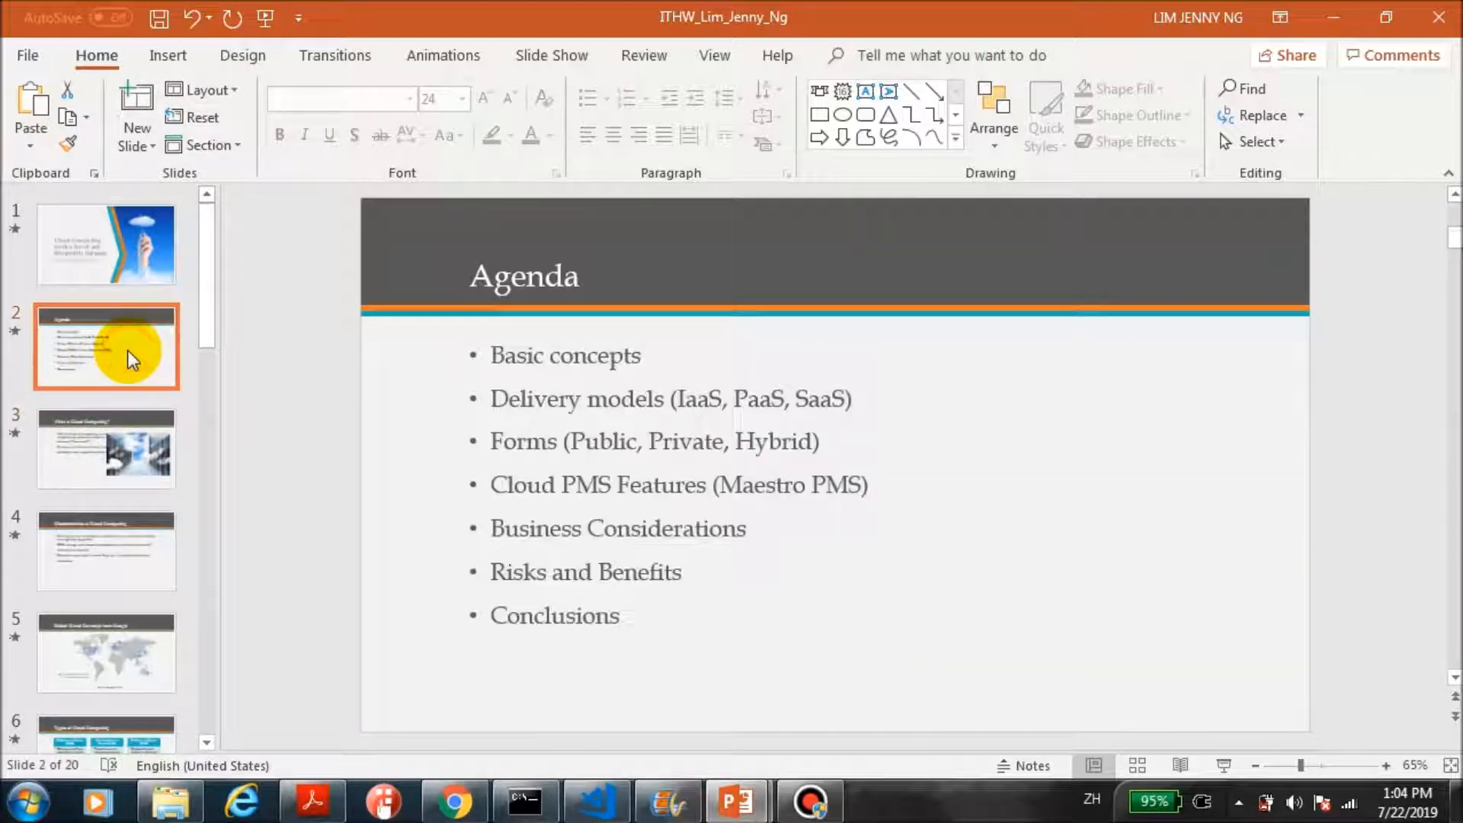
mouse_move(130, 445)
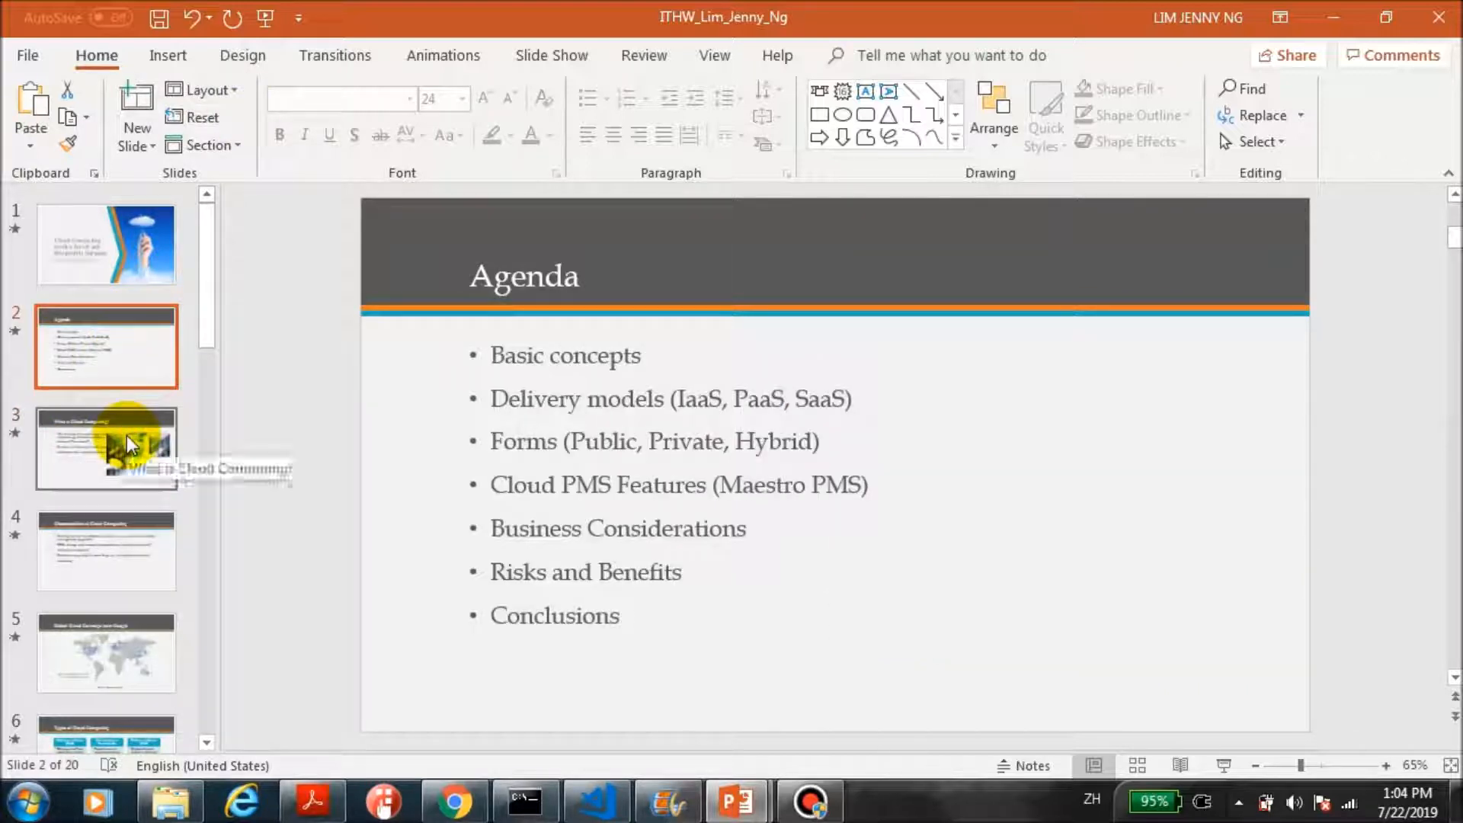
left_click(105, 446)
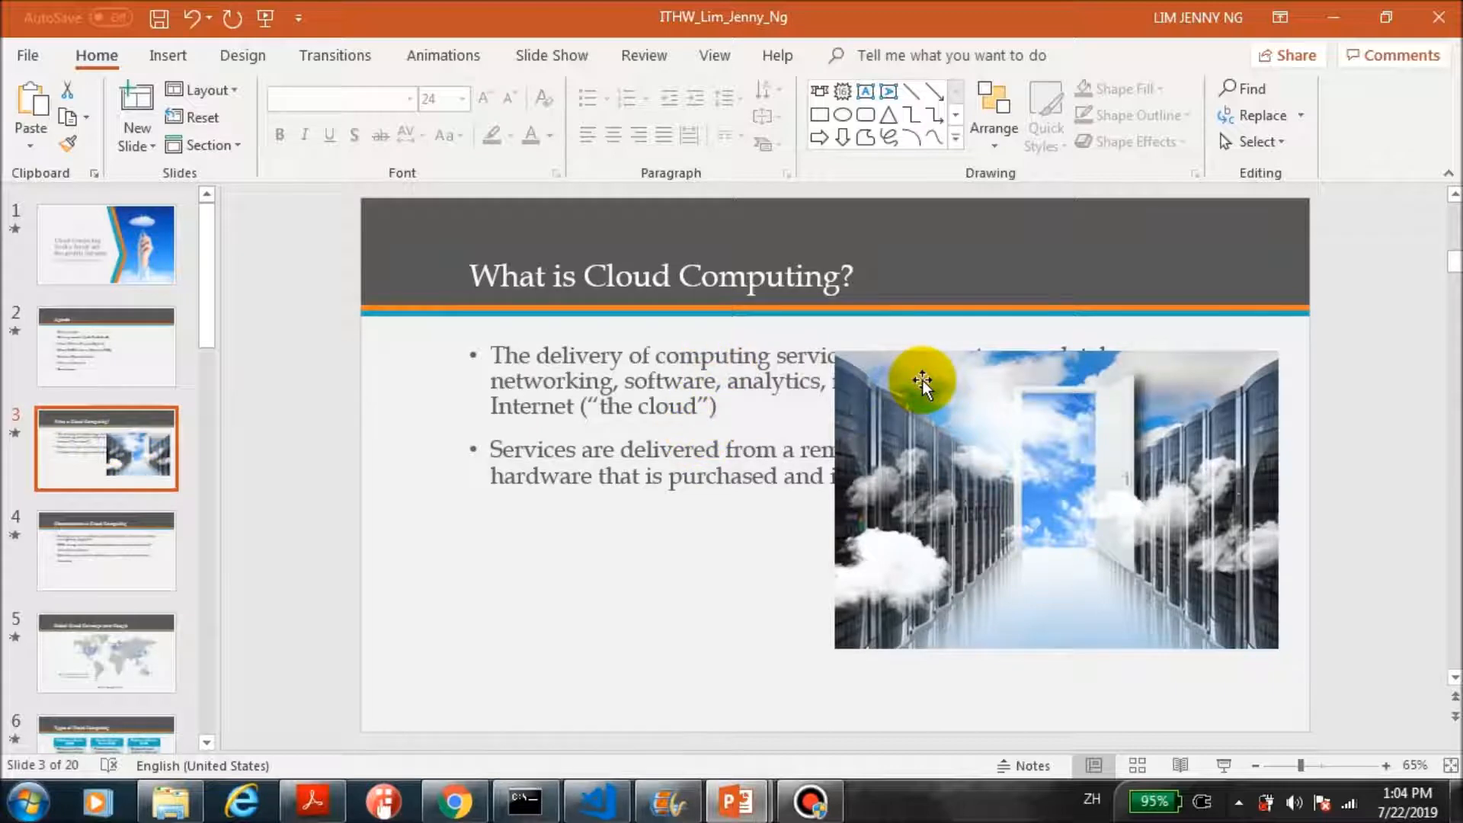
Narrow and shift slide 3's bullet text left, and enlarge the server picture beside it
left_click(924, 381)
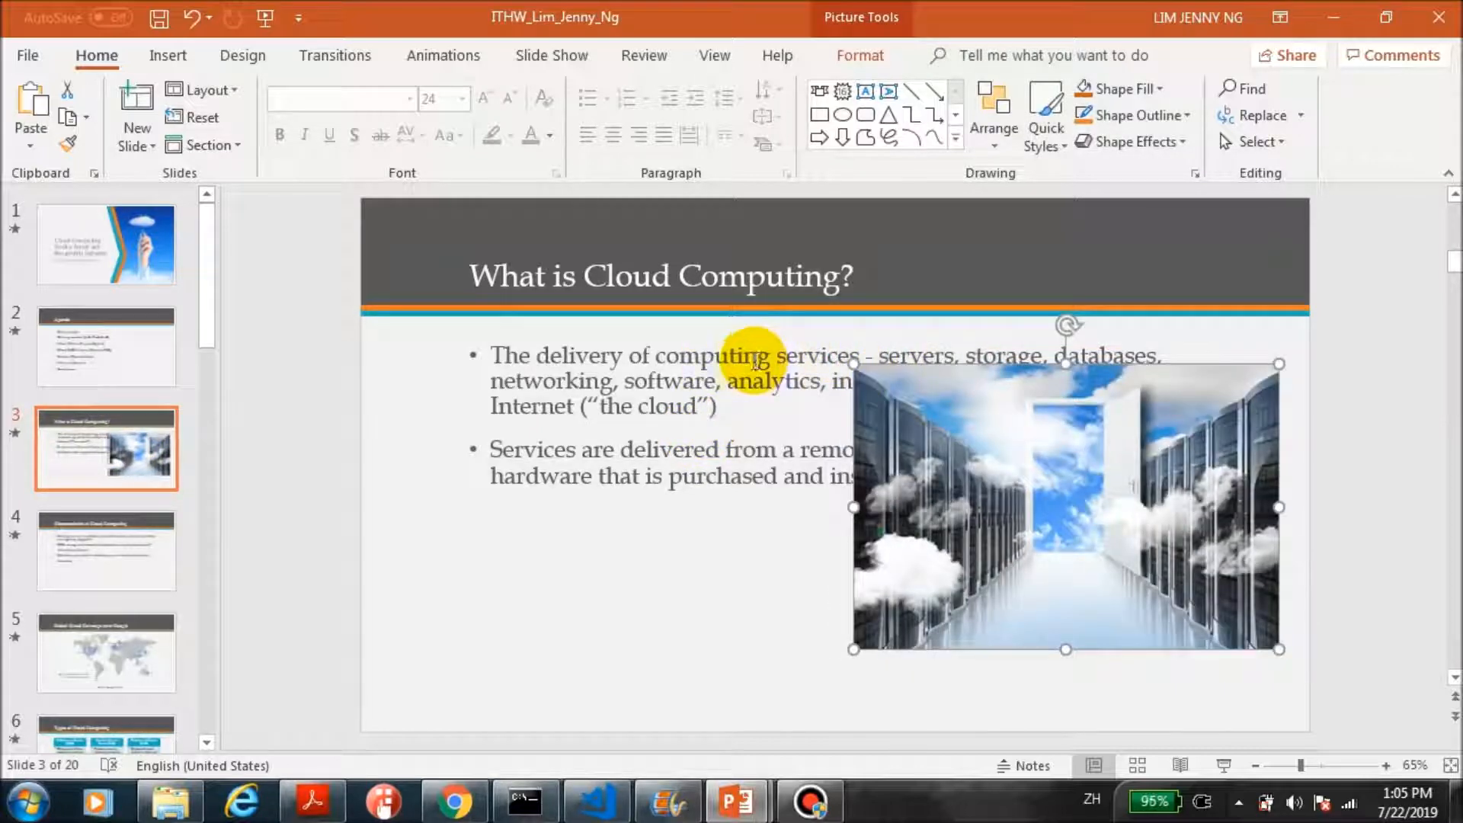
left_click(746, 358)
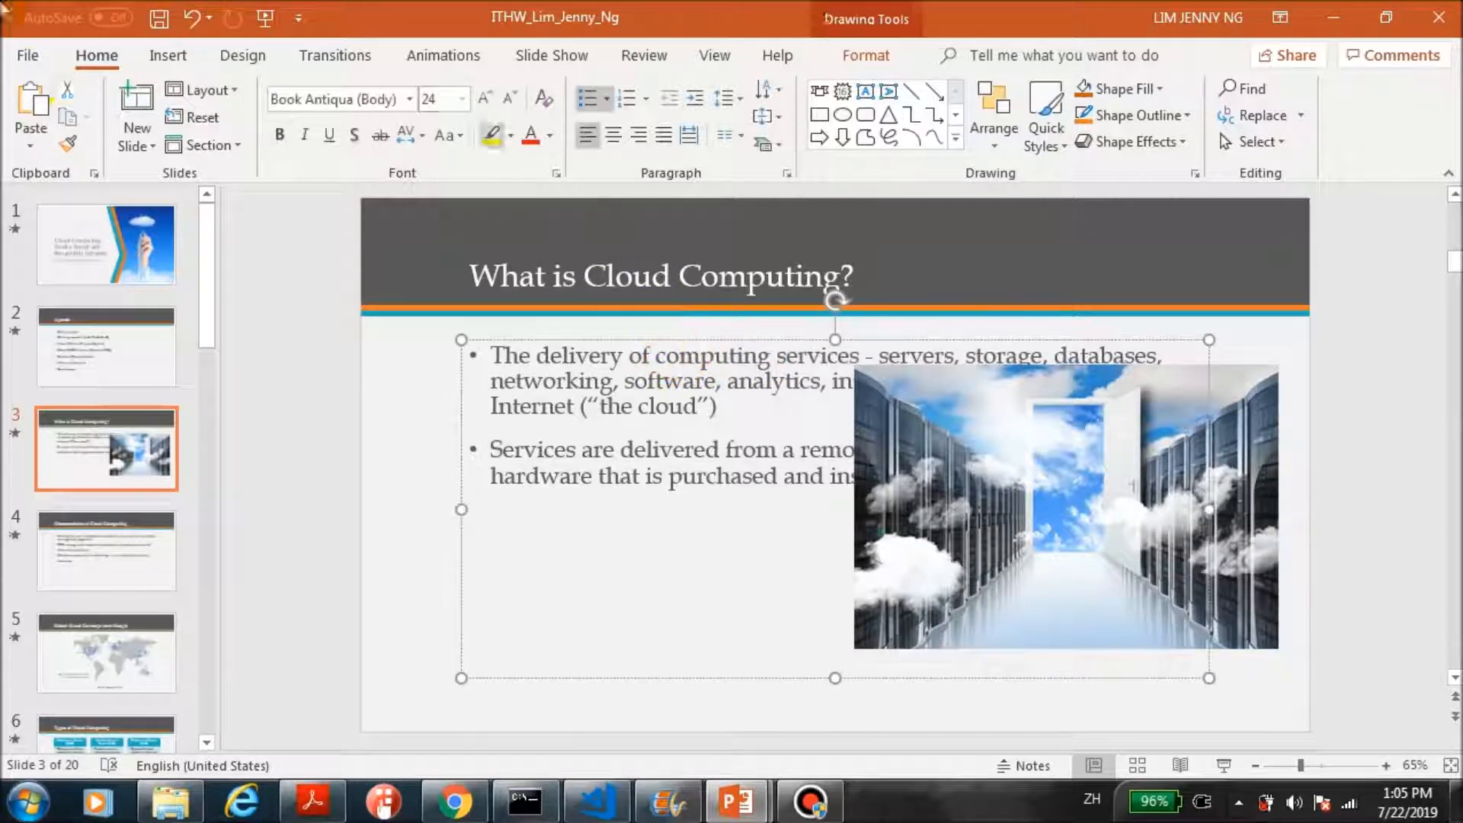
left_click(201, 89)
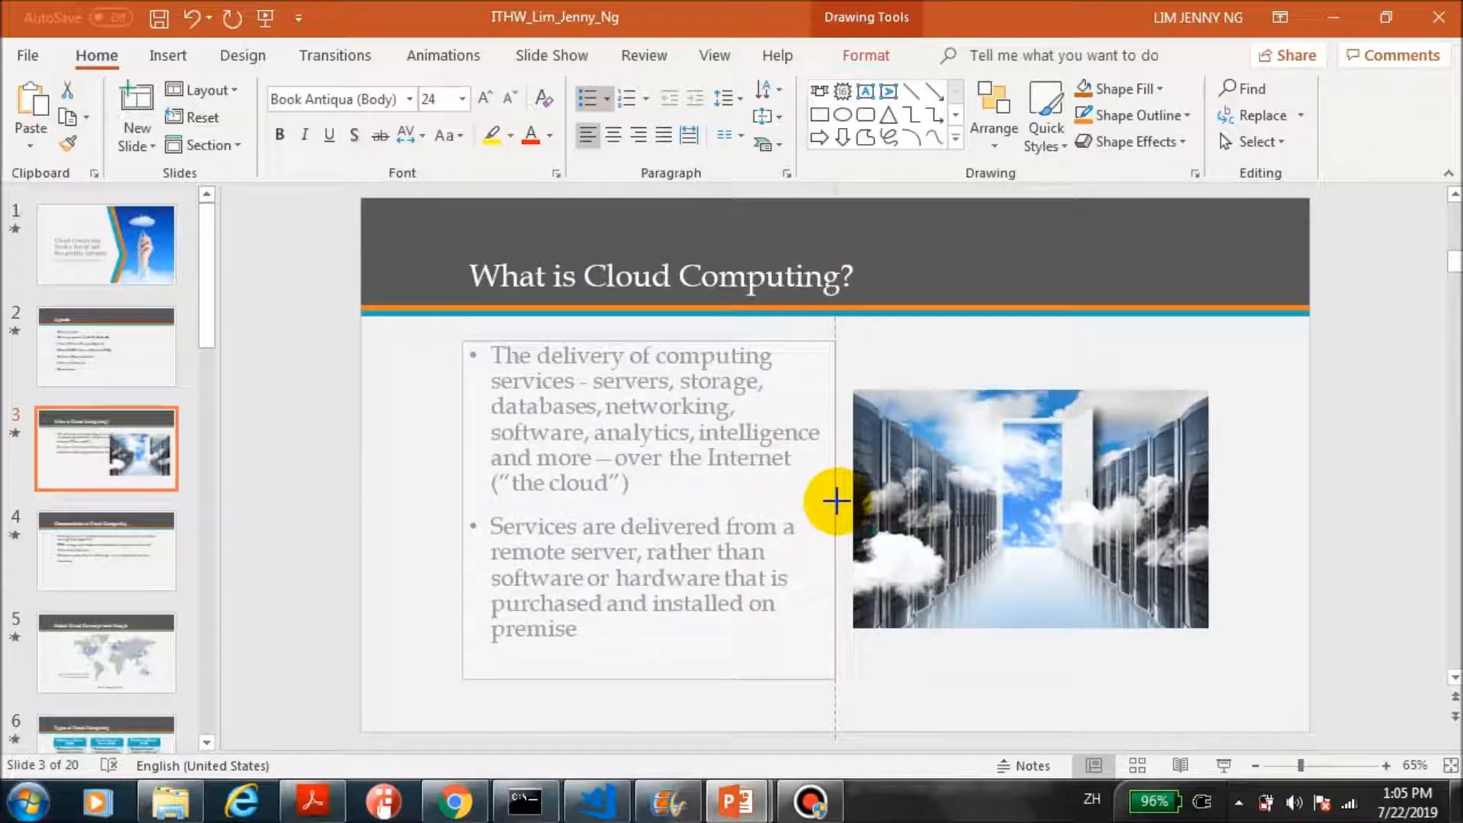
left_click(1029, 508)
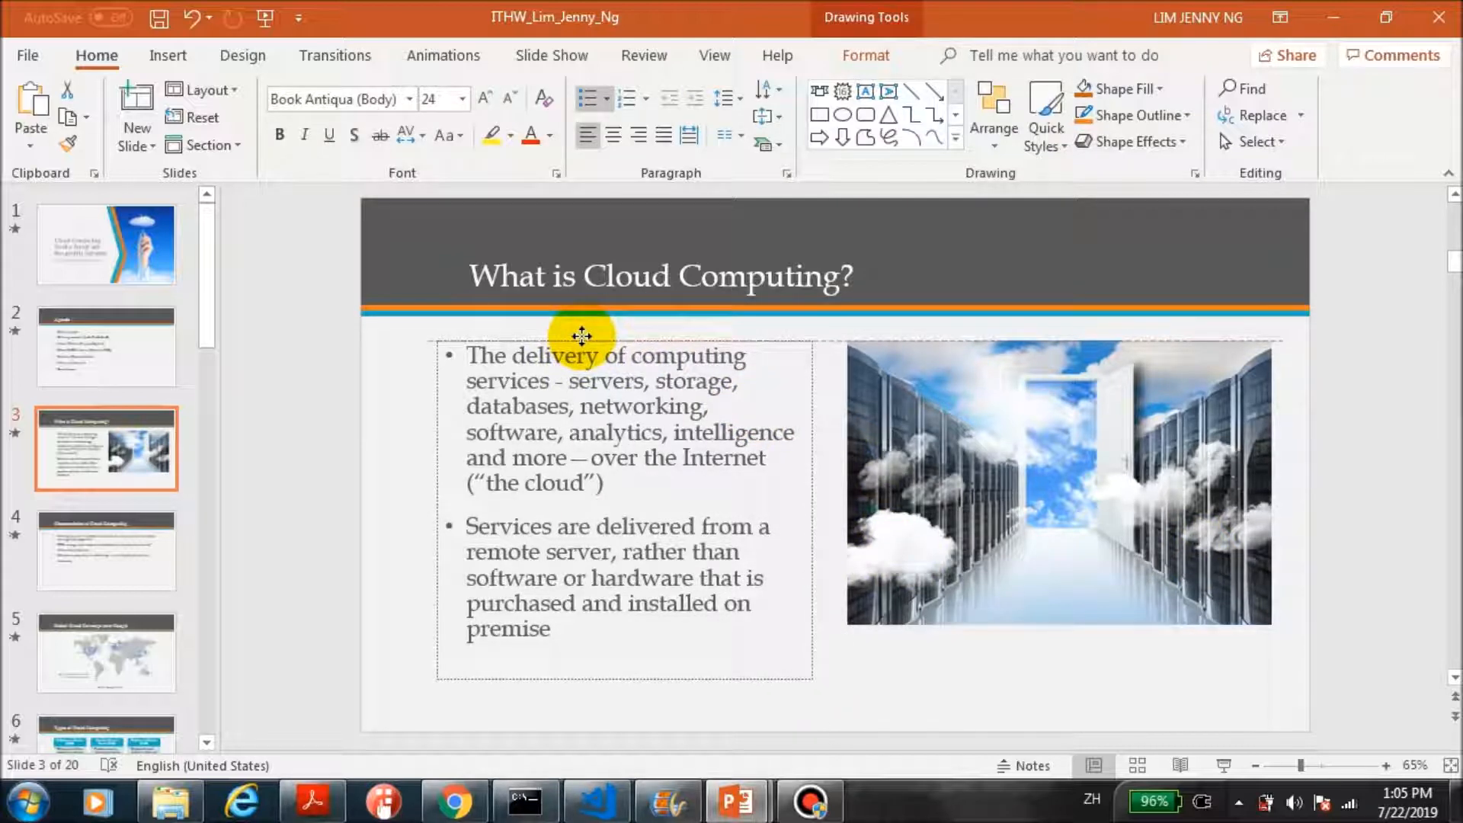
left_click(1003, 541)
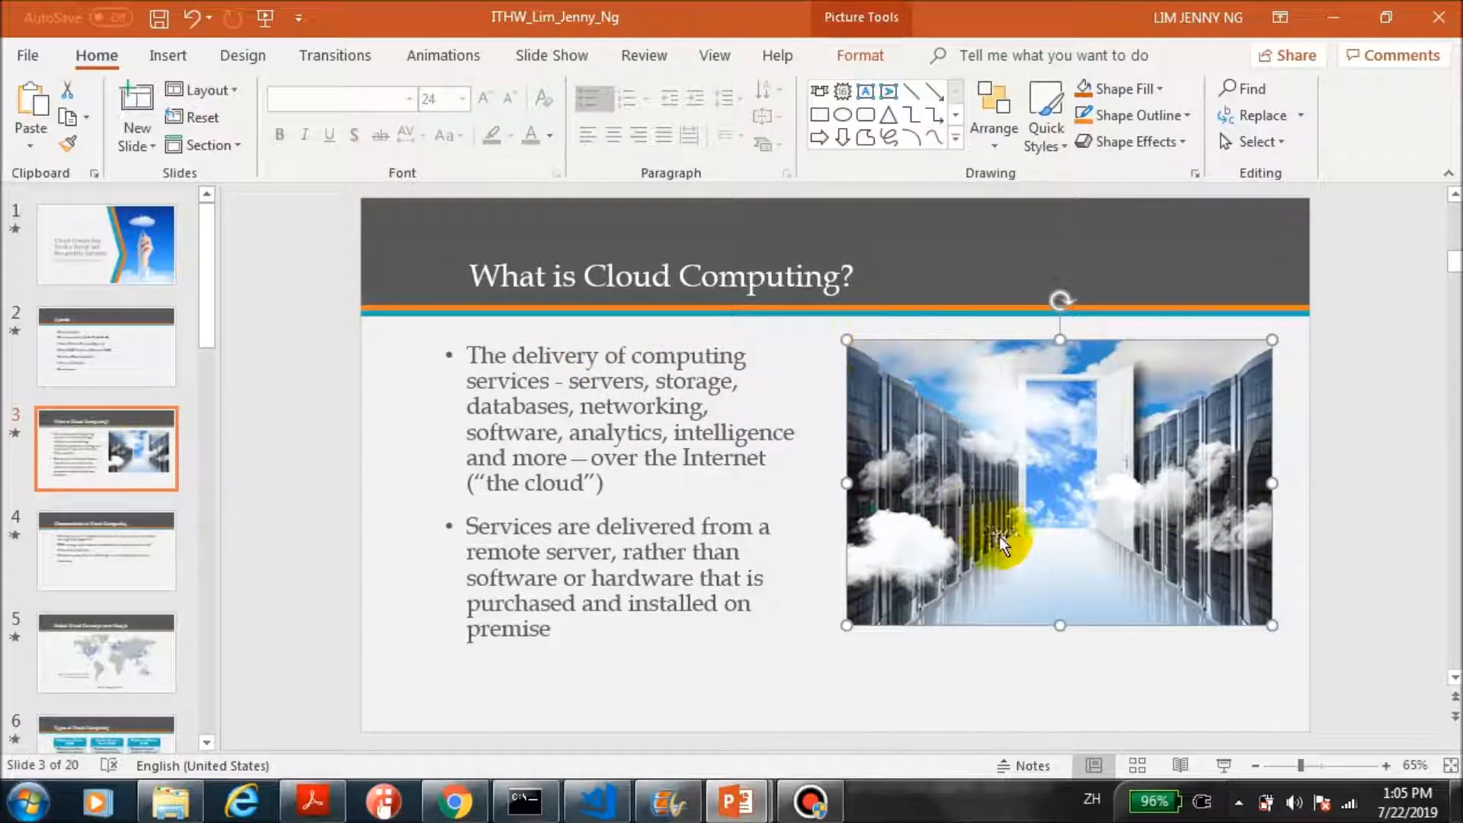
Page from Characteristics of Cloud Computing through the Maestro case study to slide 20, References
left_click(105, 550)
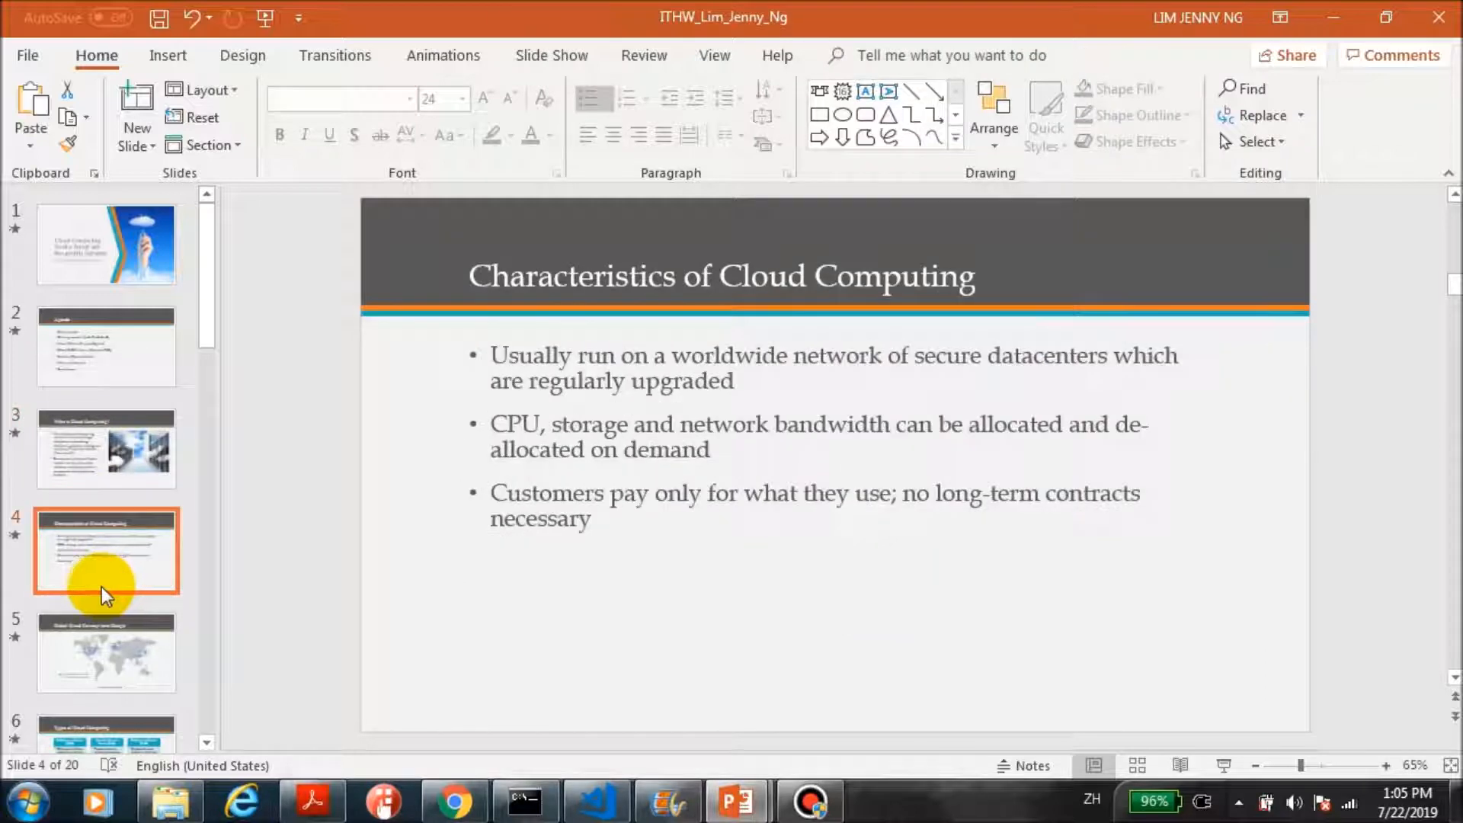
left_click(105, 651)
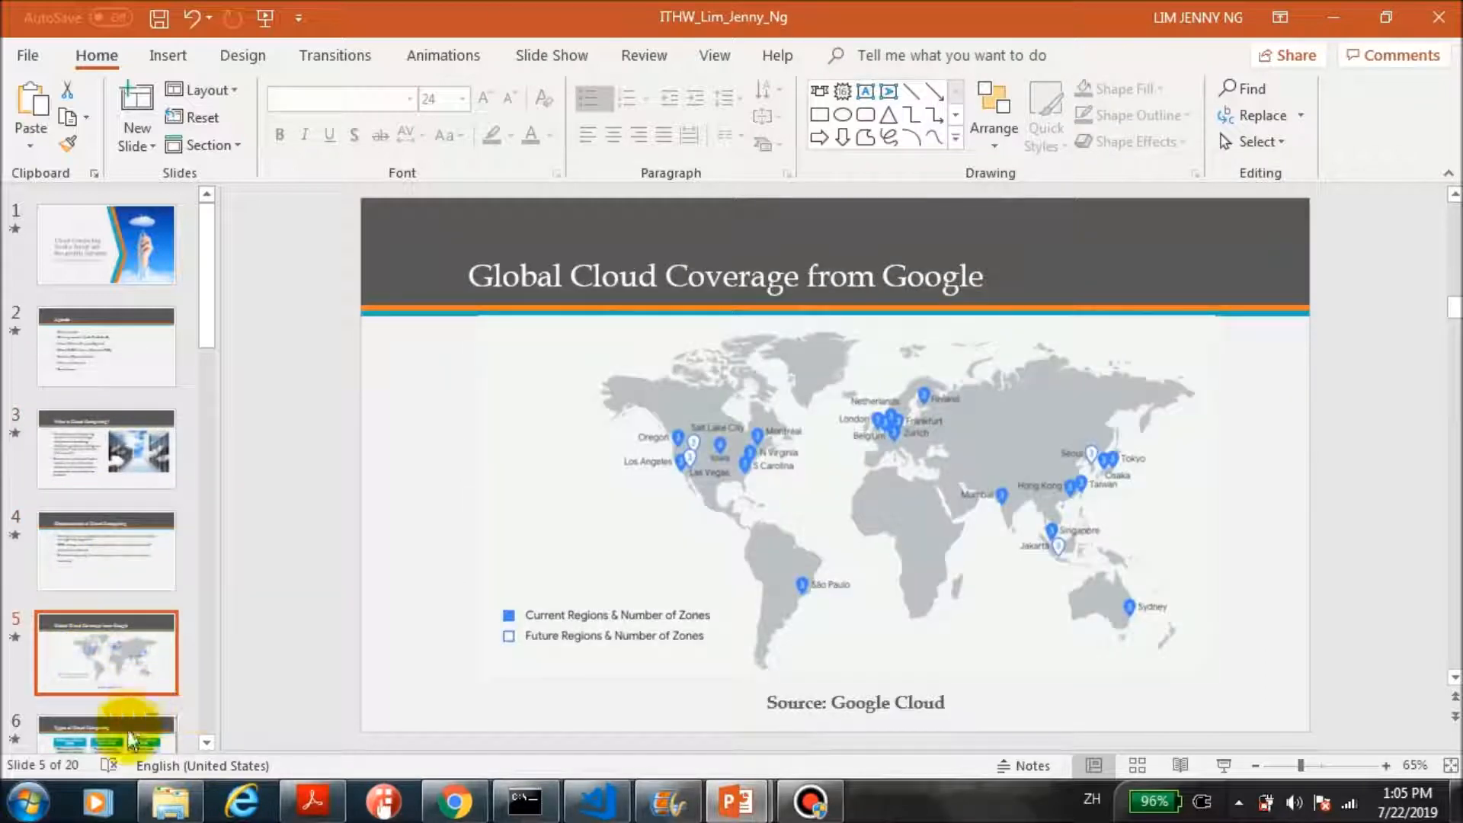
left_click(107, 652)
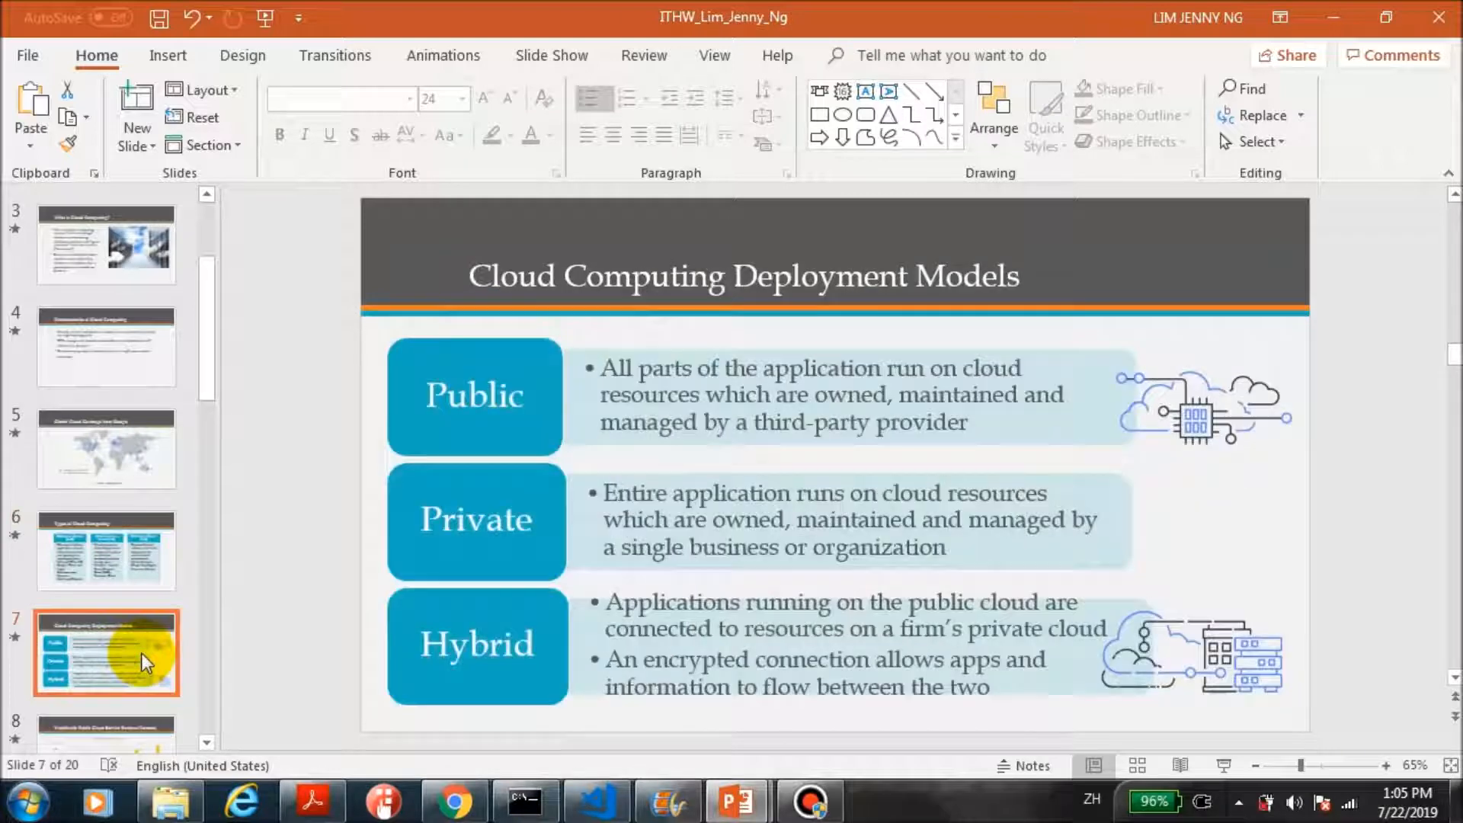
left_click(107, 550)
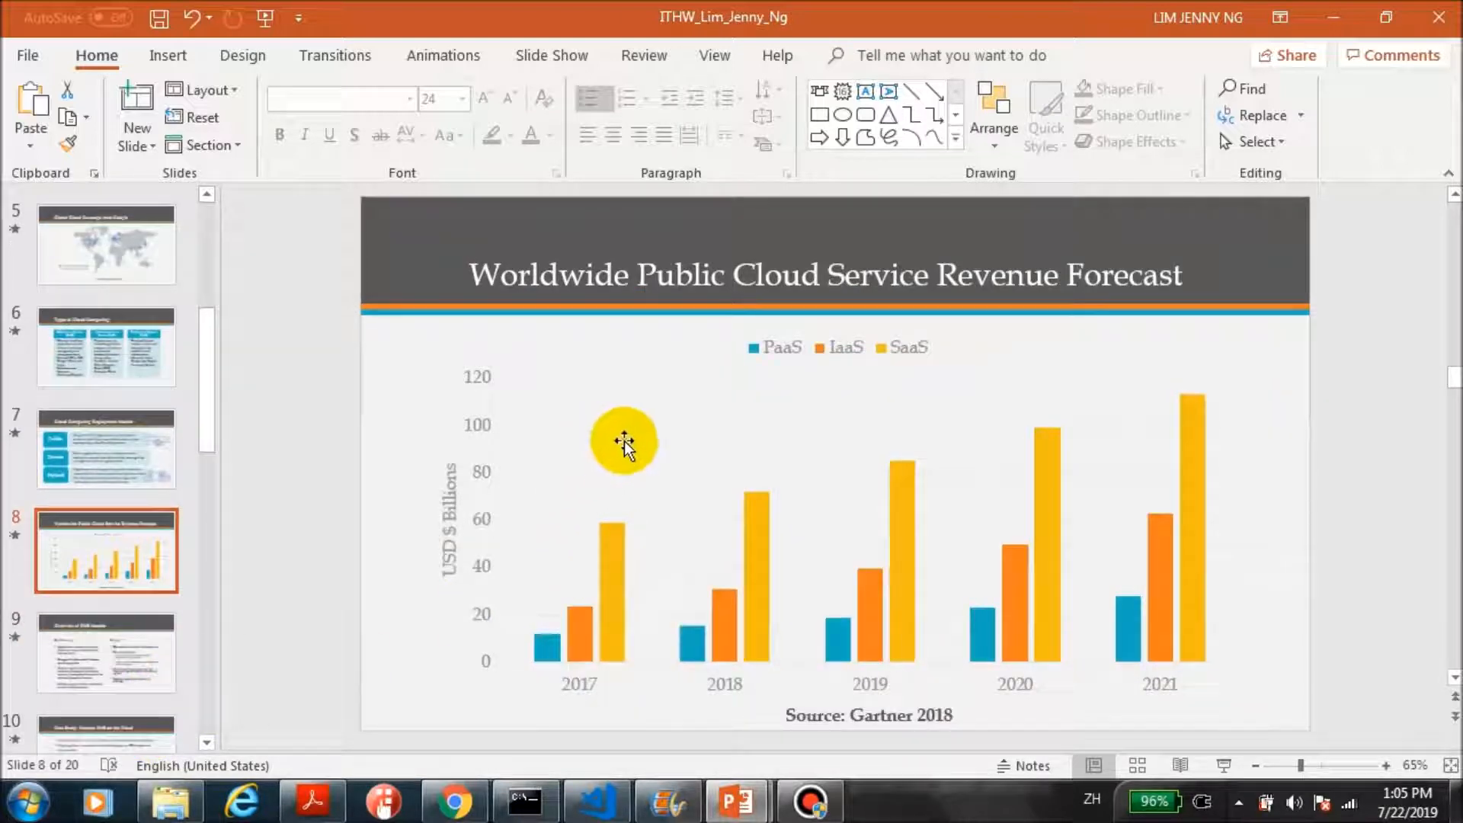
left_click(107, 651)
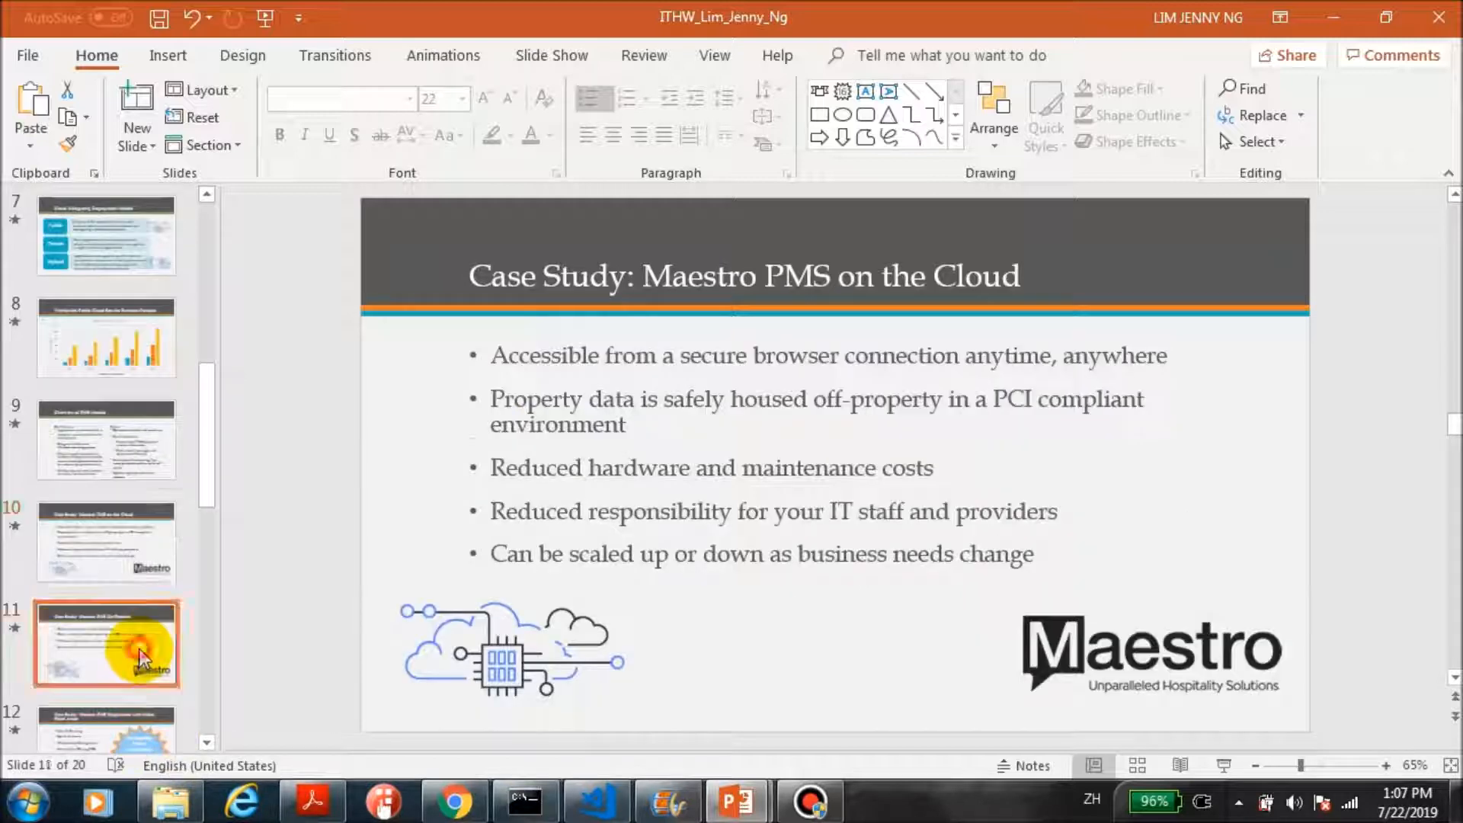
left_click(105, 539)
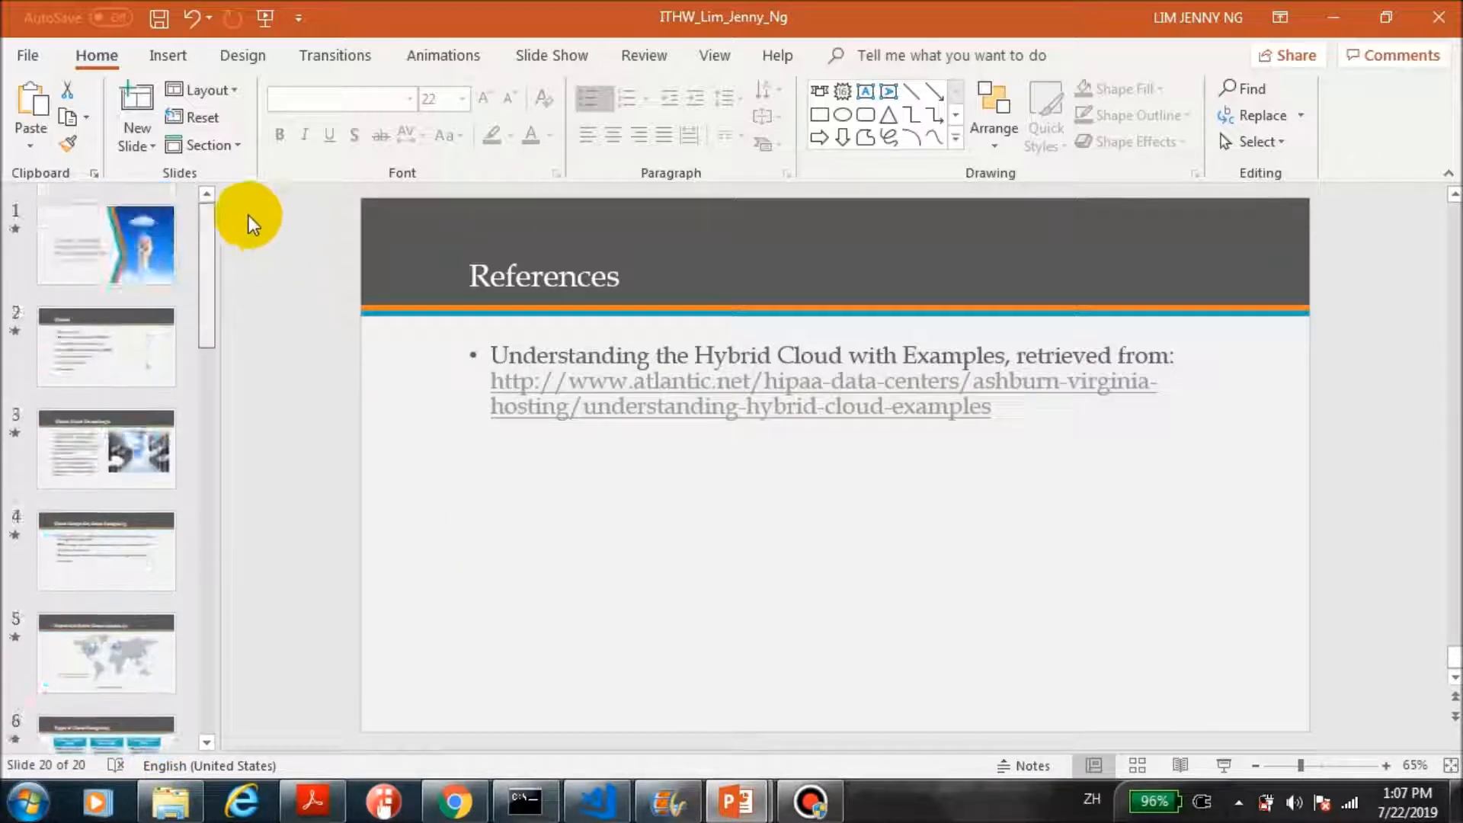
Select slide 1, the Cloud Computing for the Travel and Hospitality Industry title slide
left_click(106, 244)
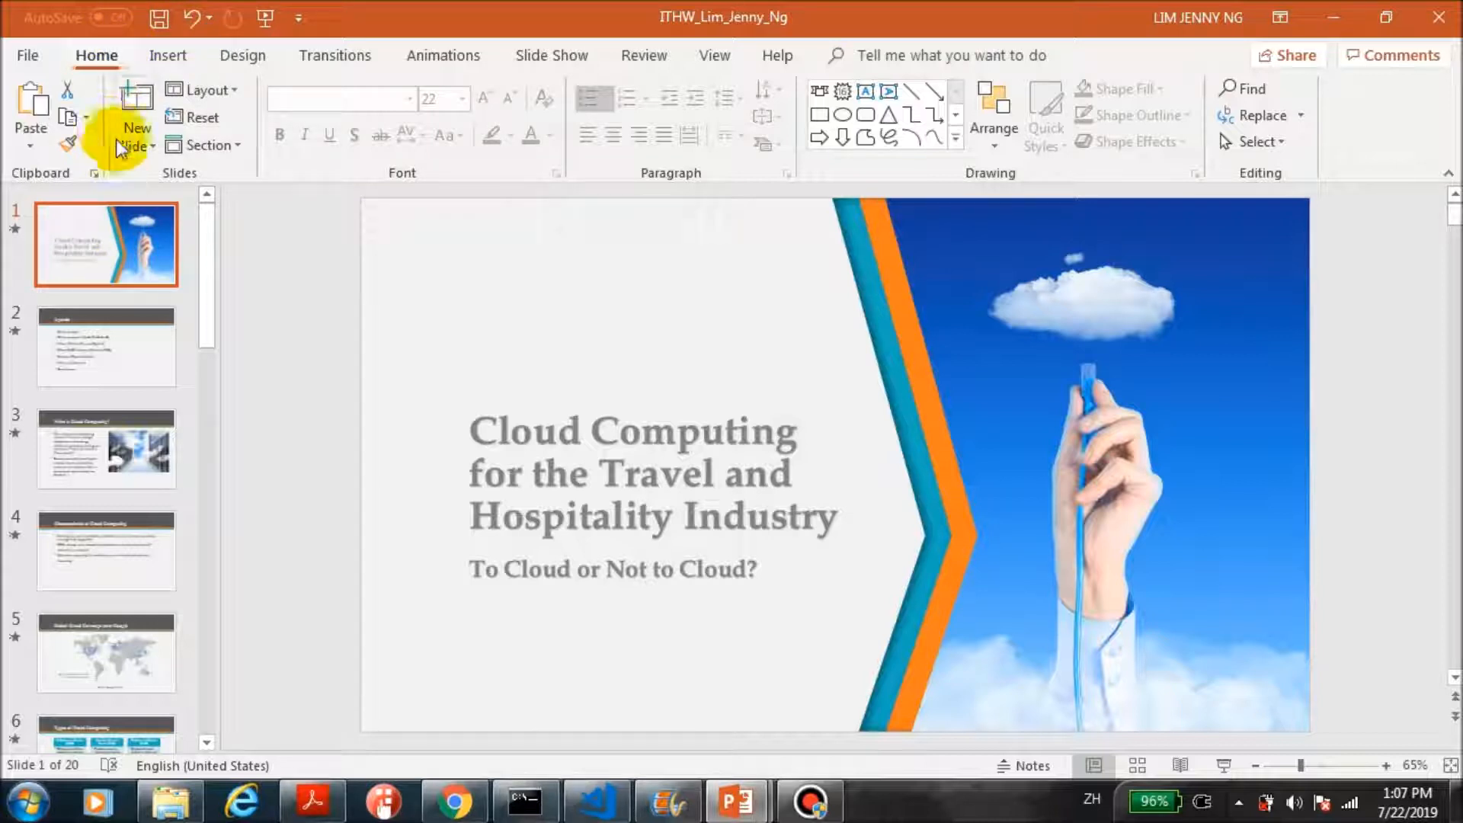
mouse_move(121, 227)
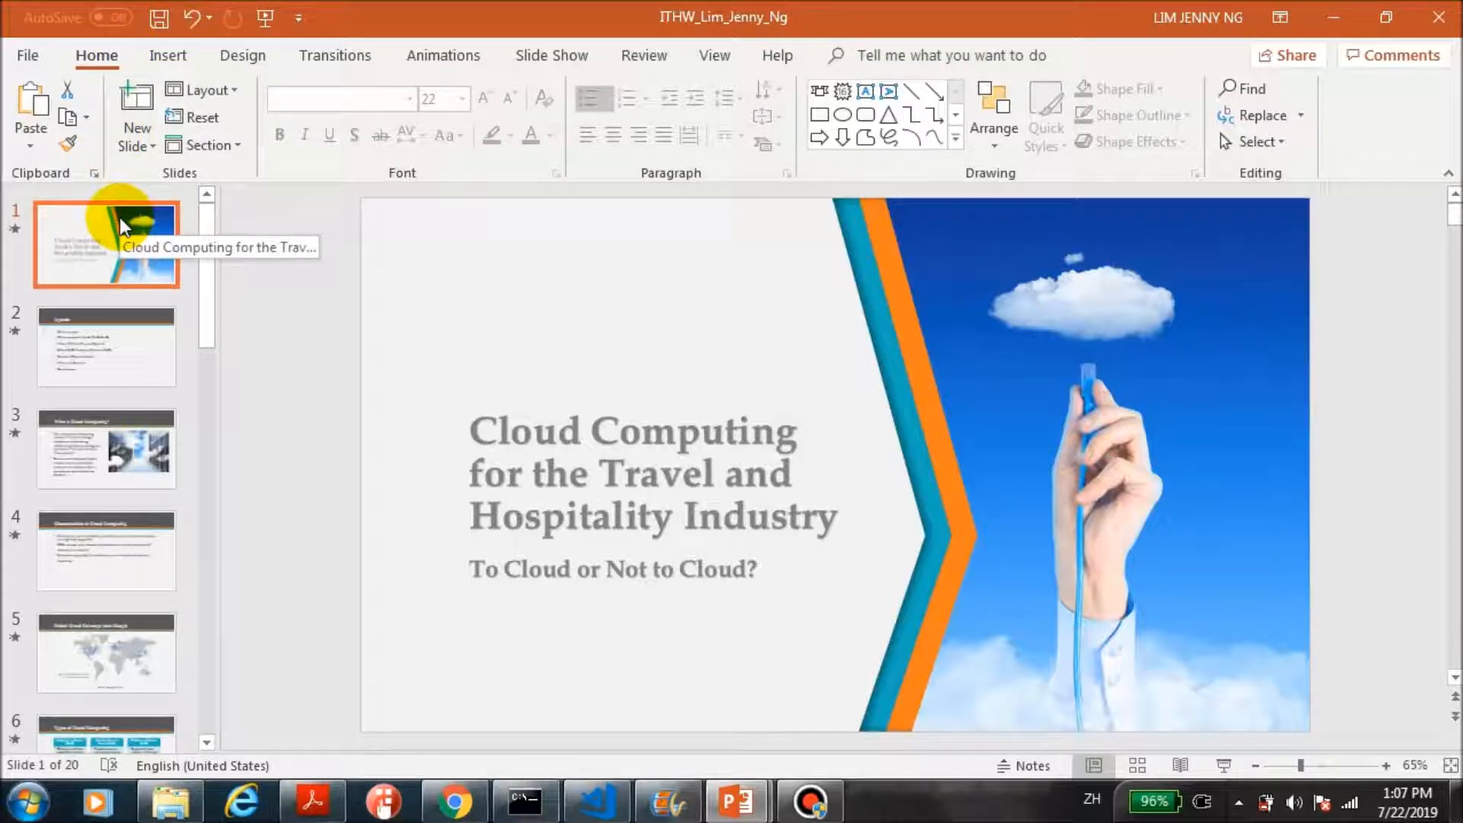
mouse_move(259, 168)
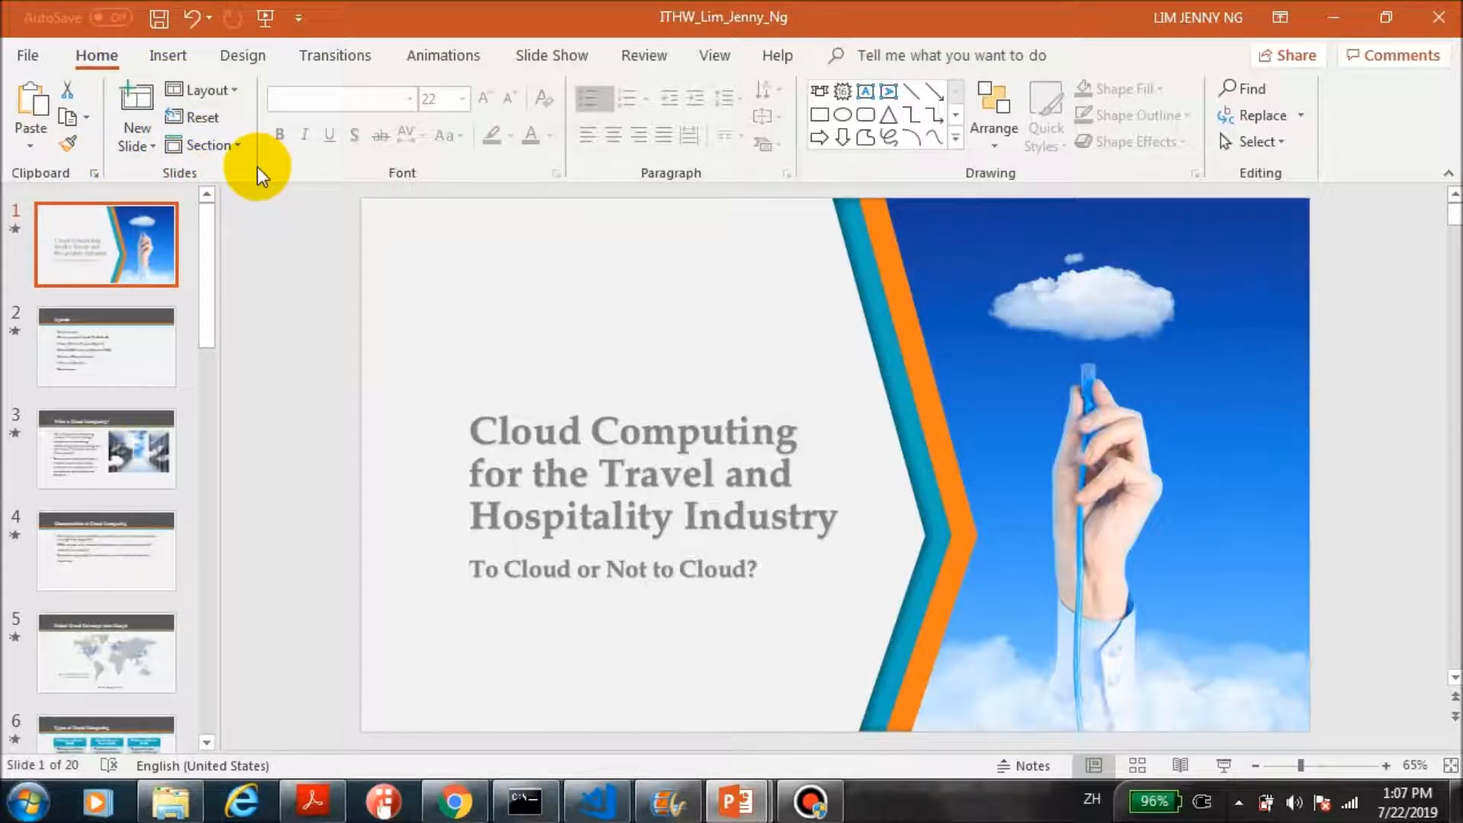